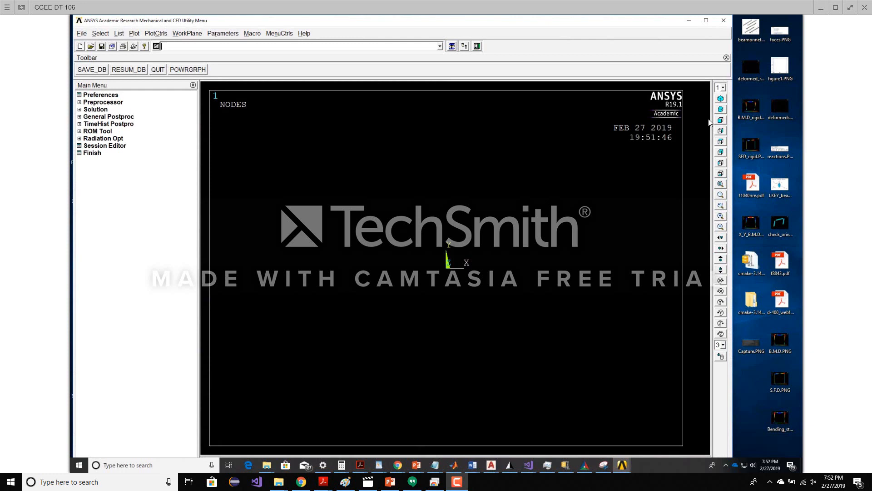
pyautogui.moveTo(520, 173)
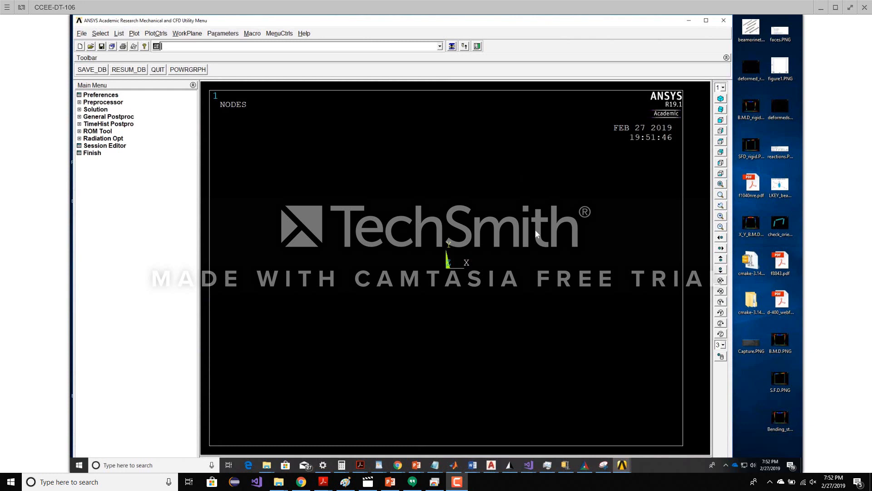
pyautogui.moveTo(539, 238)
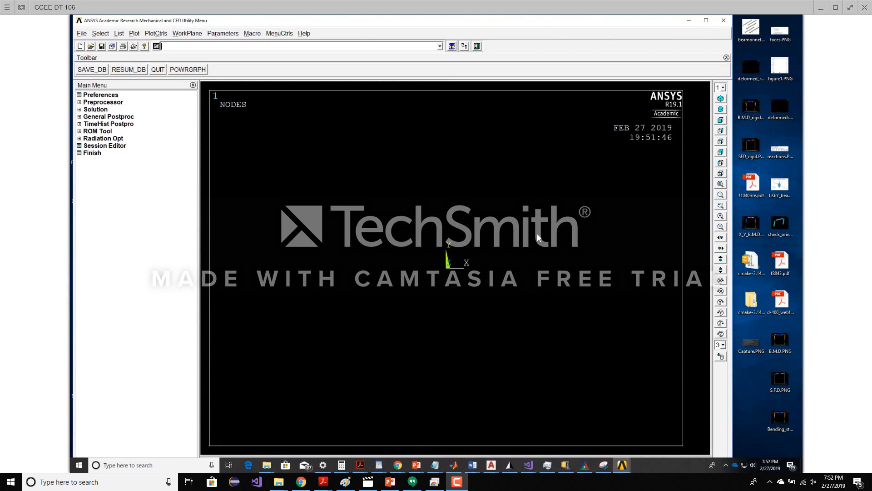
pyautogui.moveTo(538, 246)
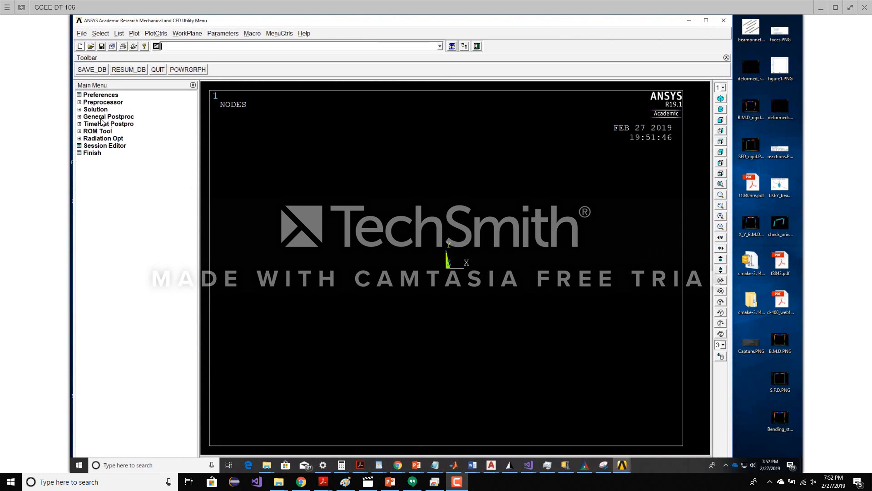
pyautogui.moveTo(512, 436)
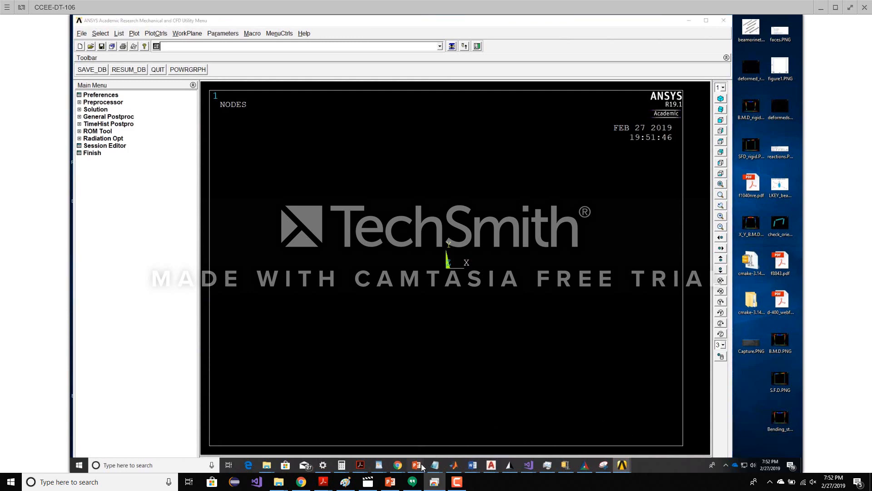
# Add element type 1 as the 2-node BEAM188 beam element
pyautogui.click(417, 464)
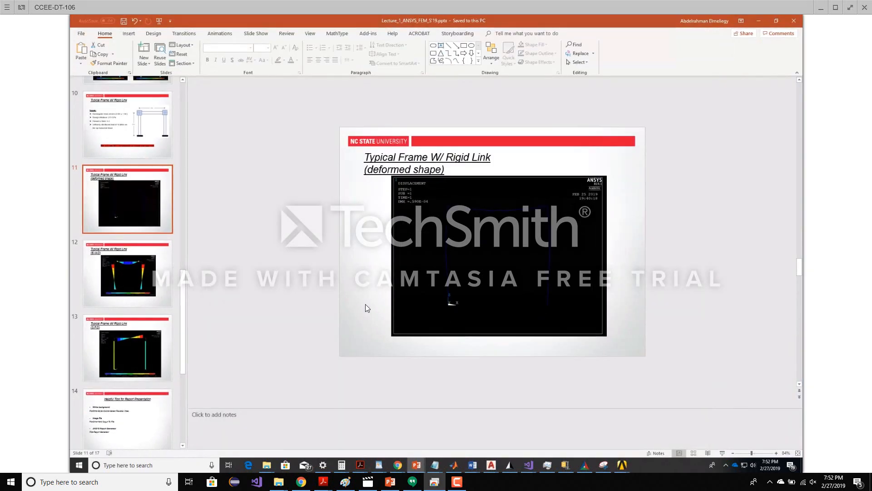
pyautogui.click(127, 126)
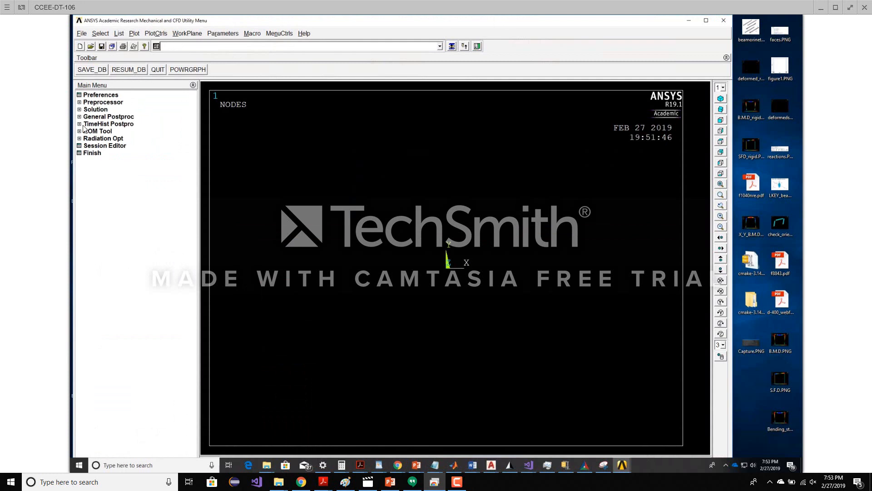
pyautogui.click(103, 102)
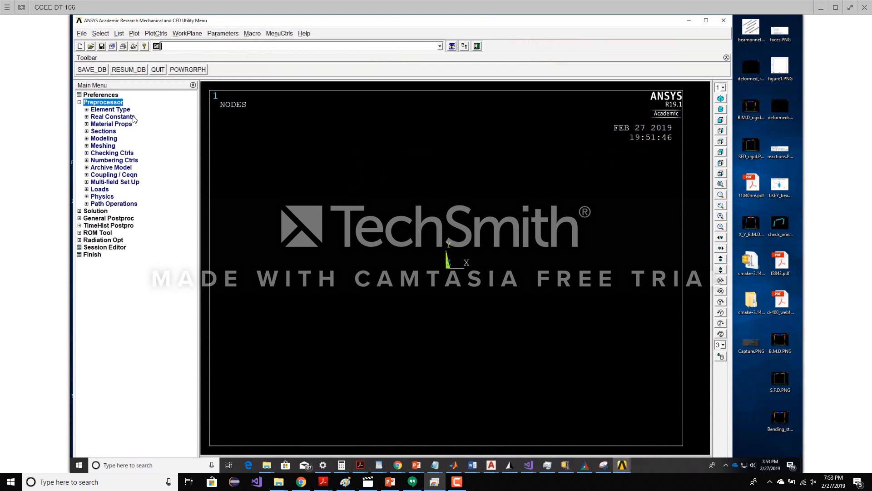
pyautogui.click(110, 109)
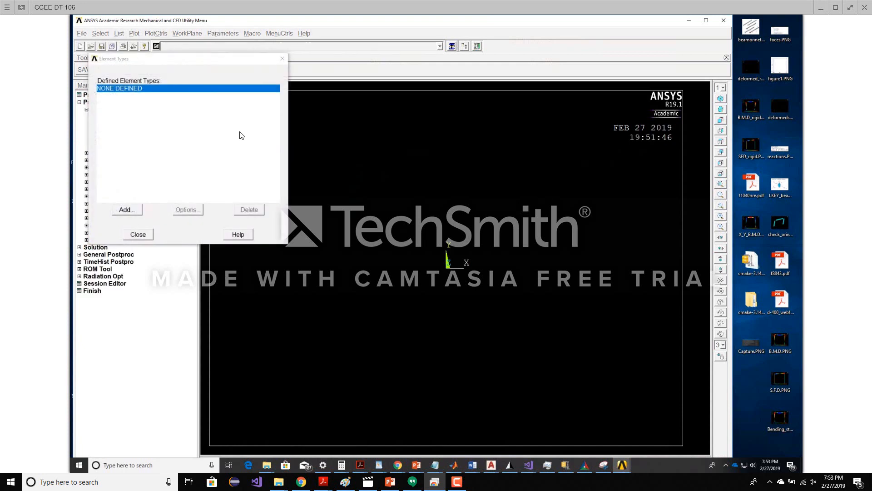
pyautogui.click(127, 209)
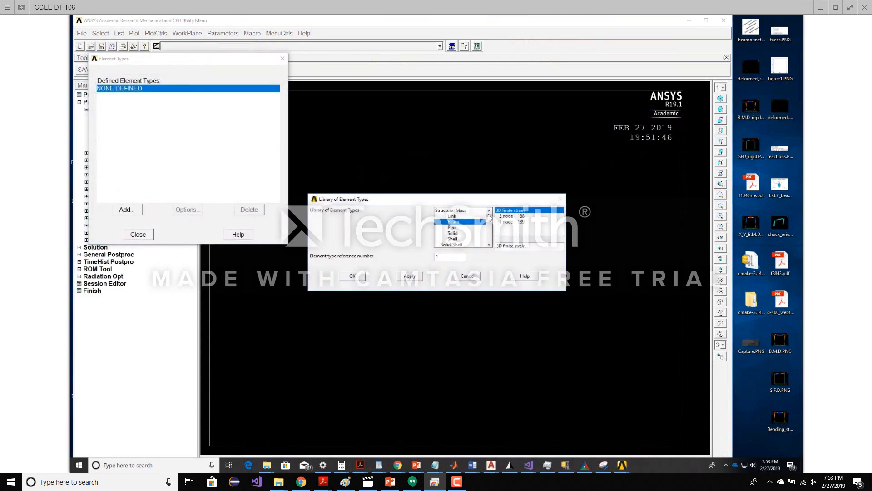
pyautogui.click(512, 215)
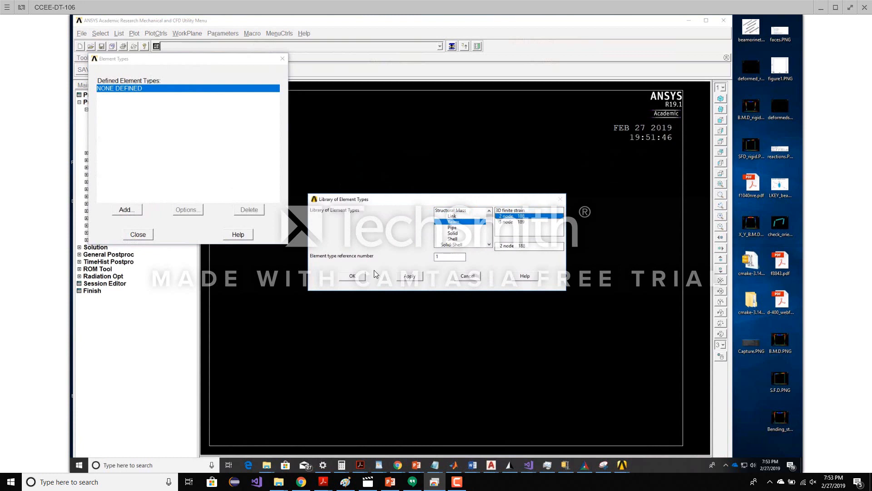
pyautogui.click(352, 275)
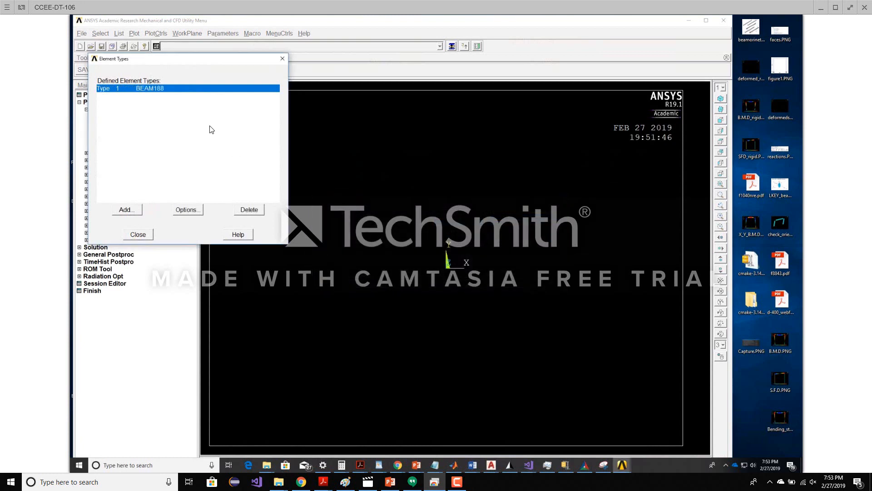
# Add MPC184 as element type 2 and close the element type list
pyautogui.click(187, 210)
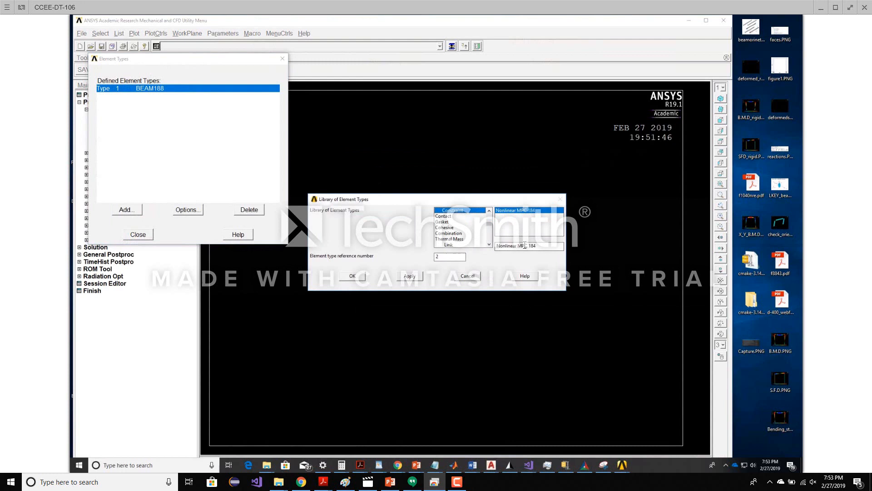
pyautogui.moveTo(390, 276)
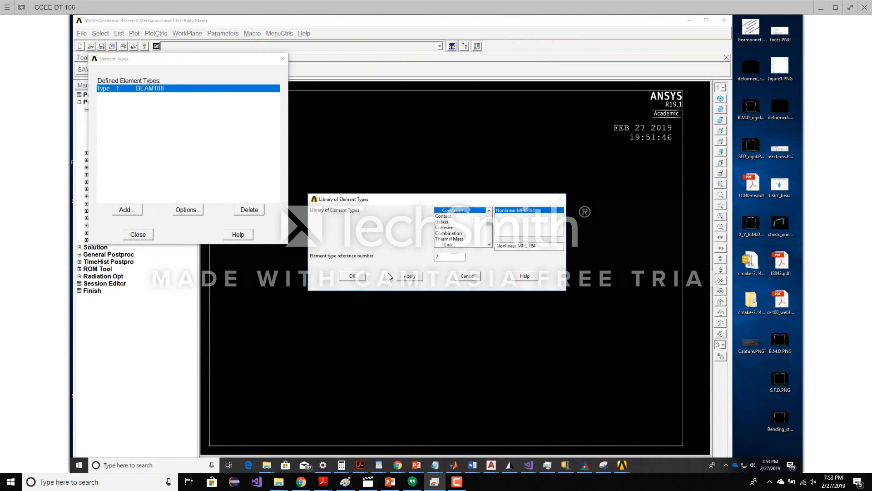
pyautogui.click(352, 275)
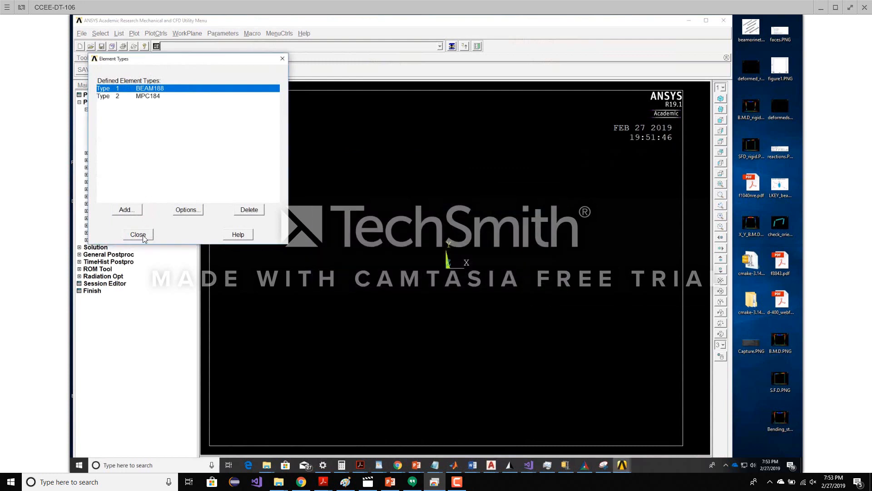
pyautogui.click(138, 235)
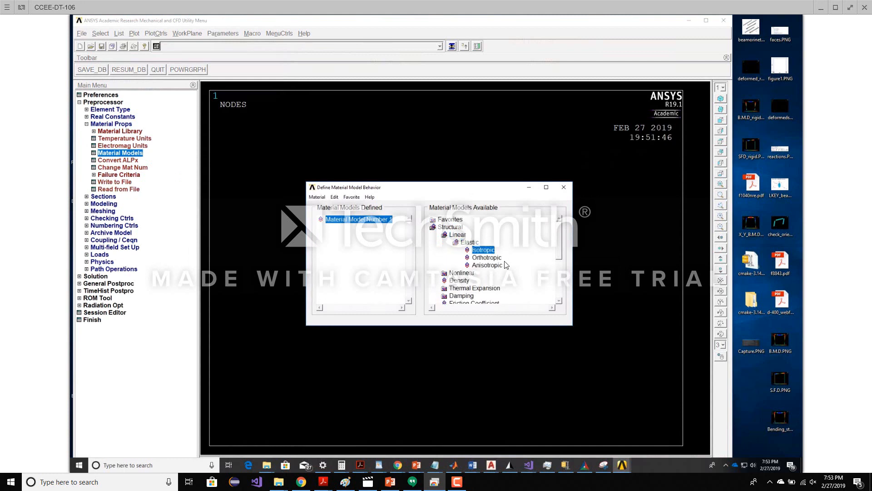
# Define material 1 as linear isotropic with EX 2.1e6 and PRXY 0
pyautogui.doubleClick(483, 249)
pyautogui.write('210e6')
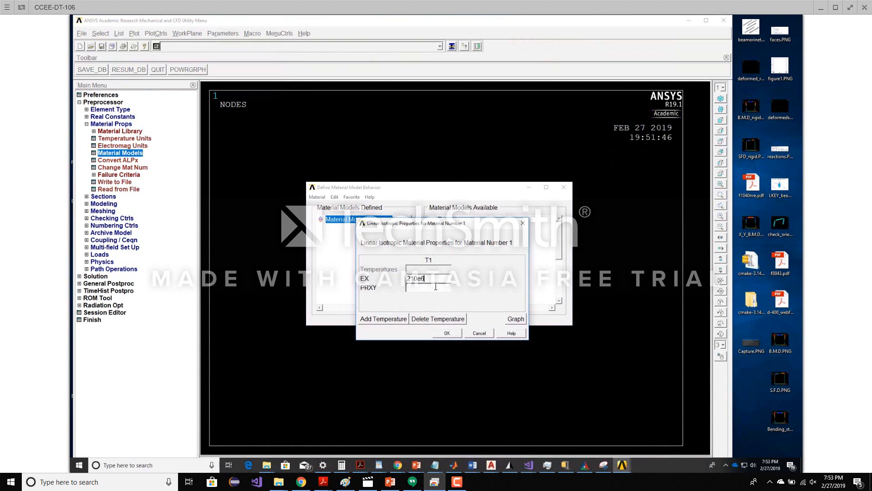
pyautogui.write('0')
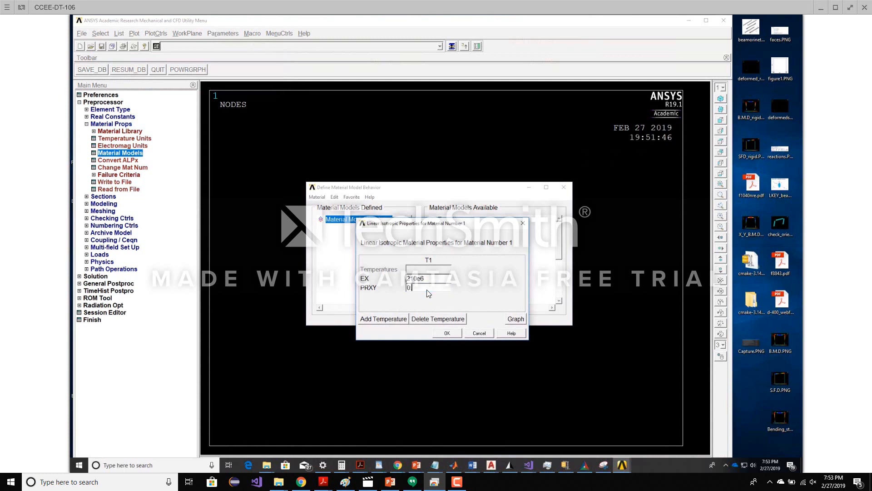
pyautogui.click(447, 333)
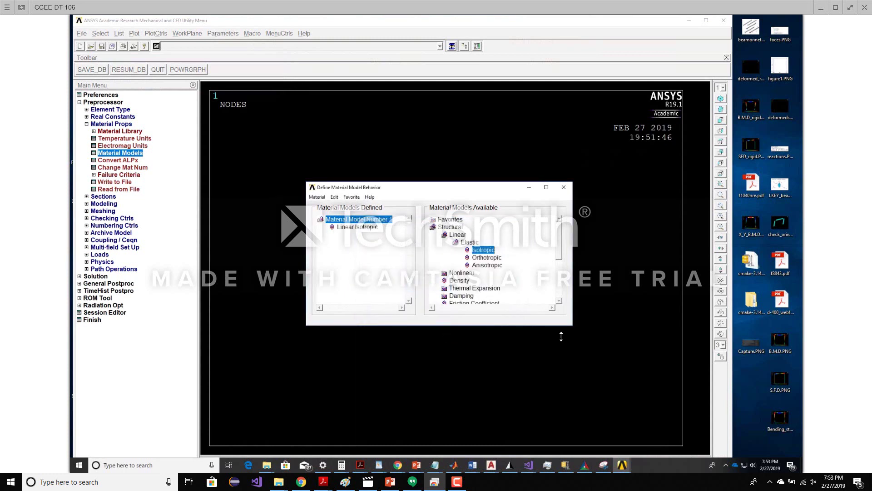
pyautogui.click(563, 186)
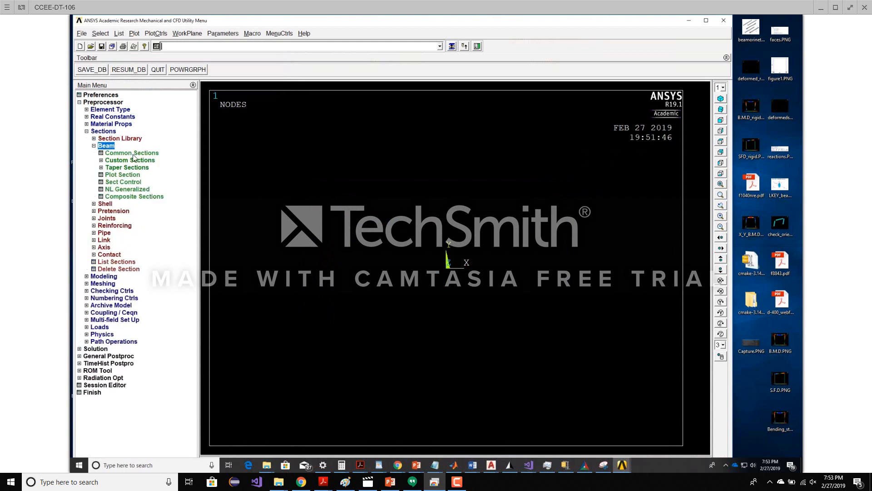
# Create beam section 1 named 'beam' as a rectangle with B 0.5 and H 1
pyautogui.click(132, 153)
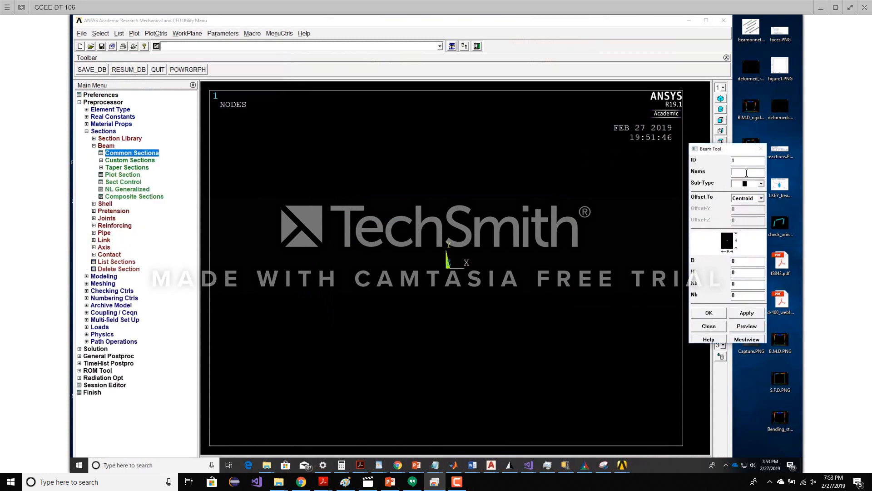
pyautogui.write('beam')
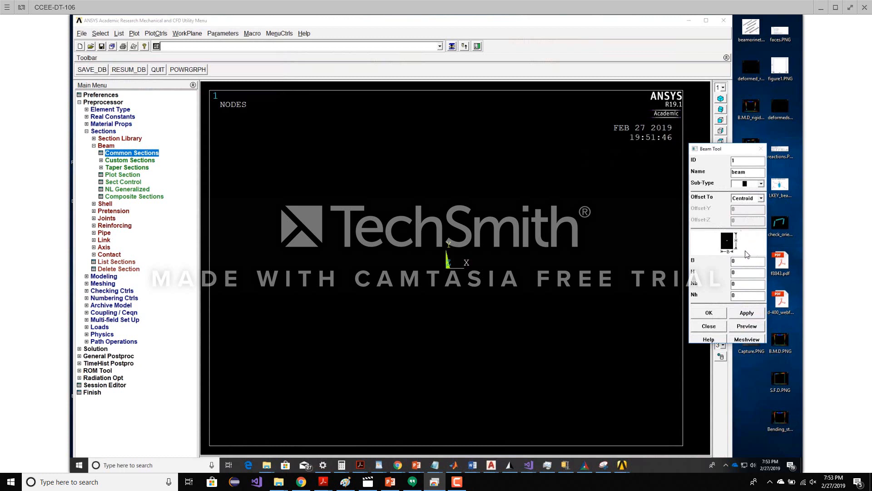
pyautogui.write('0.5')
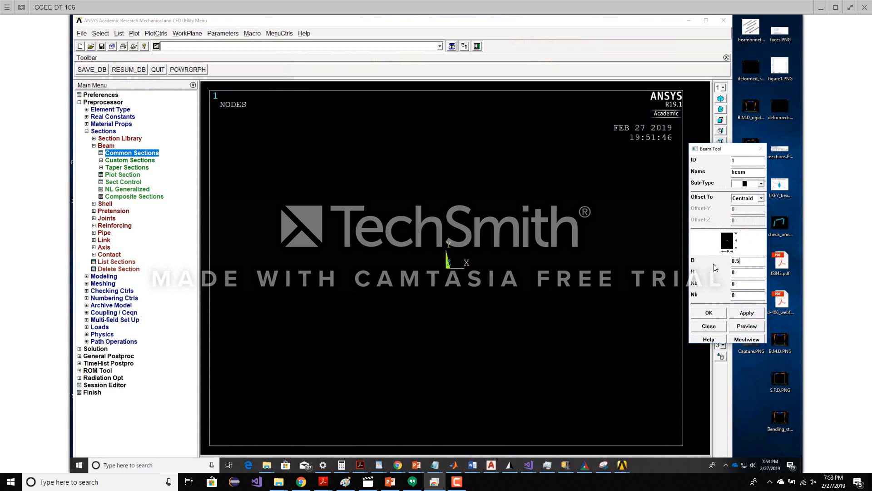
pyautogui.write('1')
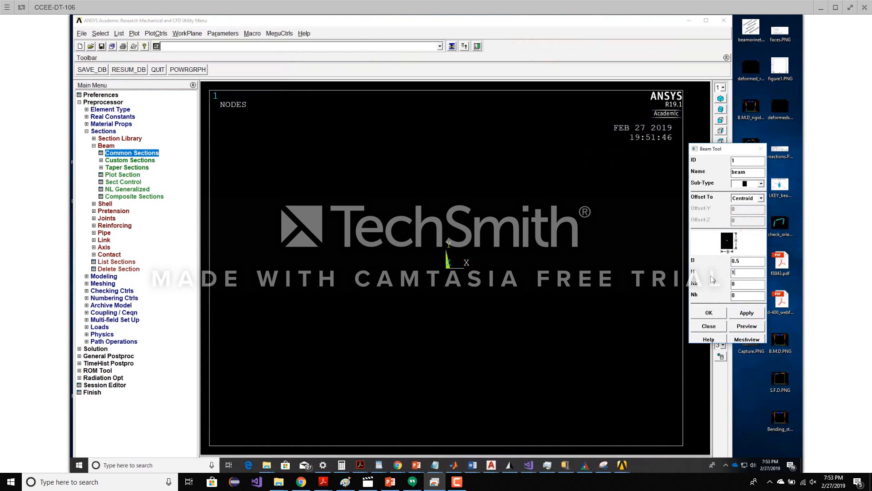
pyautogui.click(709, 326)
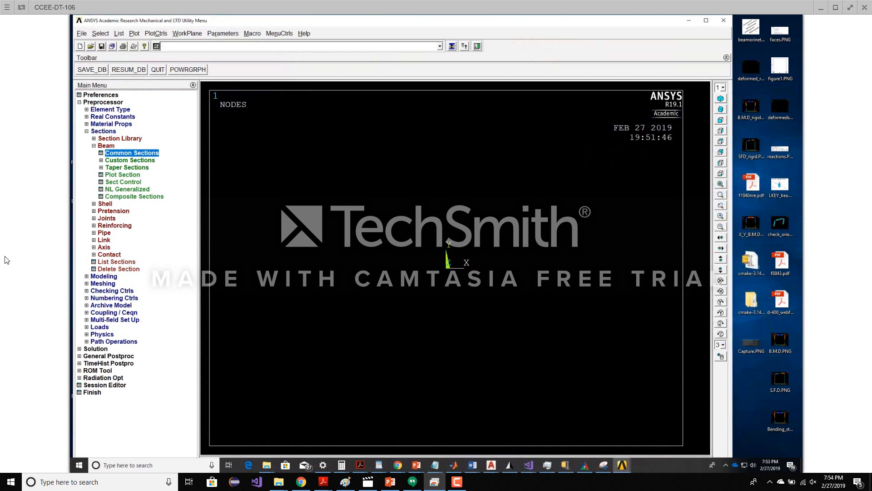
pyautogui.click(93, 145)
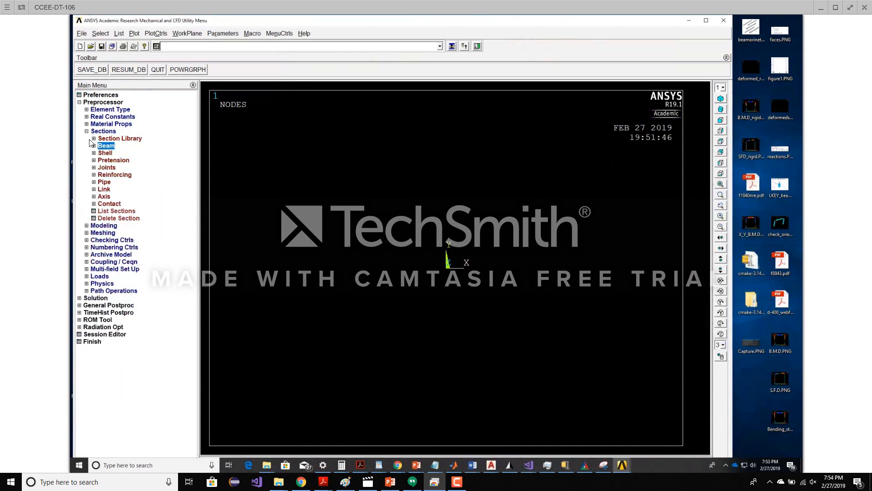
# Start keypoint creation by coordinates in the active coordinate system
pyautogui.click(87, 130)
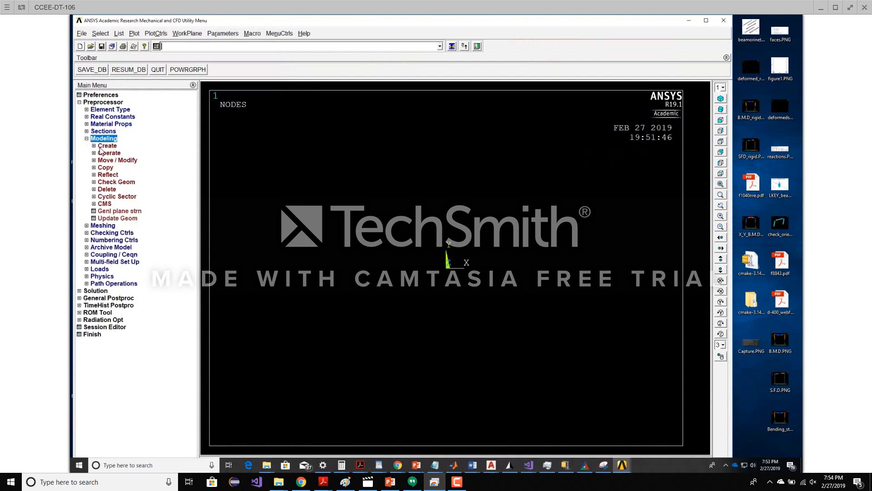
pyautogui.click(106, 146)
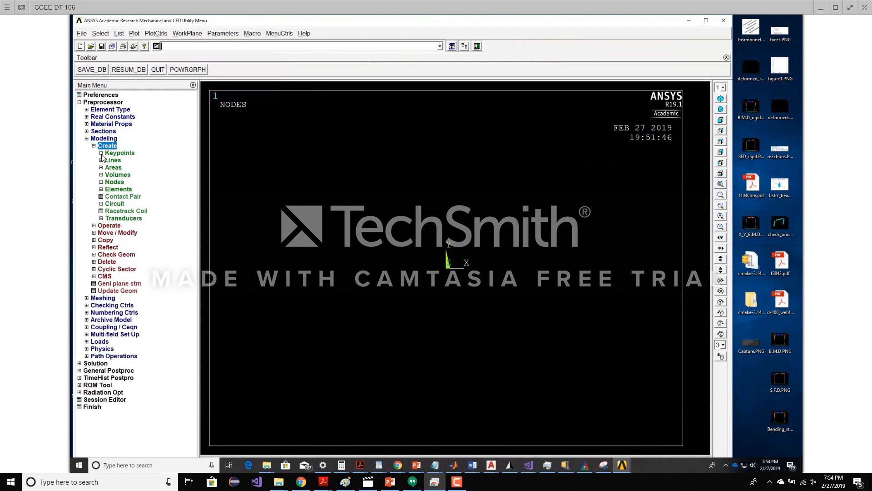
pyautogui.click(119, 153)
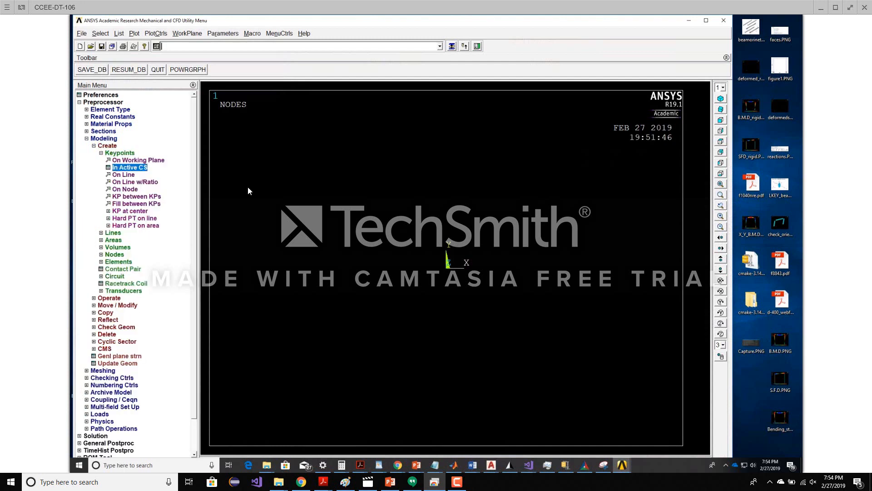
pyautogui.click(129, 168)
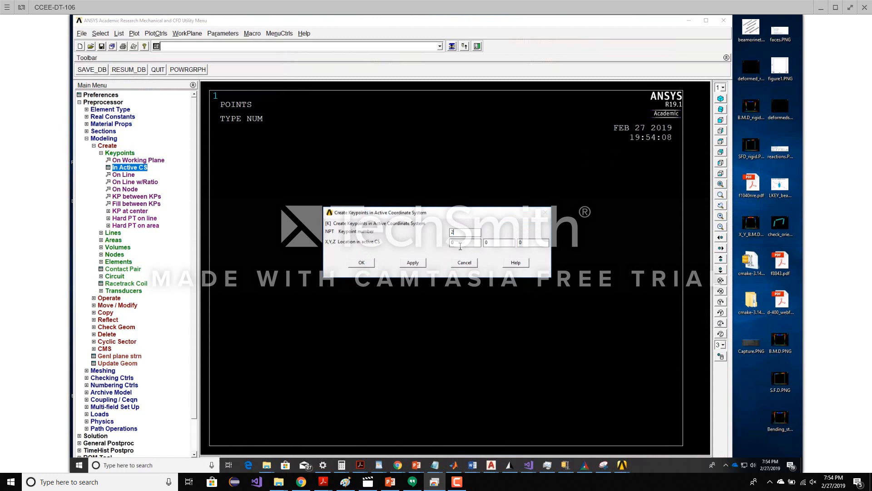
# Create keypoints 4 through 8 at the frame's corner and joint coordinates
pyautogui.click(533, 243)
pyautogui.write('10')
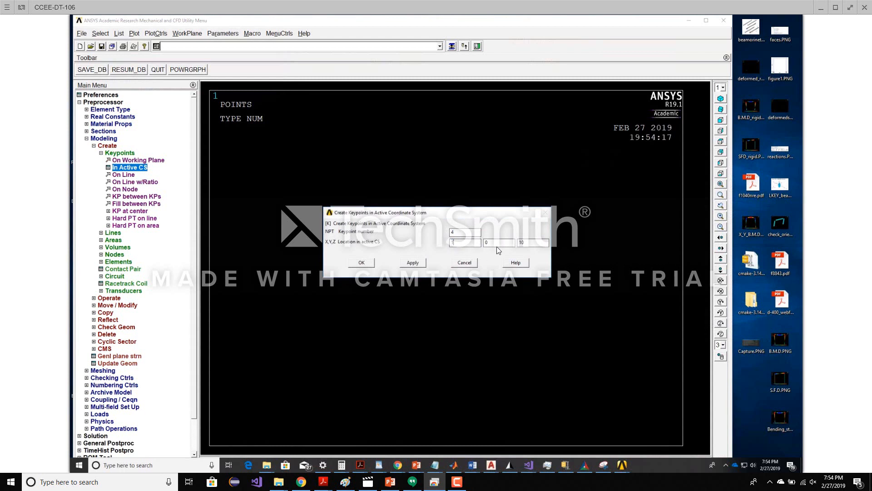
pyautogui.click(412, 262)
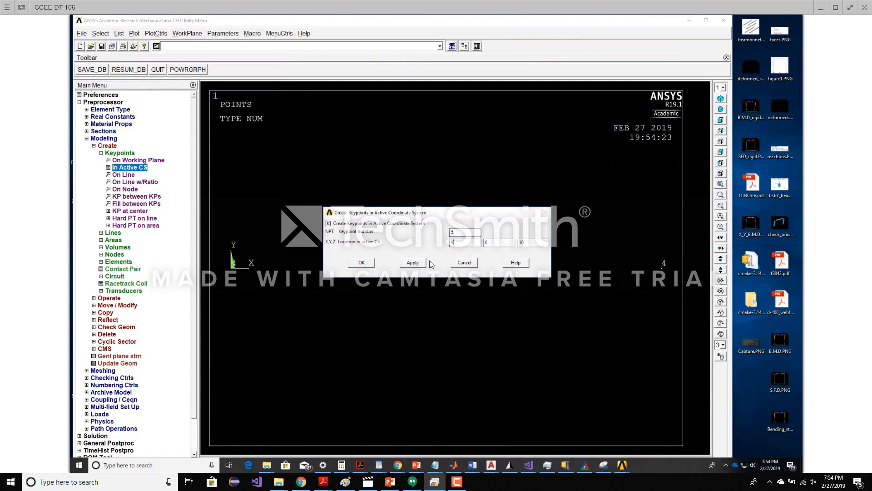
pyautogui.click(412, 262)
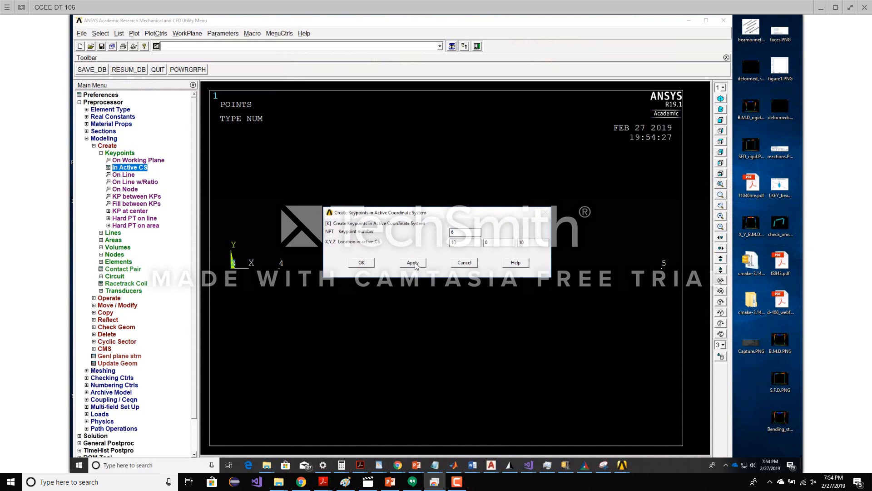
pyautogui.click(413, 262)
pyautogui.write('9')
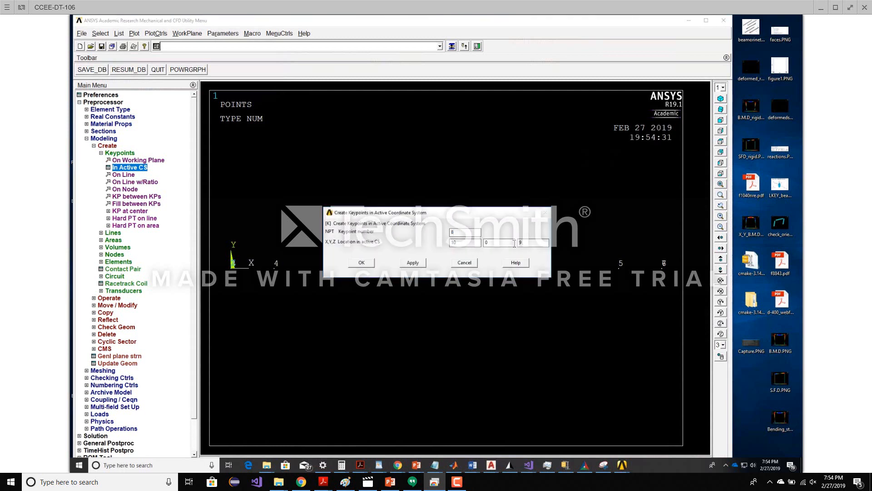
pyautogui.write('0')
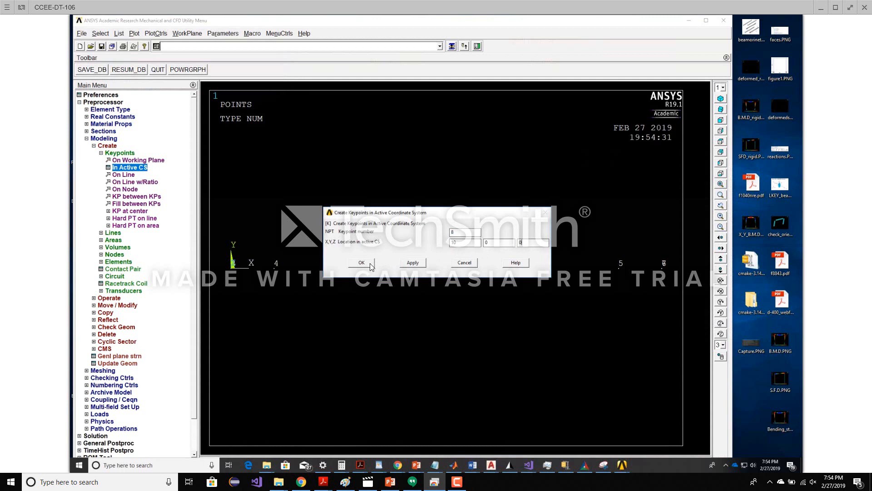
pyautogui.click(362, 262)
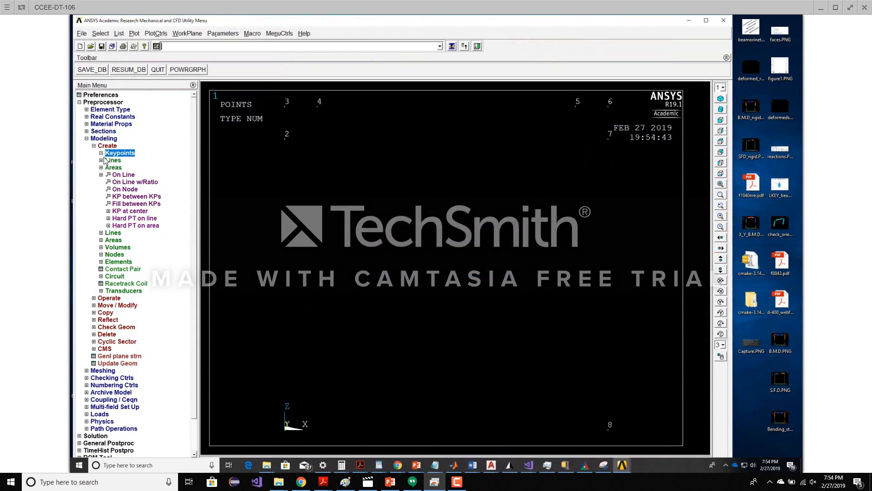
# Draw straight lines between keypoint pairs forming the columns and top beam
pyautogui.click(112, 160)
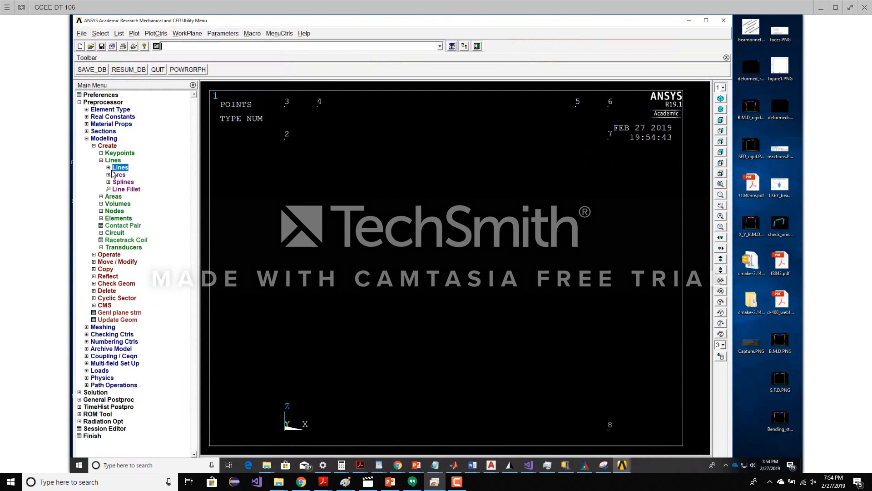
pyautogui.click(120, 168)
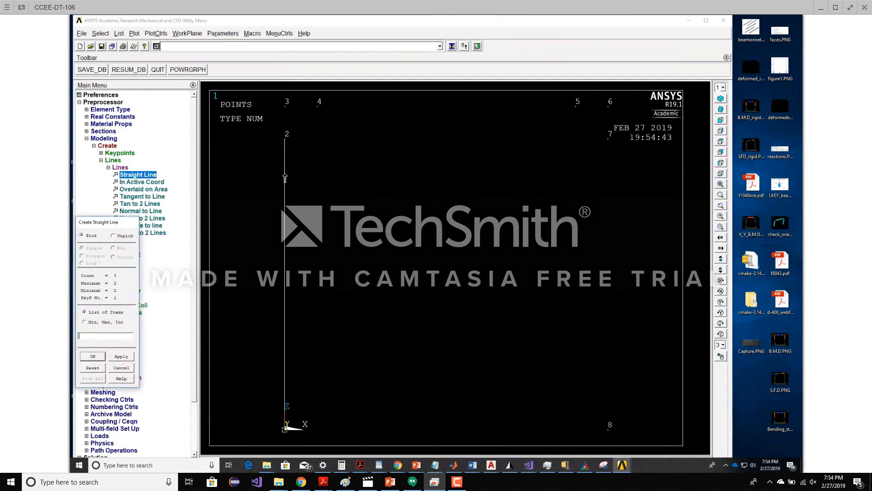
pyautogui.click(285, 105)
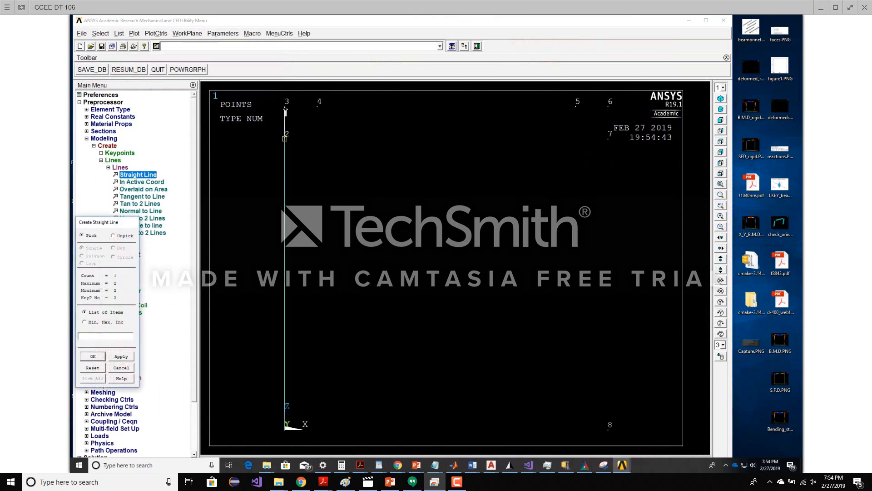
pyautogui.click(319, 103)
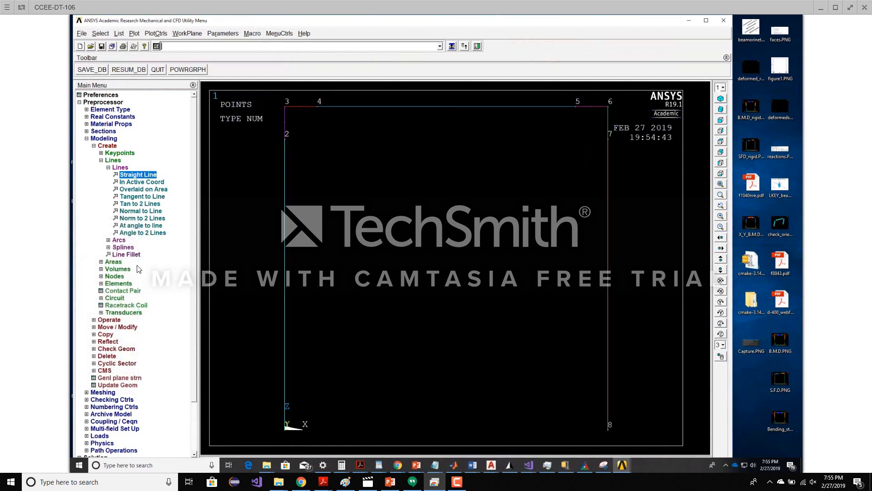
pyautogui.click(102, 160)
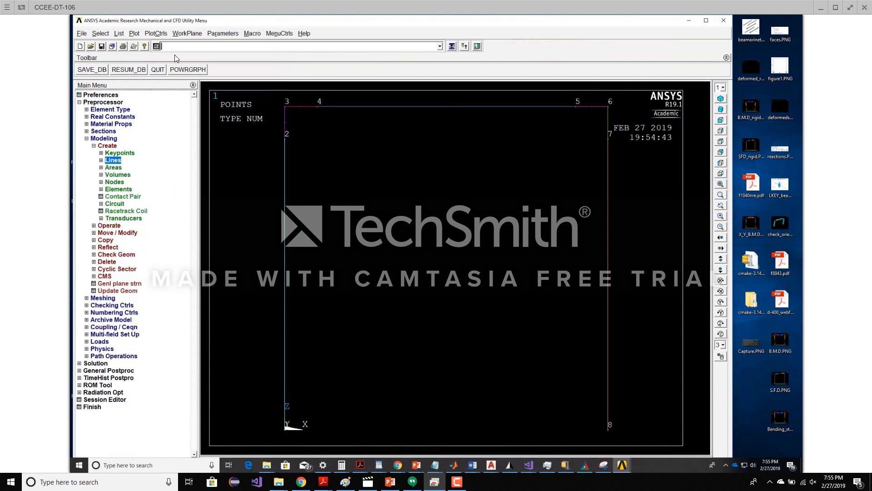
pyautogui.click(119, 33)
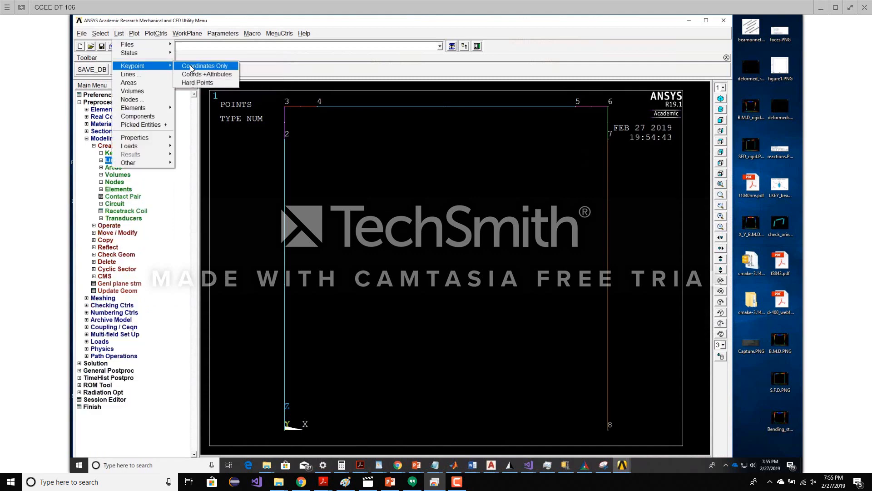
pyautogui.click(204, 66)
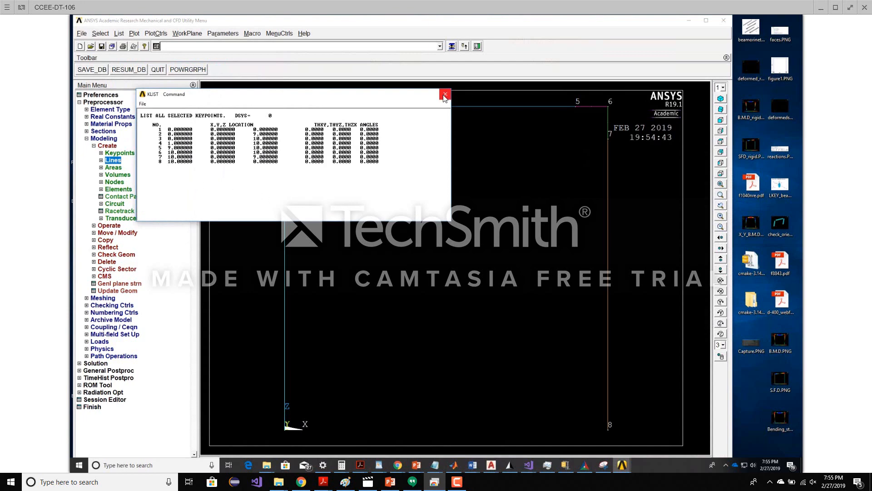
pyautogui.click(119, 33)
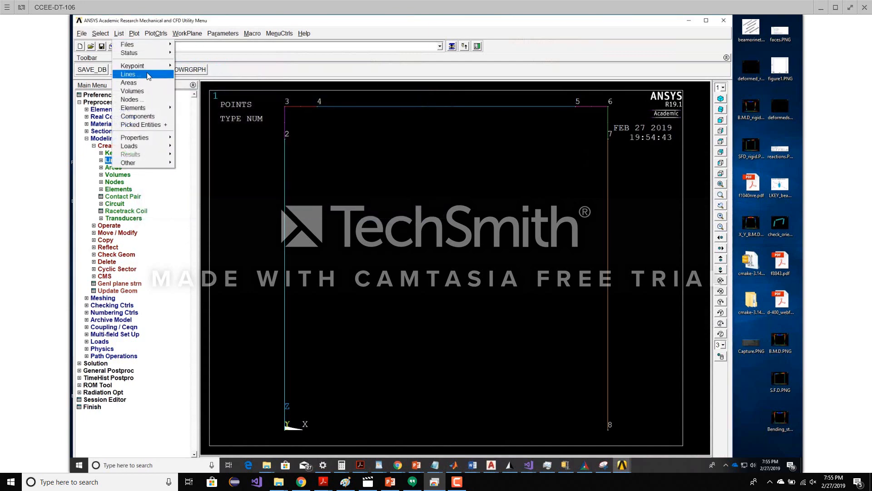
pyautogui.click(130, 74)
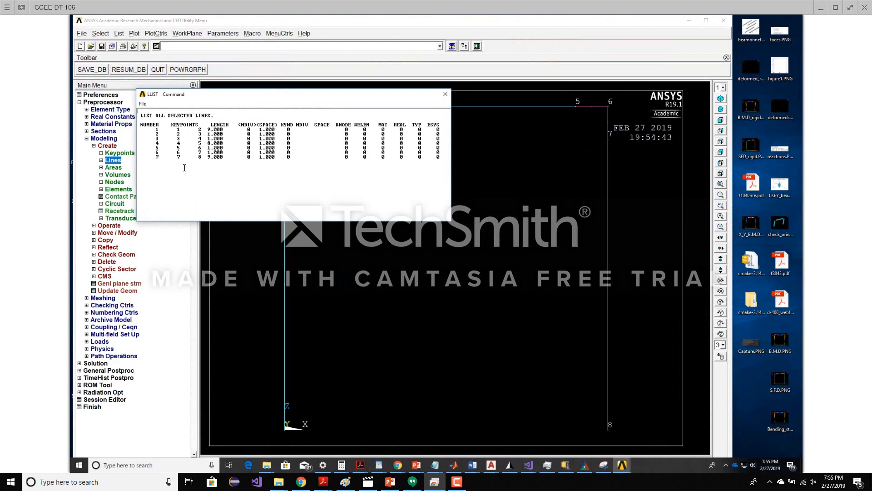
pyautogui.click(445, 94)
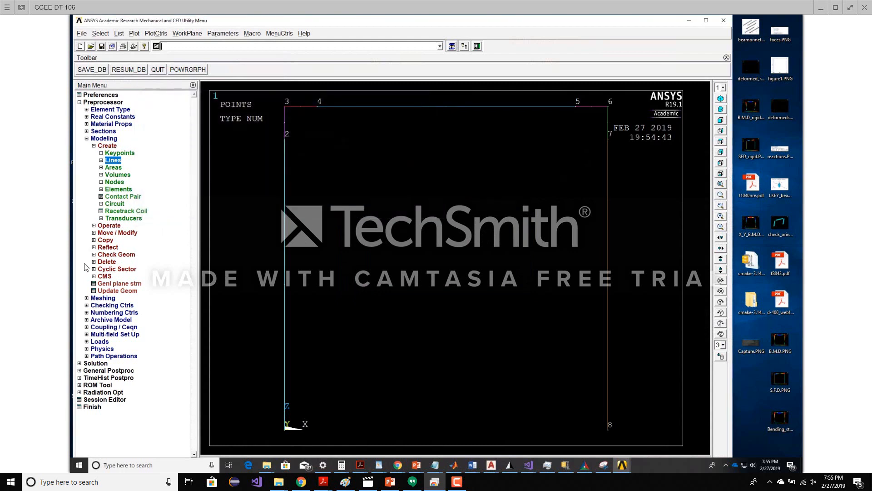
# Set default mesh attributes to BEAM188, material 1 and the beam section
pyautogui.click(108, 146)
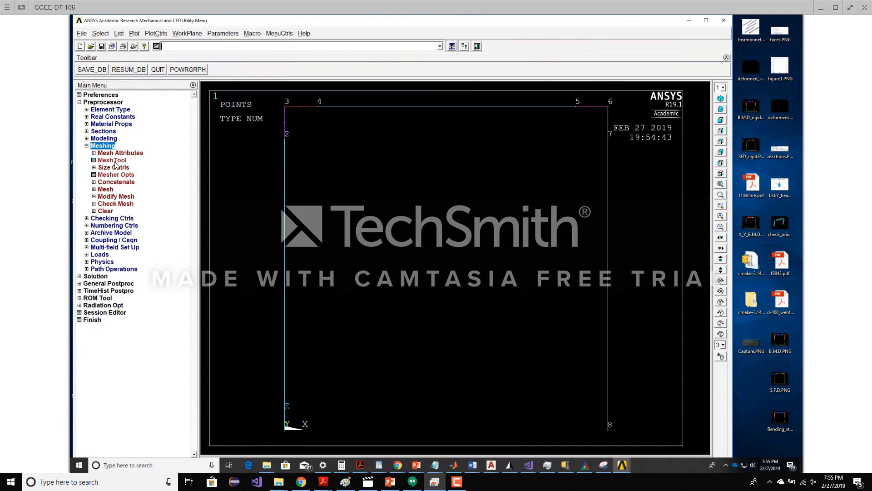
pyautogui.click(112, 160)
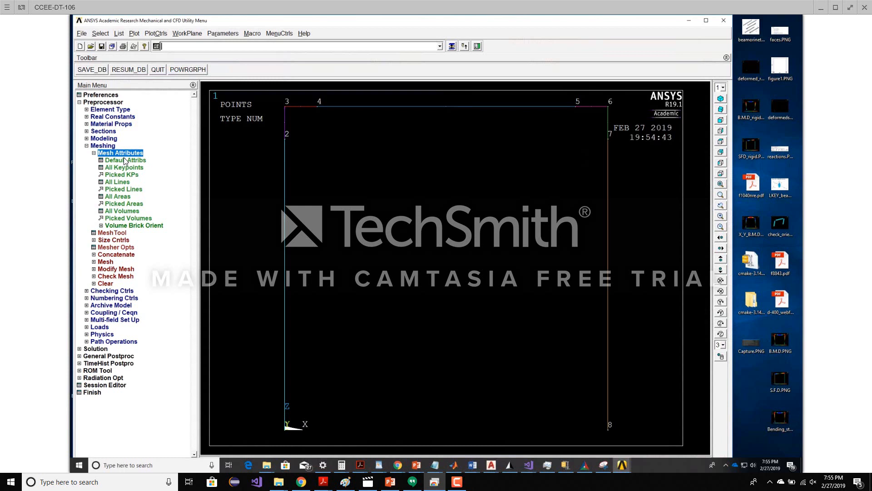
pyautogui.click(125, 160)
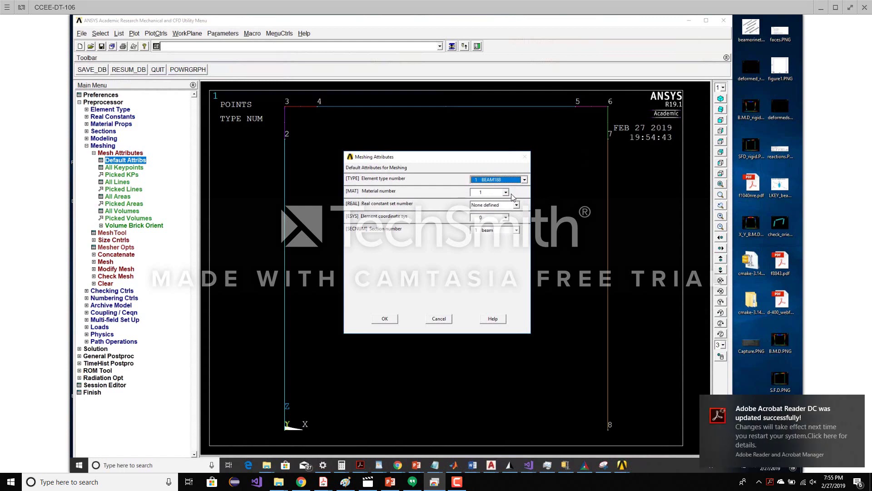
pyautogui.moveTo(494, 210)
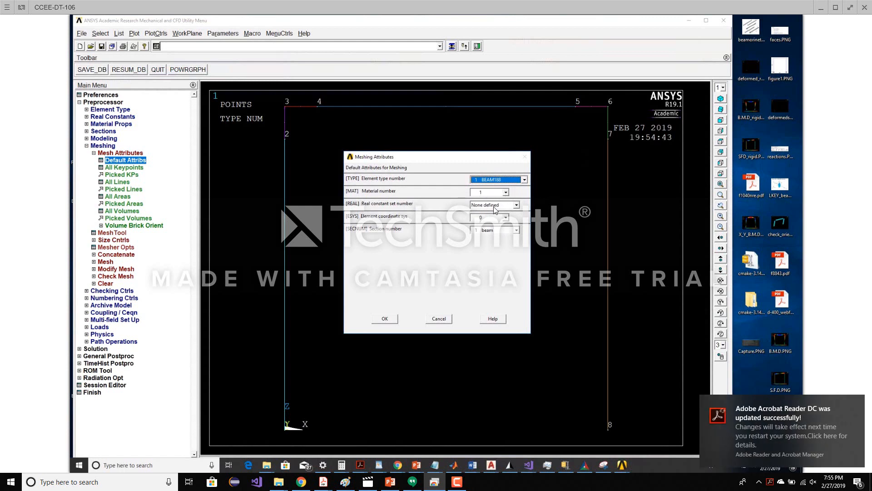
pyautogui.click(518, 229)
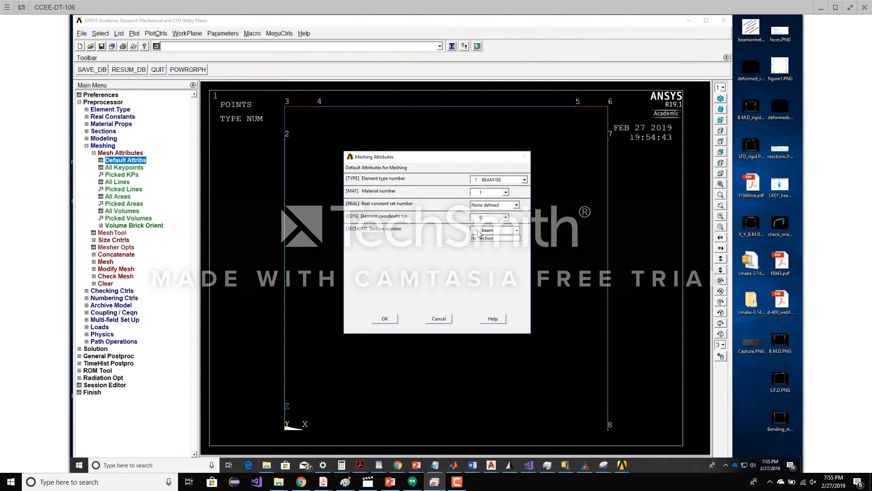
pyautogui.click(487, 230)
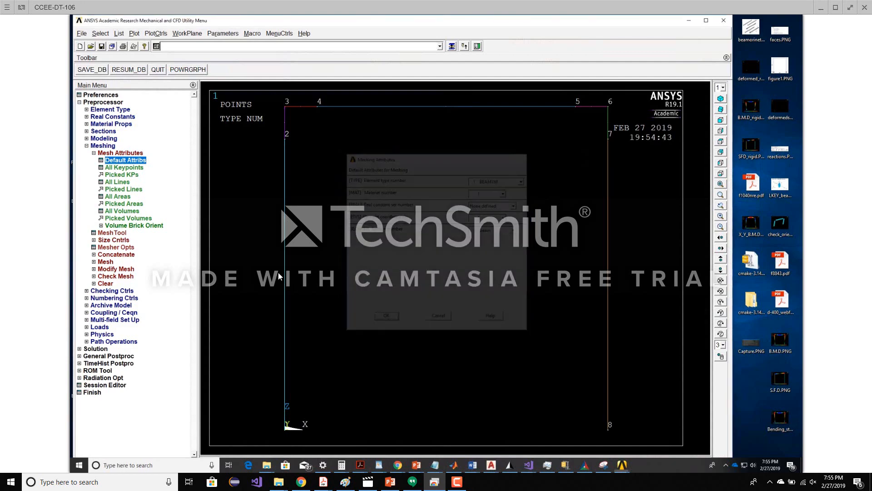
pyautogui.click(113, 232)
pyautogui.write('10')
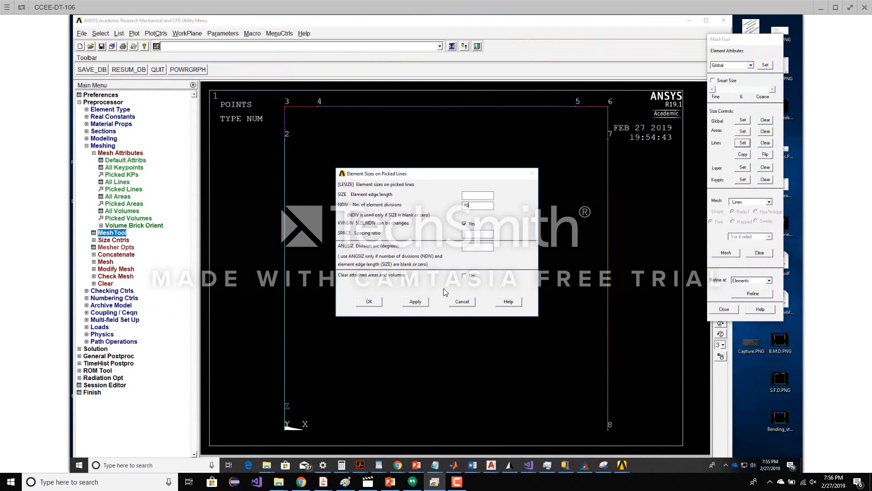
# Confirm 10 element divisions on the picked frame lines
pyautogui.click(369, 301)
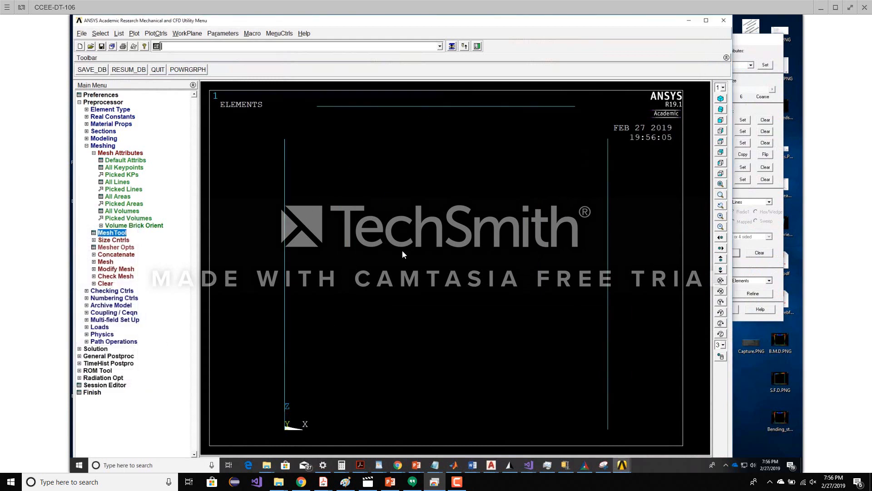
pyautogui.moveTo(758, 222)
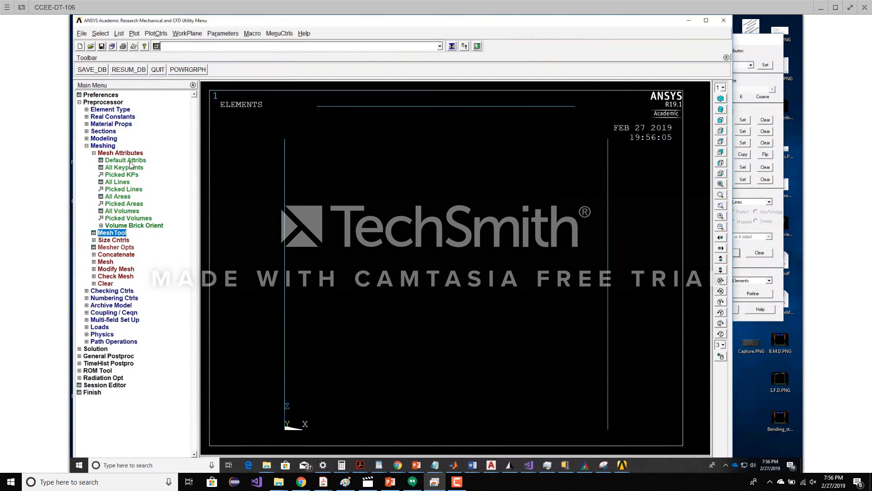
# Set default mesh attributes to MPC184 with no section
pyautogui.click(125, 159)
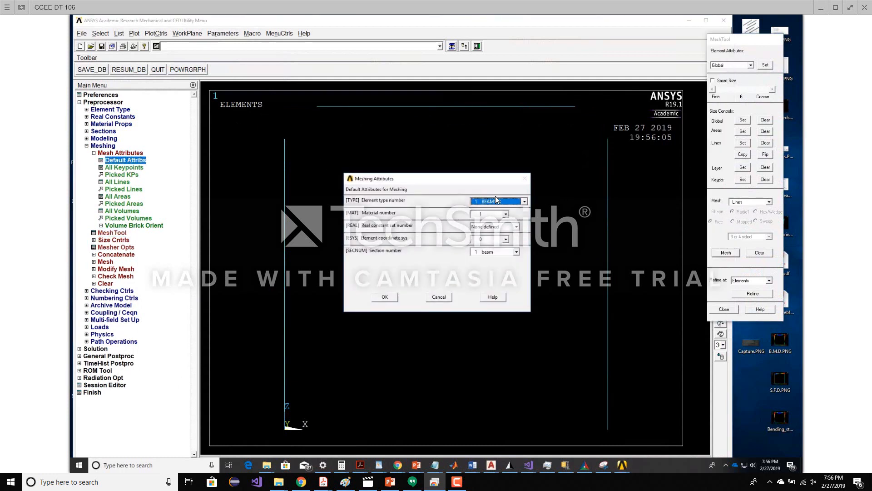
pyautogui.click(524, 201)
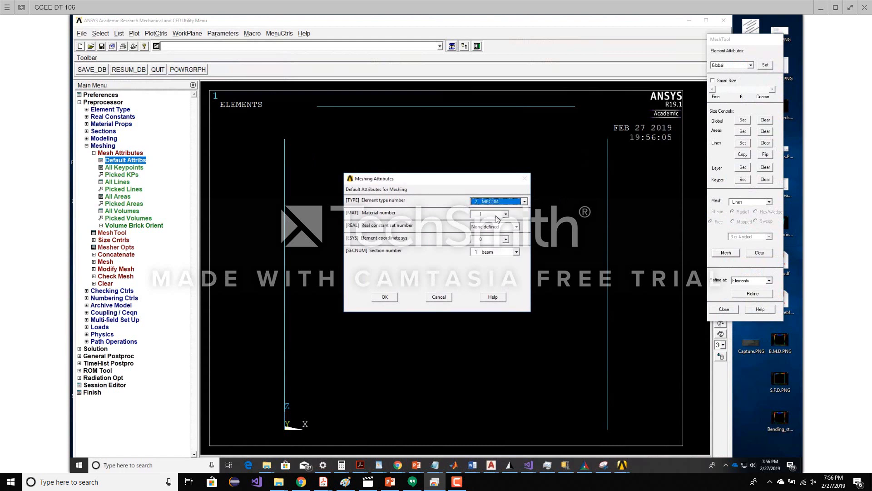
pyautogui.click(516, 251)
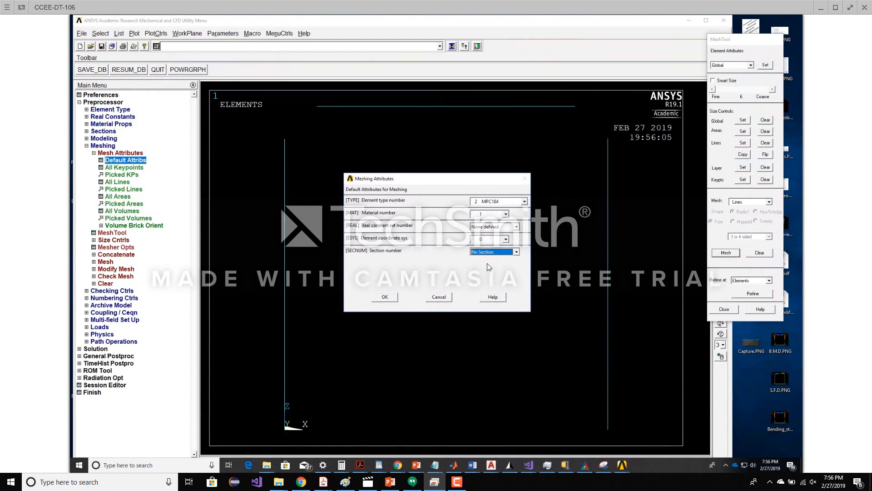
pyautogui.click(385, 297)
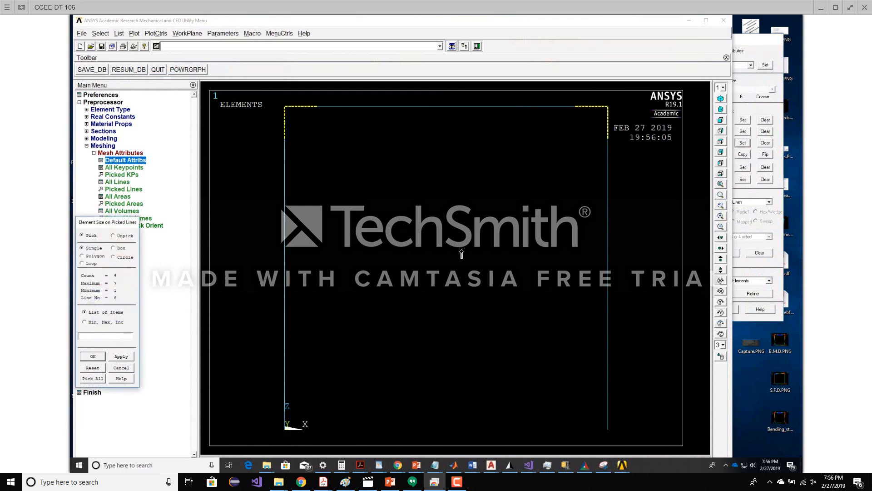
# Apply element divisions to the picked corner lines and mesh them into rigid-link elements
pyautogui.click(92, 355)
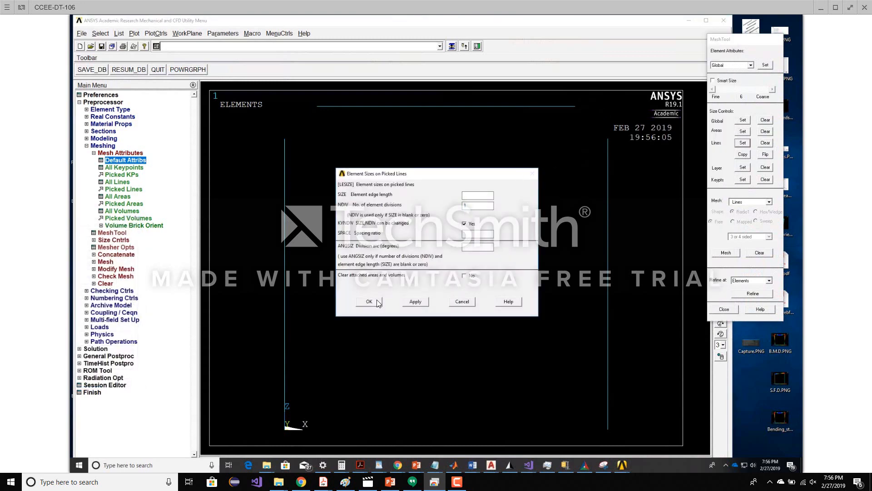
pyautogui.click(369, 301)
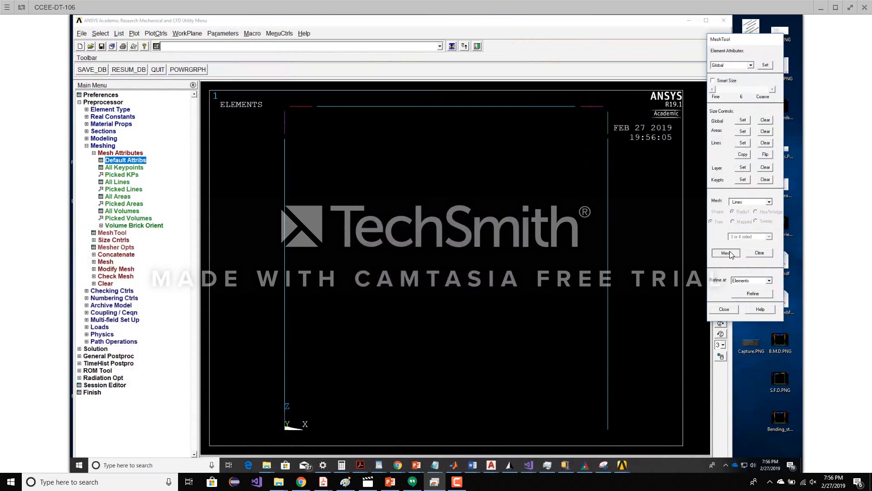
pyautogui.click(726, 253)
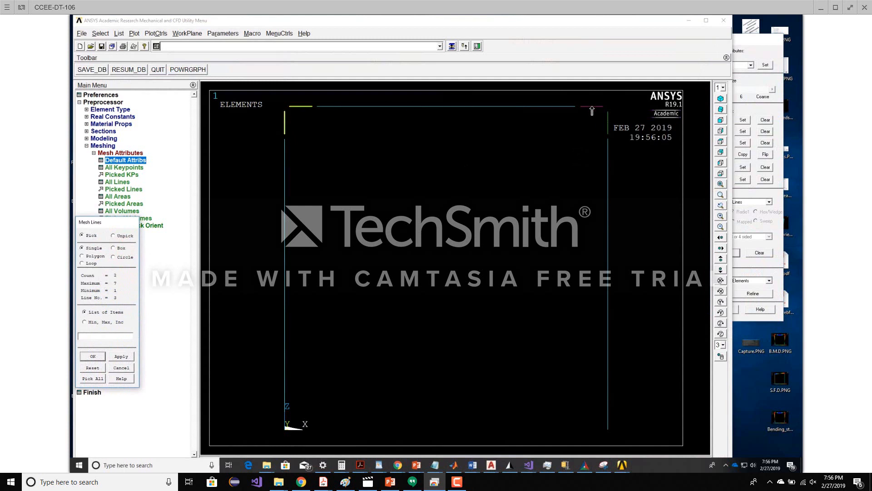
pyautogui.click(591, 107)
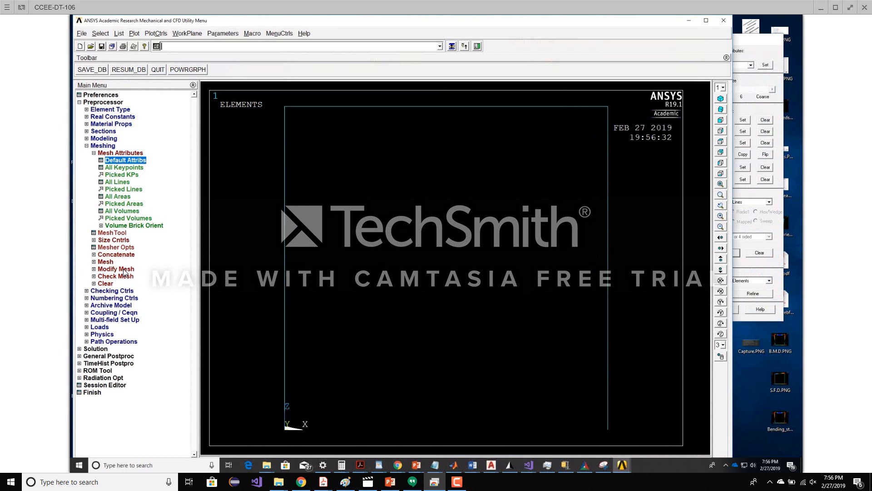
# Go to applying structural displacement constraints on keypoints in the Solution menu
pyautogui.click(87, 145)
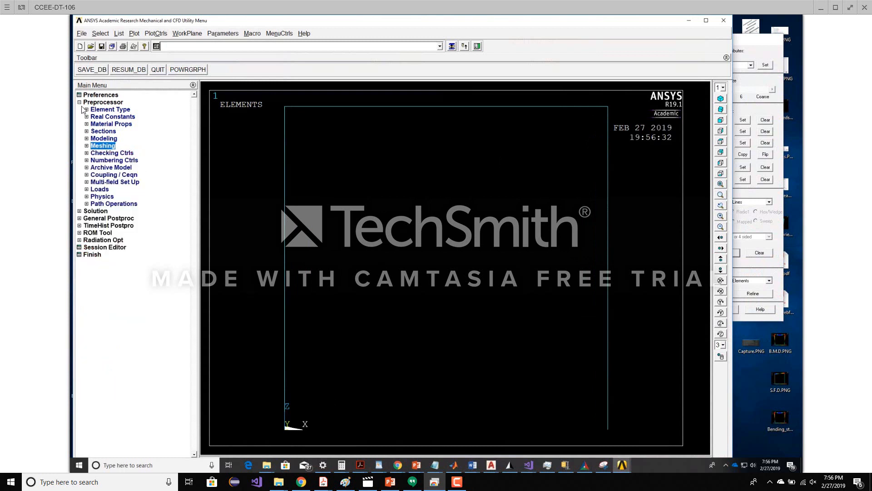
pyautogui.click(79, 102)
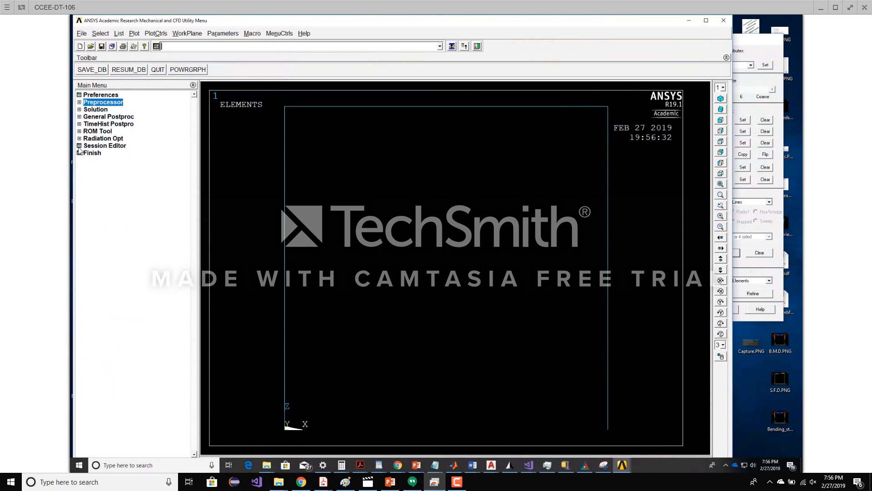
pyautogui.click(95, 109)
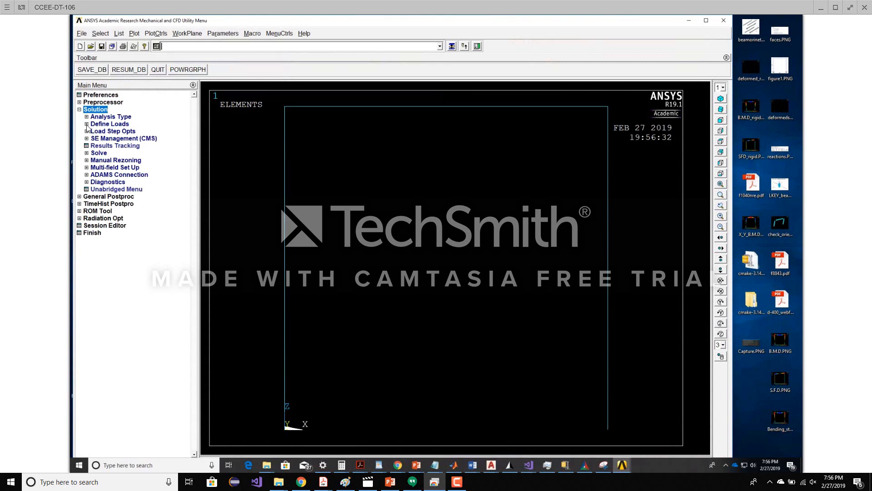
pyautogui.click(109, 123)
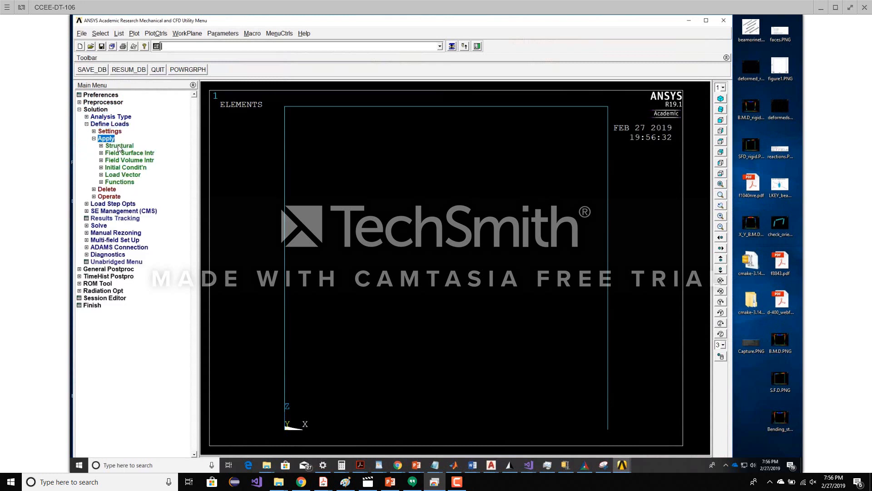
pyautogui.click(118, 145)
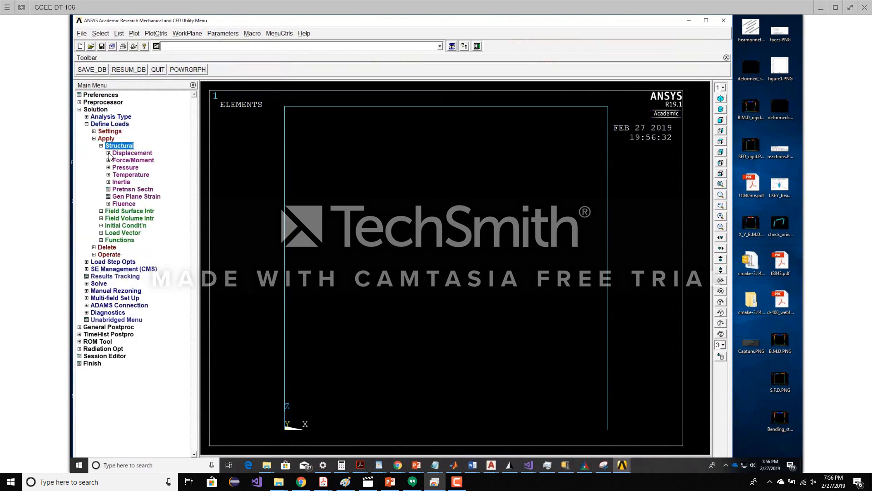
pyautogui.click(109, 153)
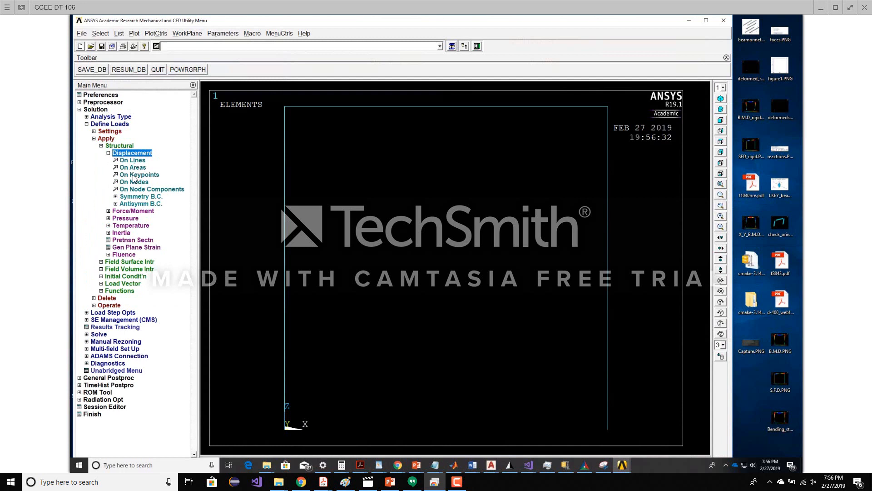
pyautogui.click(138, 174)
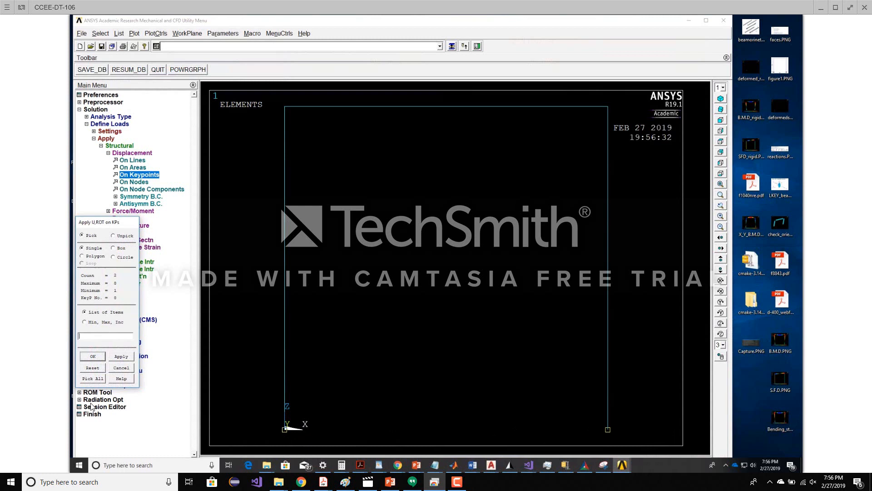
# Fix all degrees of freedom at the two column base keypoints
pyautogui.click(92, 356)
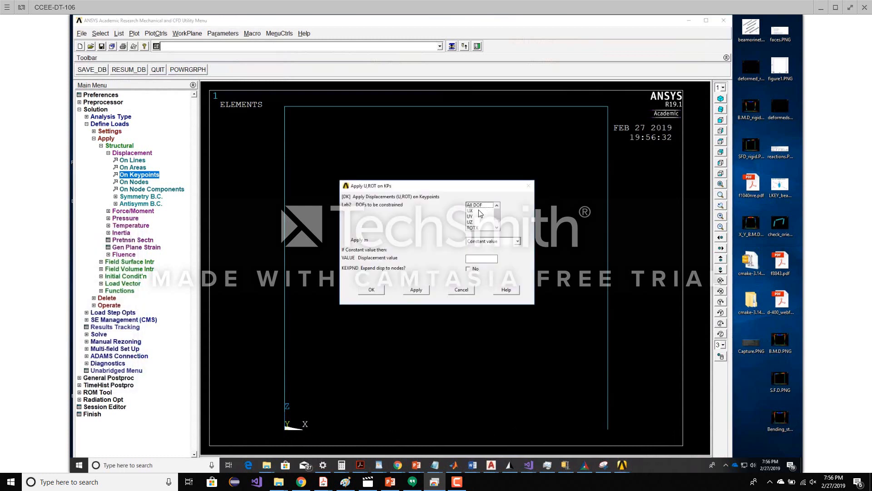
pyautogui.click(371, 289)
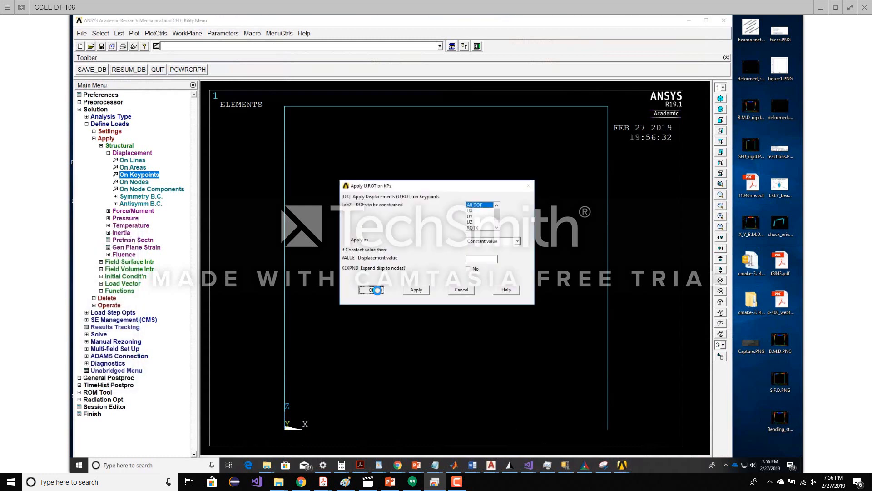
pyautogui.click(371, 290)
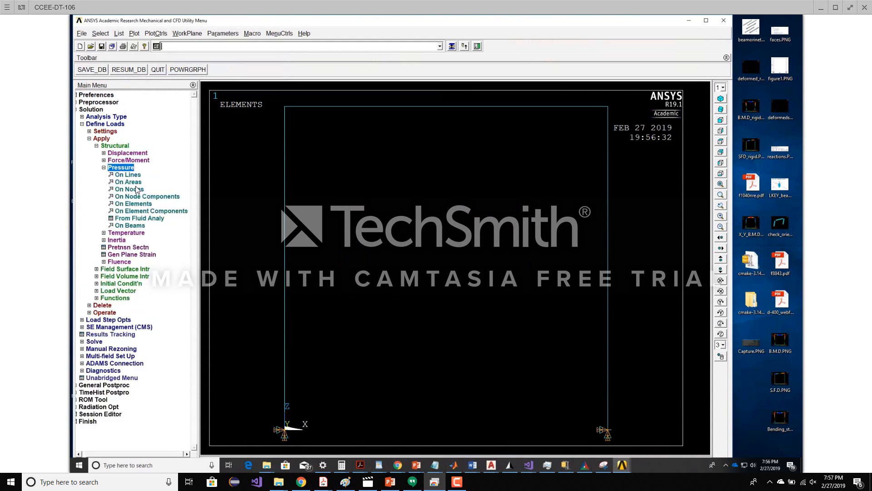
pyautogui.moveTo(133, 207)
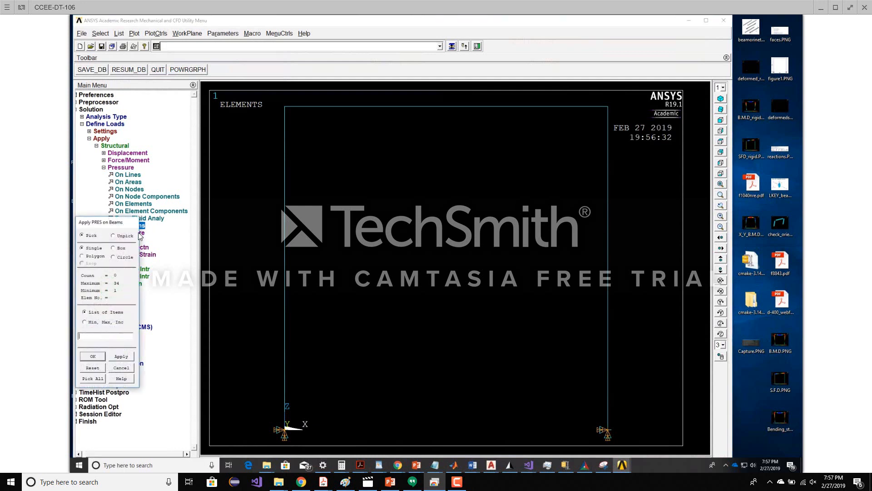
# Box-pick the 12 top beam elements and apply a uniform pressure of 10
pyautogui.click(113, 248)
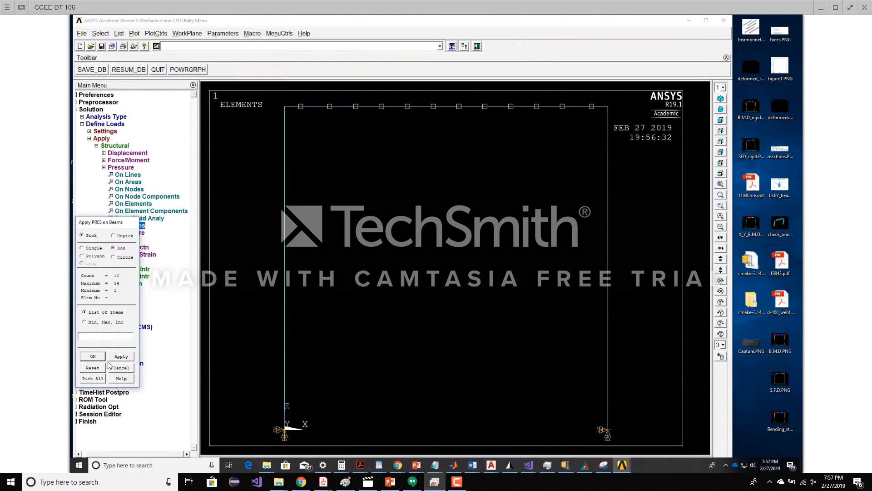
pyautogui.click(92, 356)
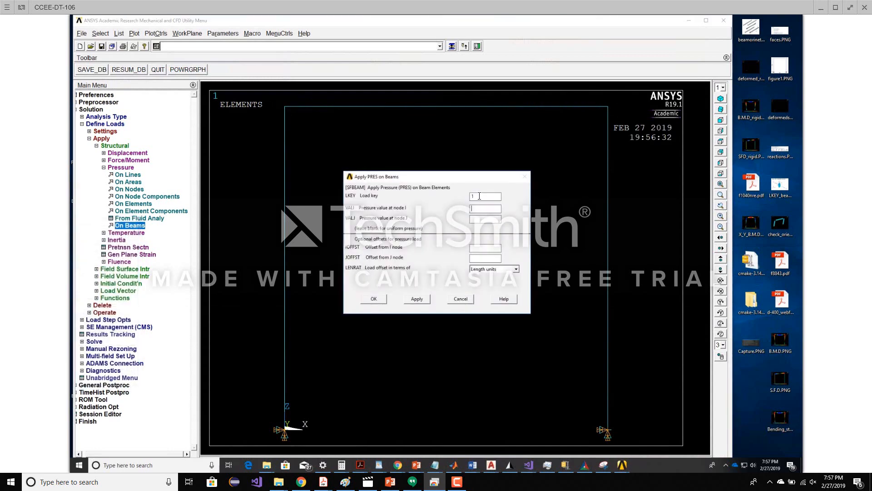
pyautogui.click(485, 208)
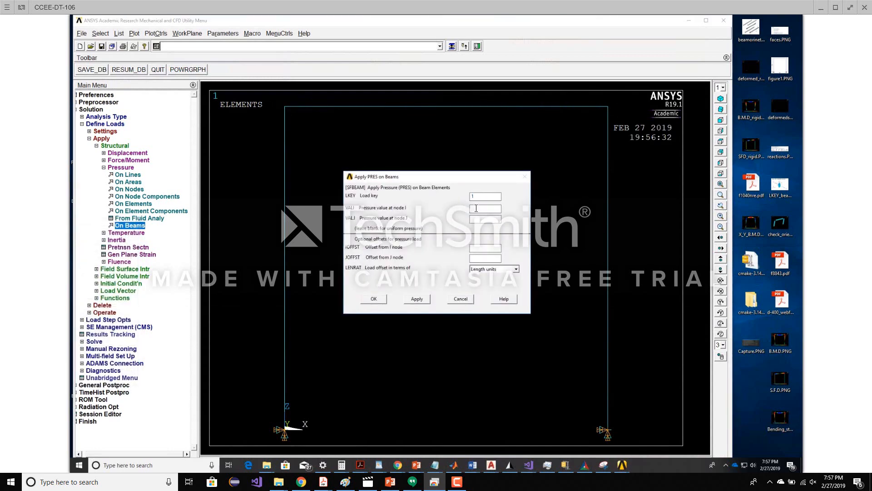
pyautogui.write('10')
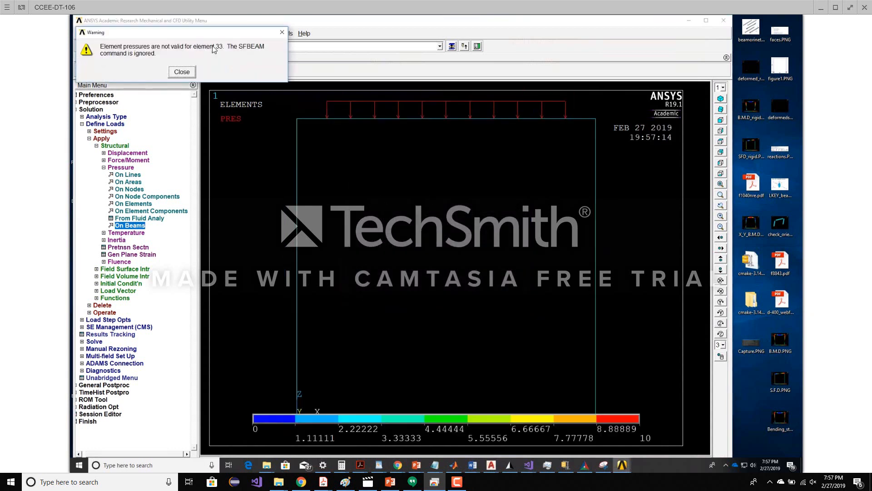
pyautogui.moveTo(295, 100)
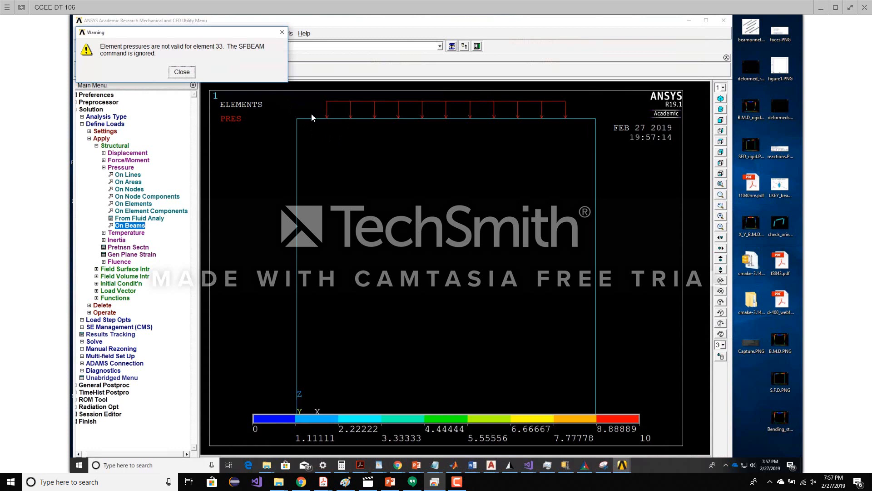
pyautogui.moveTo(197, 75)
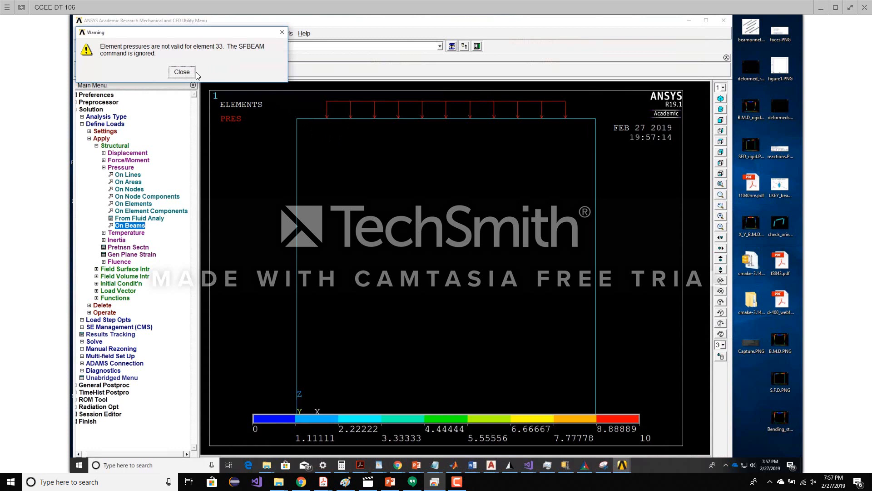
# Apply nodal forces of -10 in the chosen direction at the two picked top corner nodes
pyautogui.click(182, 72)
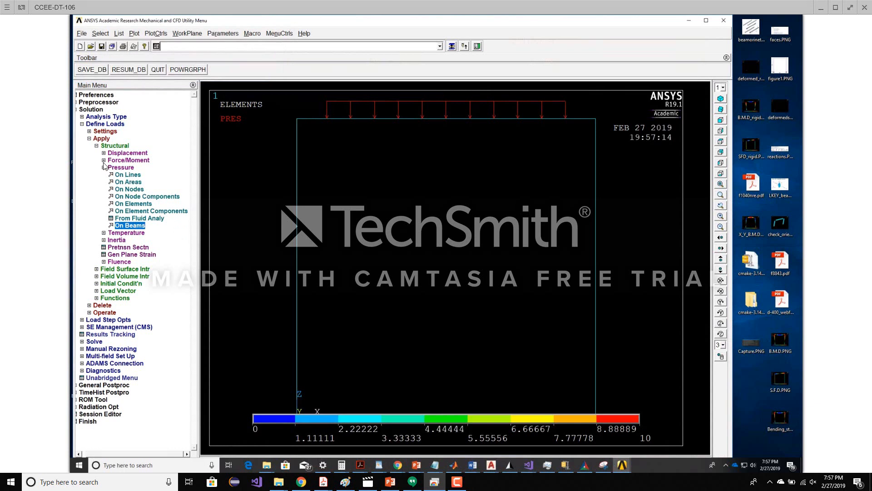
pyautogui.click(129, 160)
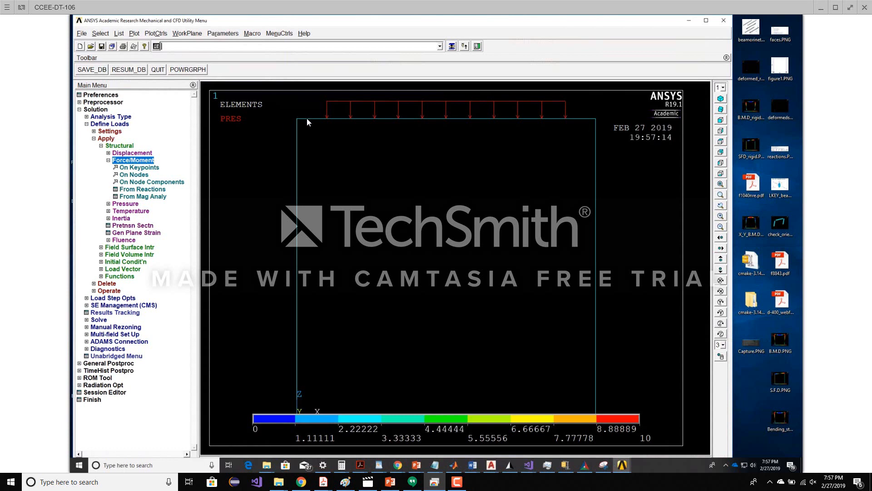
pyautogui.moveTo(302, 112)
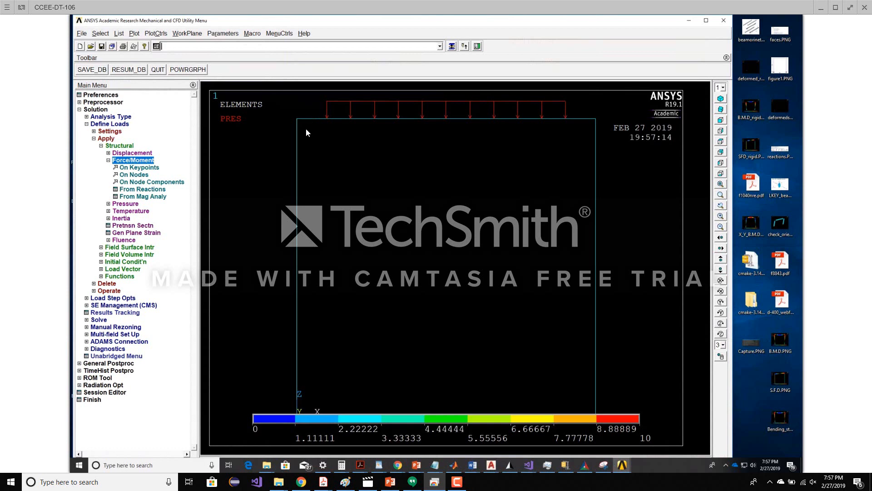
pyautogui.moveTo(302, 129)
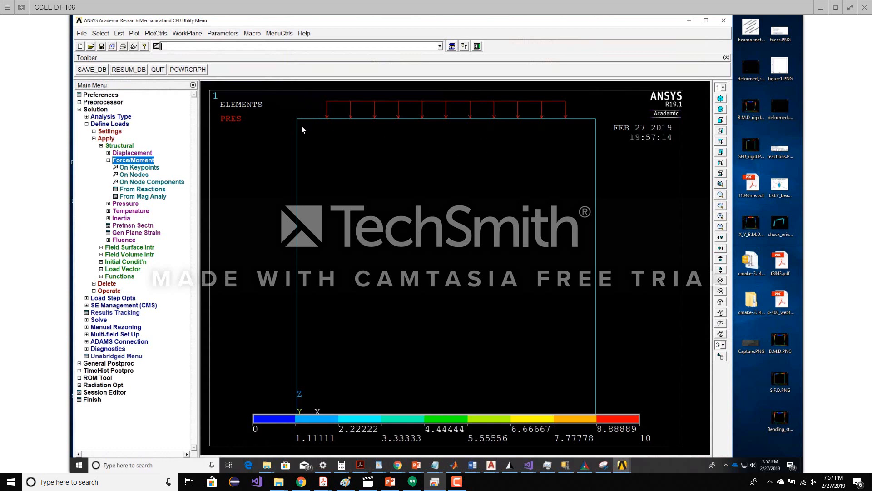
pyautogui.moveTo(589, 116)
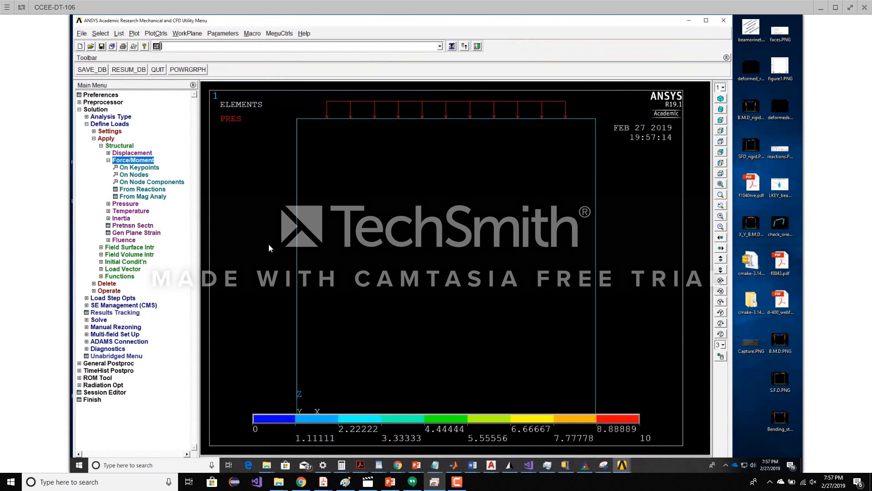
pyautogui.moveTo(165, 206)
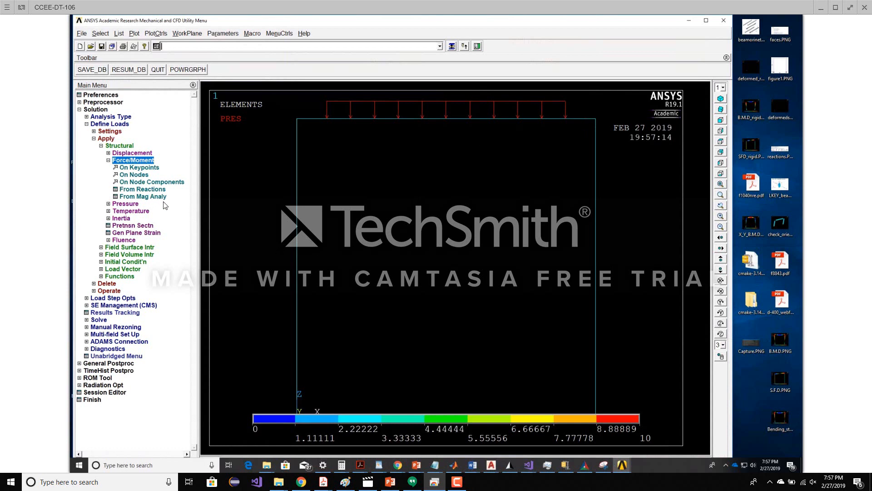
pyautogui.moveTo(123, 196)
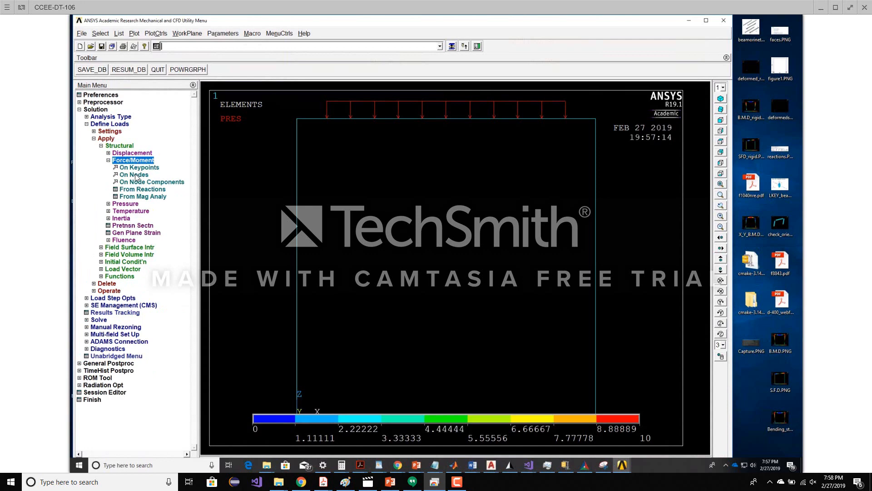
pyautogui.click(133, 175)
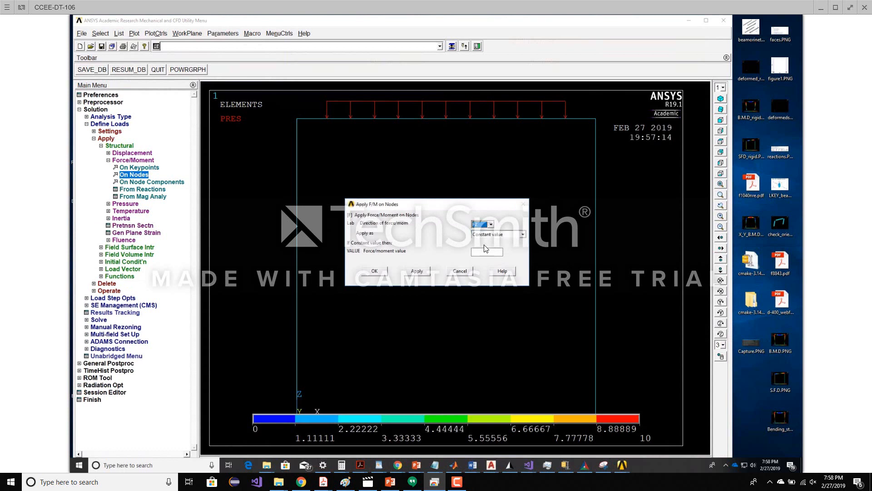
pyautogui.write('-10')
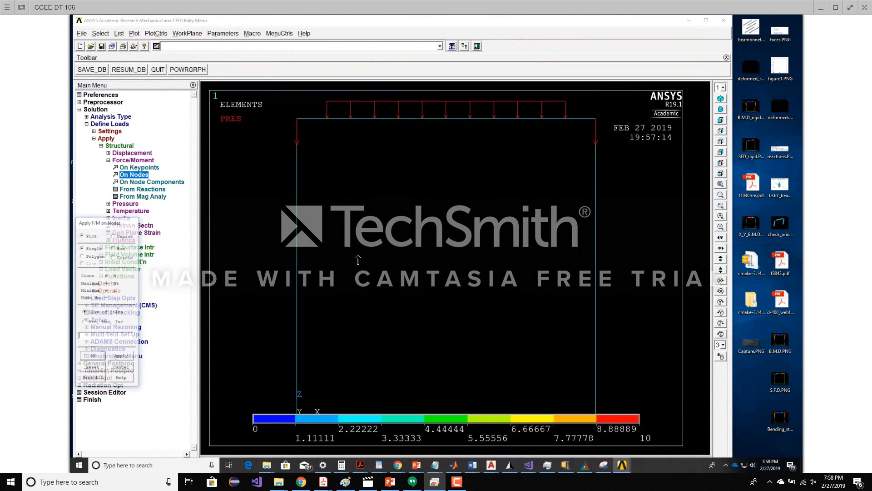
pyautogui.click(296, 118)
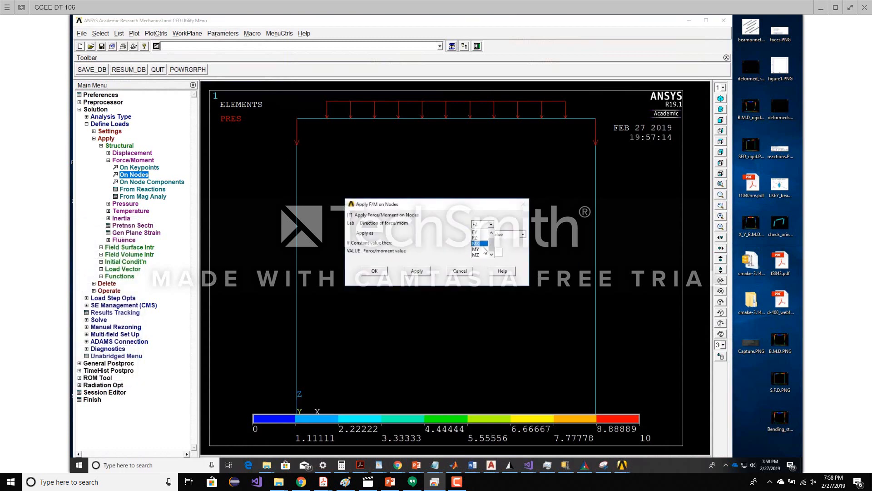
pyautogui.click(476, 249)
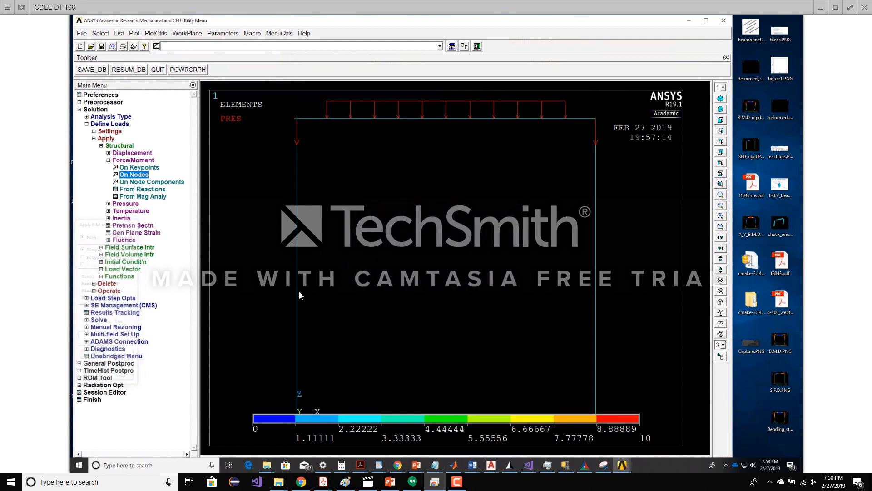
pyautogui.click(133, 174)
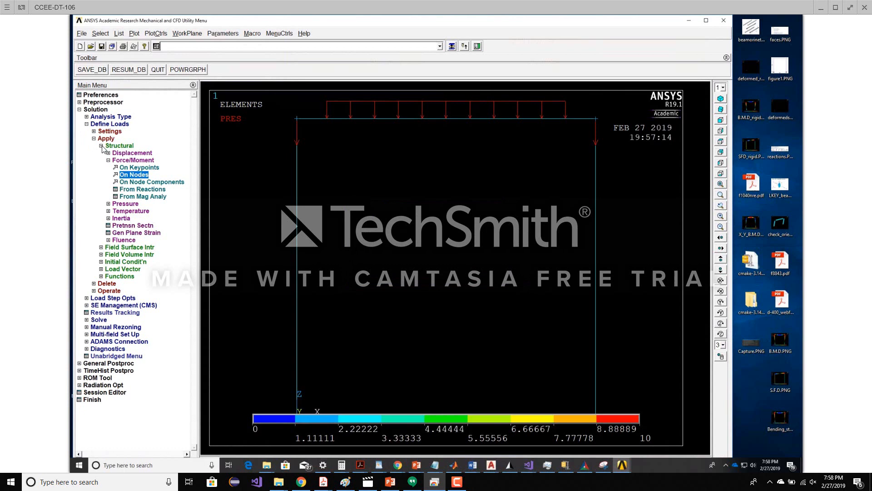
# Submit the current load step for solution and close the /STATUS summary window
pyautogui.click(102, 145)
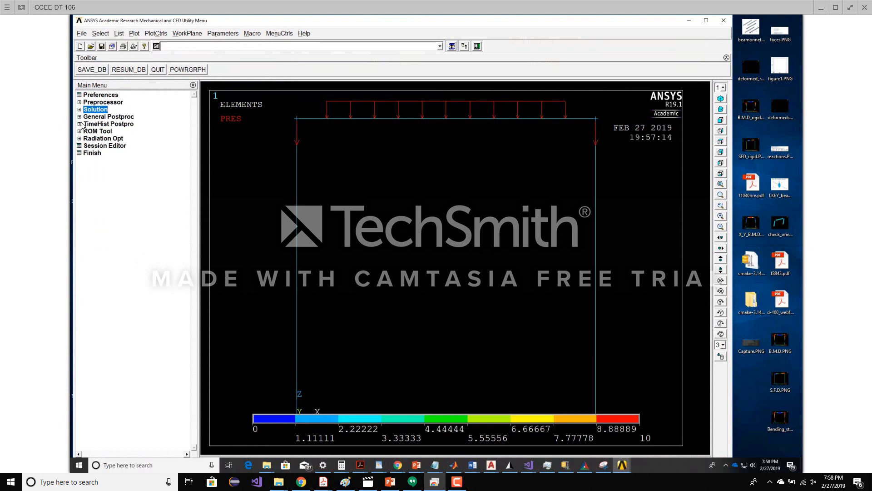
pyautogui.click(80, 109)
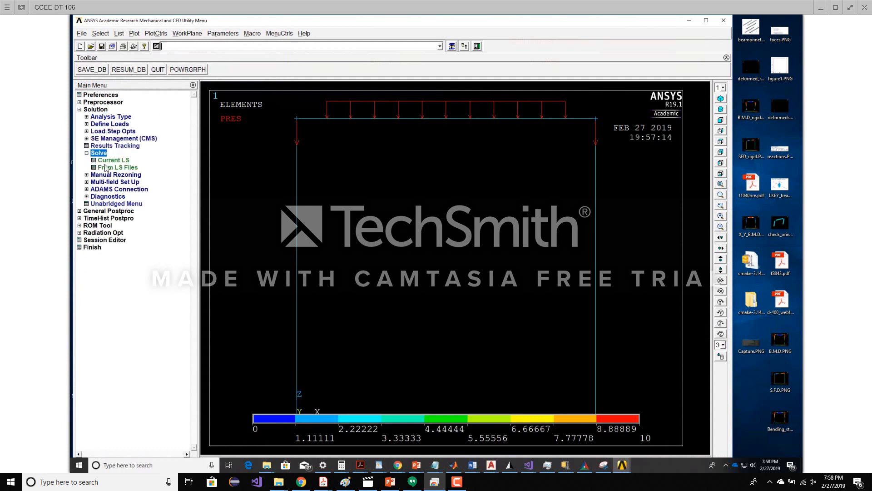
pyautogui.moveTo(108, 164)
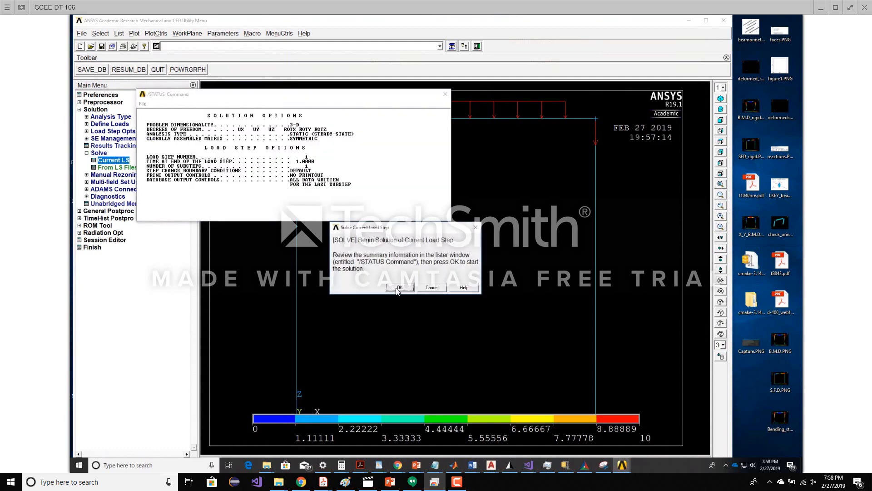
pyautogui.click(400, 287)
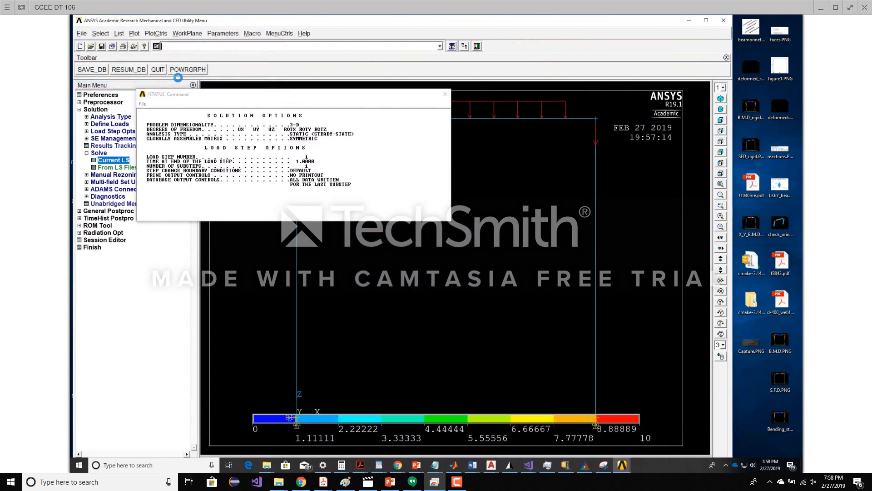
pyautogui.click(445, 94)
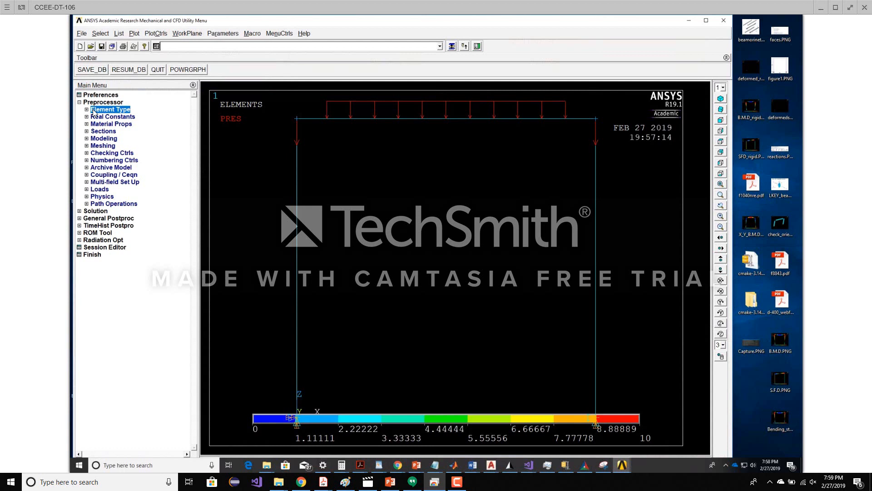
# Set MPC184 element type 2 to Rigid Beam with Direct Elimination and close the element types list
pyautogui.click(88, 109)
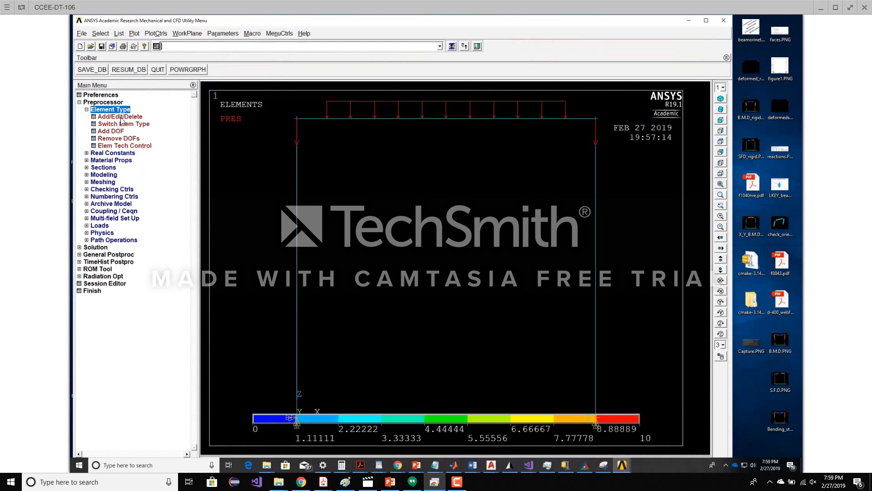
pyautogui.click(119, 116)
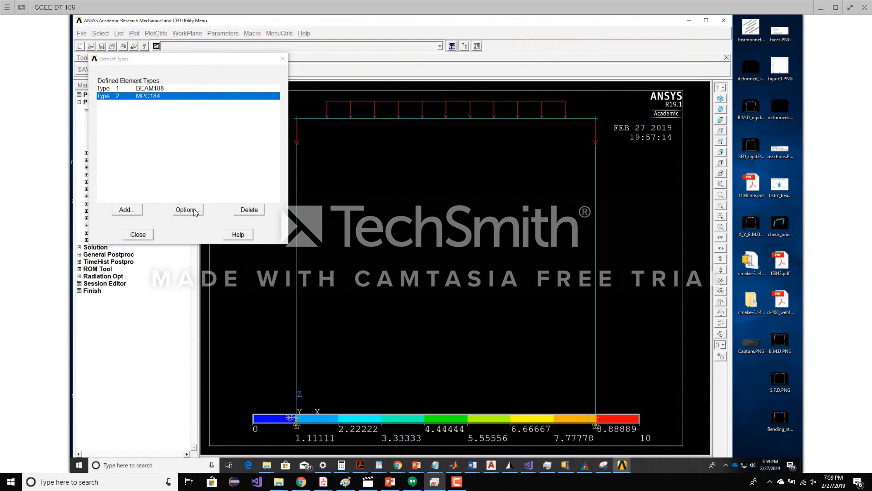
pyautogui.moveTo(190, 211)
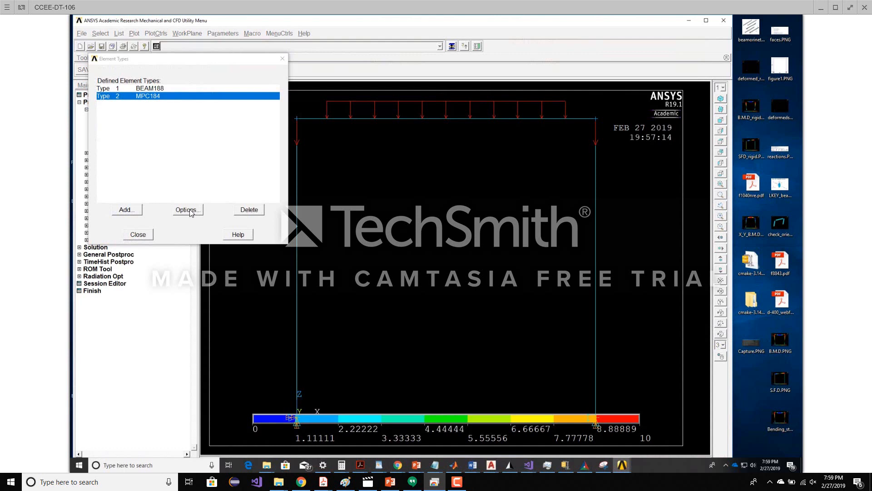
pyautogui.click(187, 209)
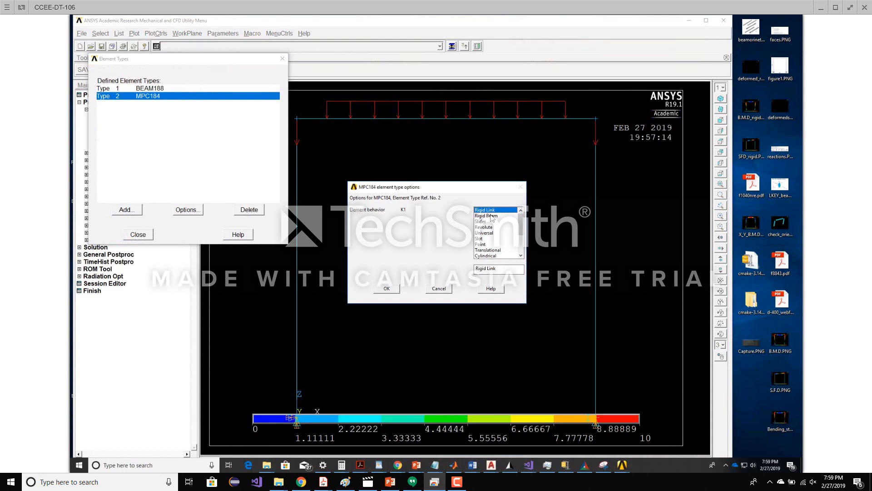
pyautogui.moveTo(488, 219)
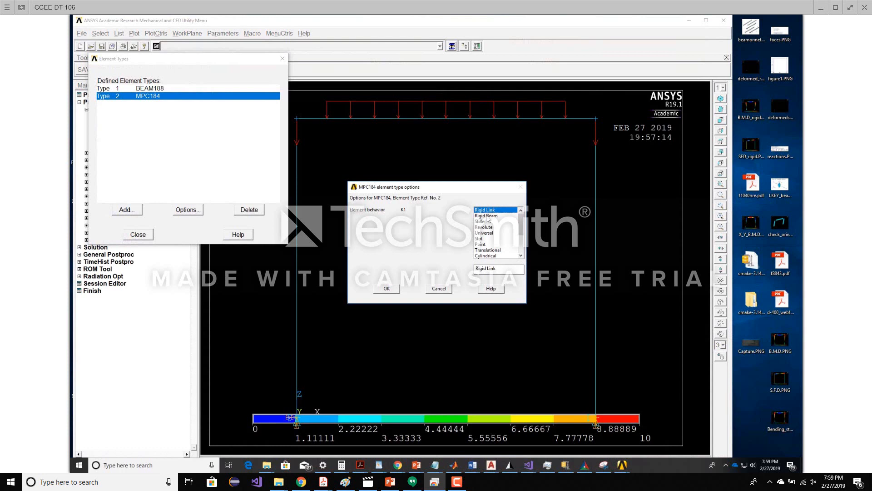
pyautogui.moveTo(497, 218)
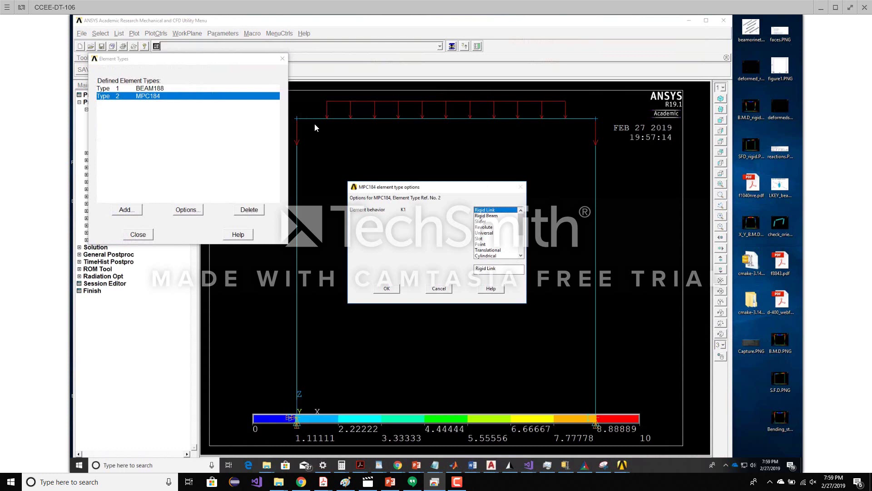
pyautogui.moveTo(336, 127)
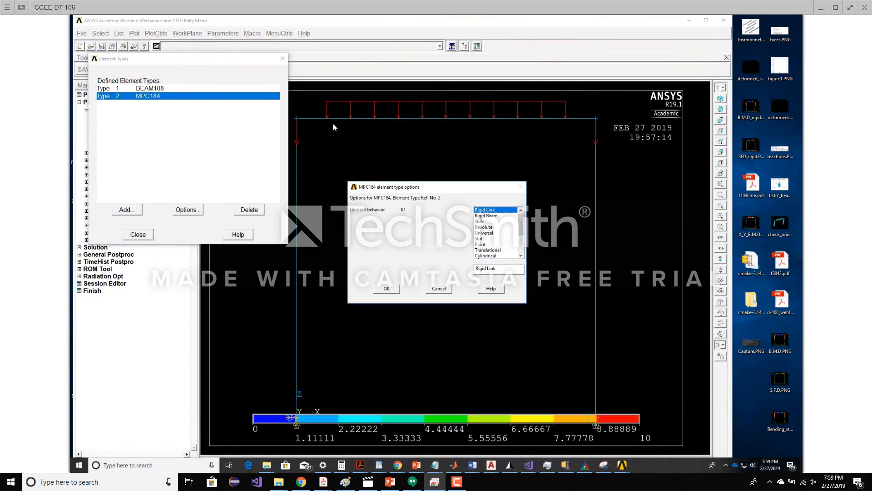
pyautogui.moveTo(319, 106)
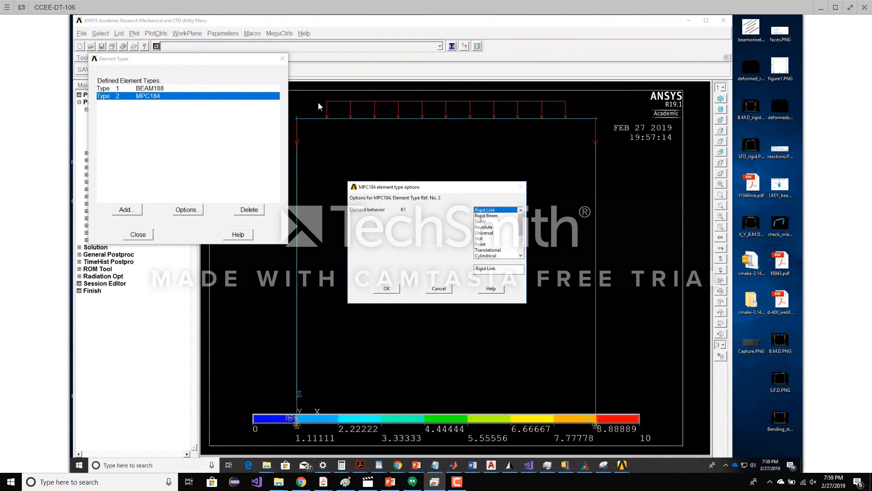
pyautogui.moveTo(336, 126)
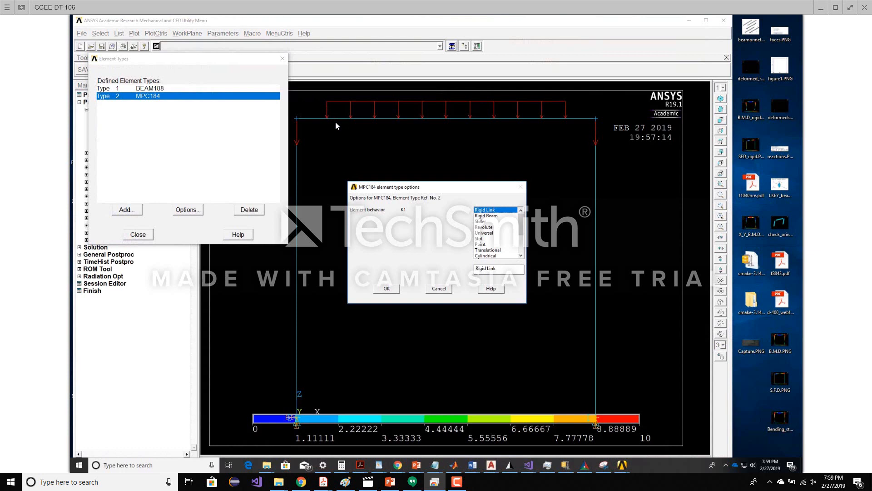
pyautogui.moveTo(297, 149)
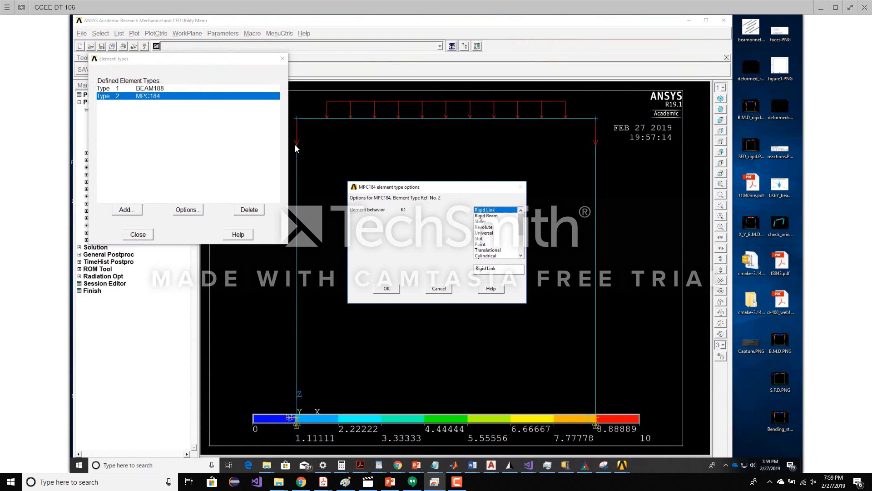
pyautogui.moveTo(298, 151)
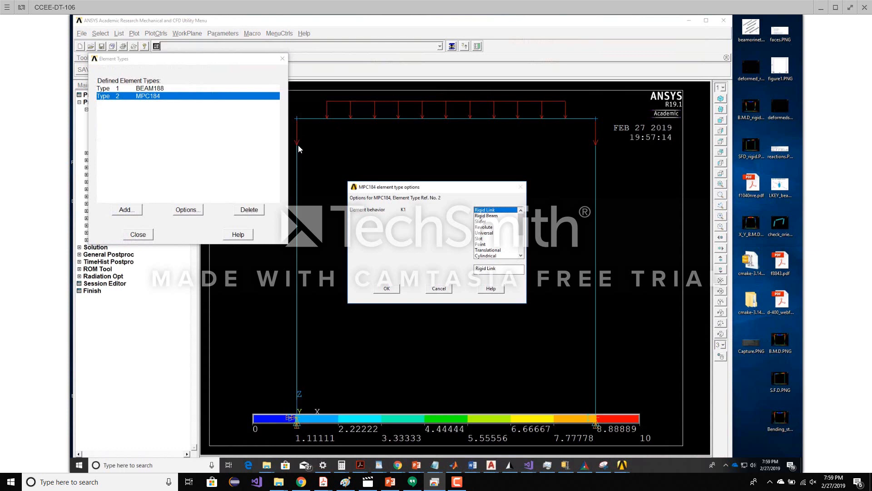
pyautogui.moveTo(331, 122)
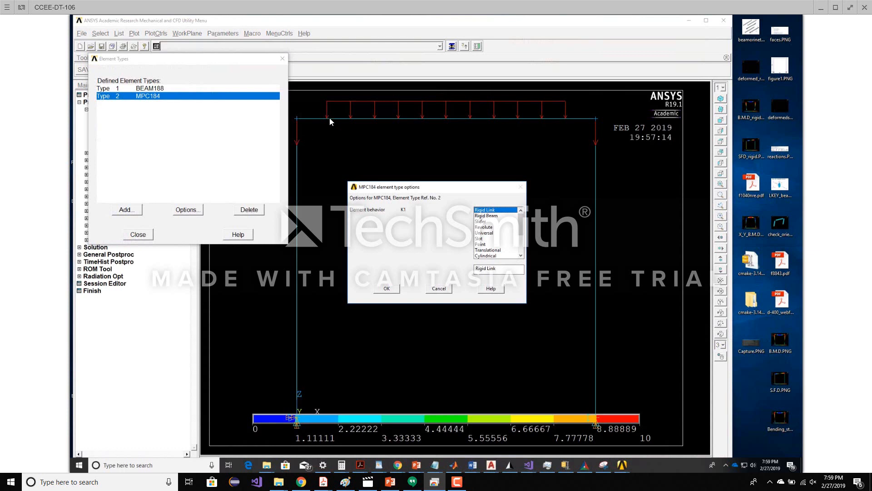
pyautogui.moveTo(314, 133)
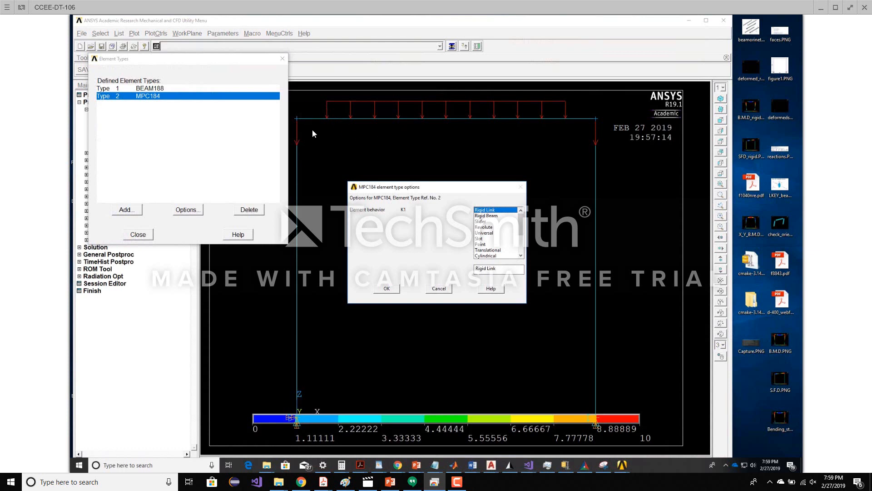
pyautogui.click(487, 215)
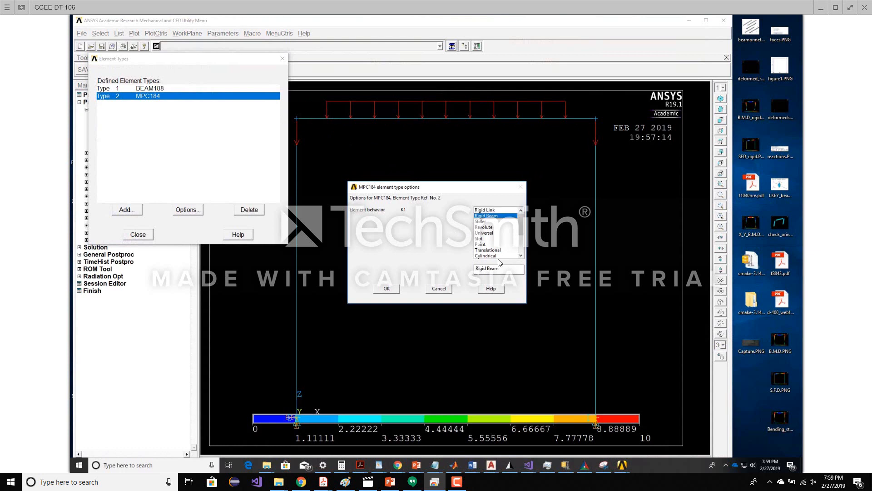
pyautogui.moveTo(390, 291)
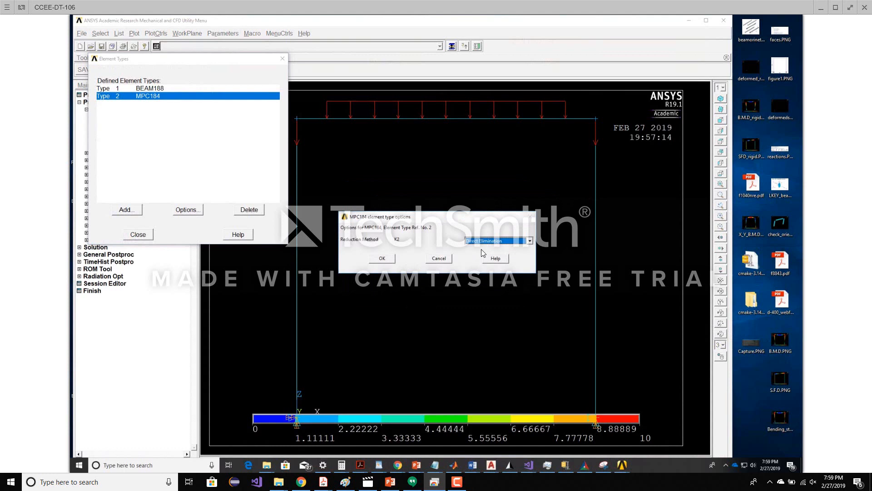
pyautogui.moveTo(401, 250)
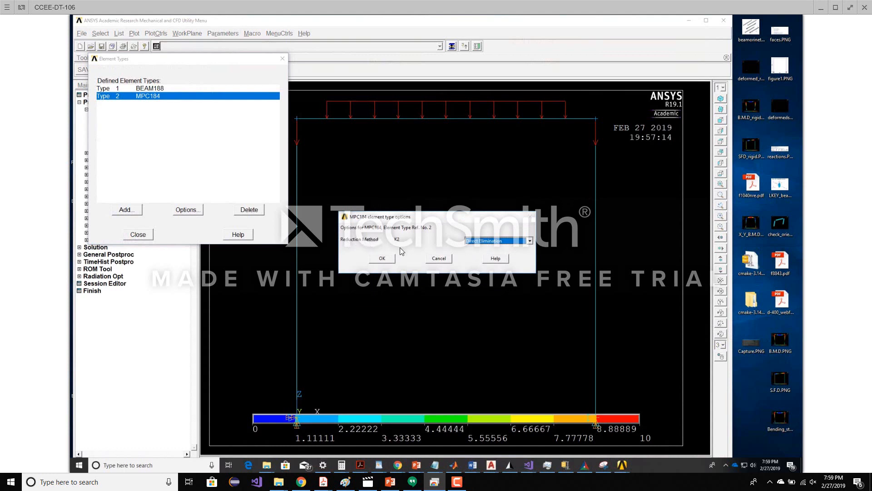
pyautogui.moveTo(485, 246)
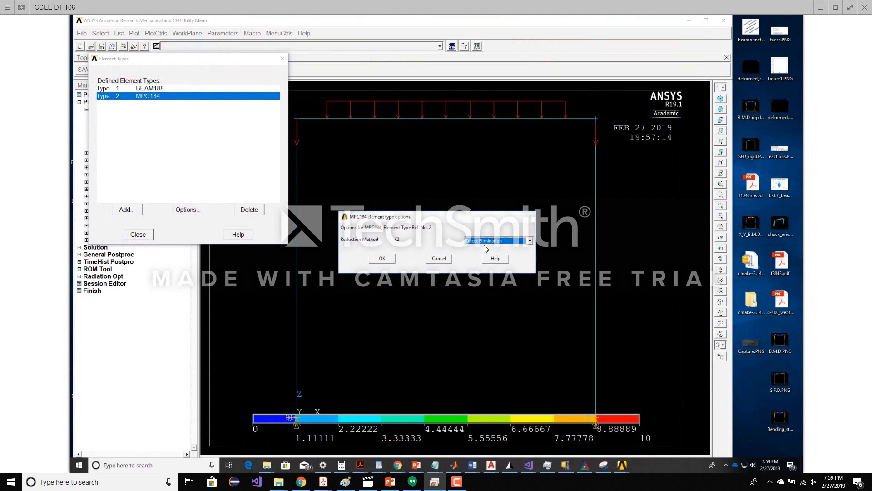
pyautogui.moveTo(415, 243)
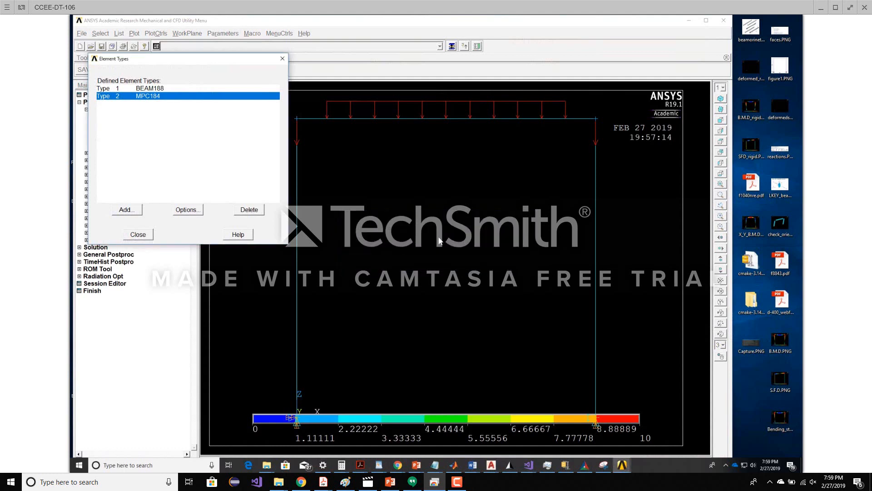
pyautogui.moveTo(283, 206)
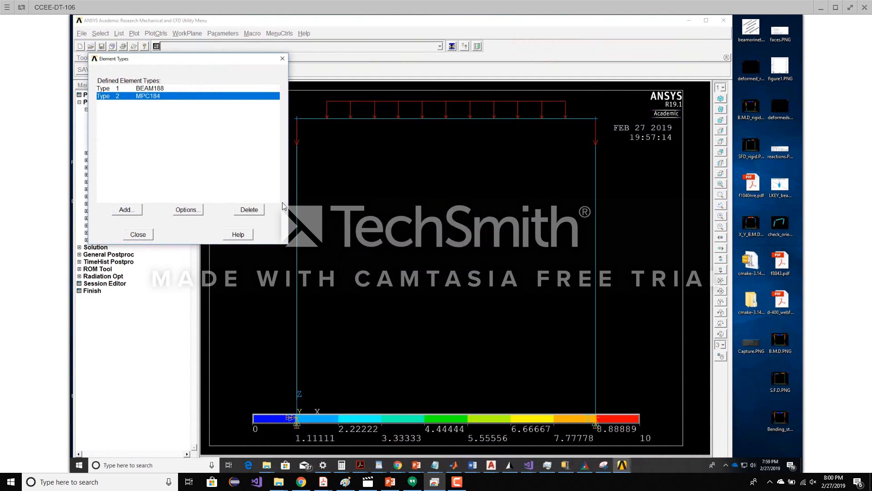
pyautogui.moveTo(259, 220)
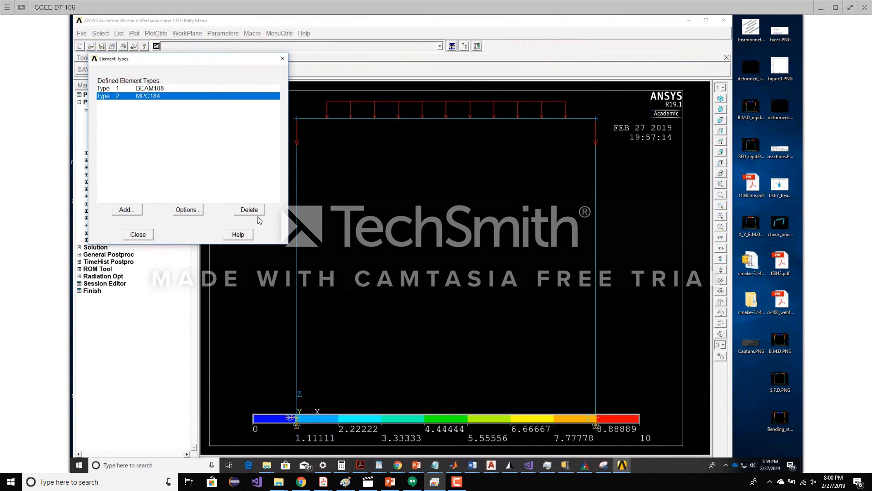
pyautogui.click(138, 235)
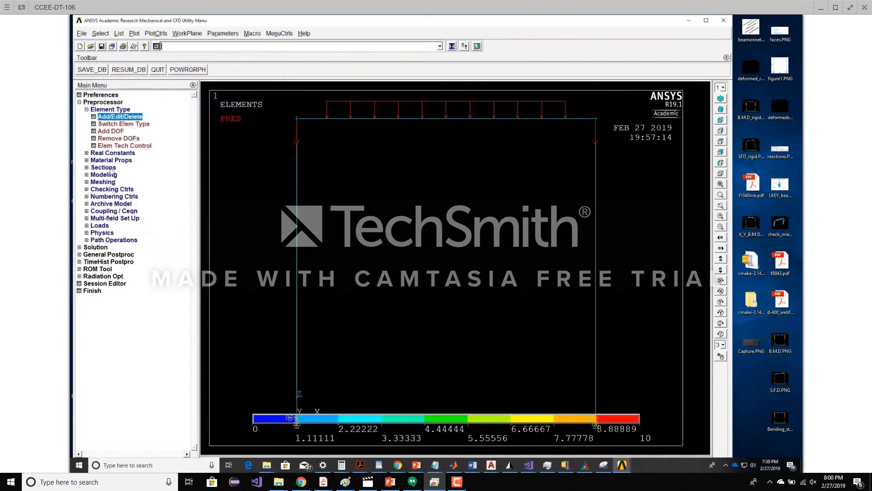
# Solve the current load step, accepting the warning, until 'Solution is done' is reported
pyautogui.click(80, 102)
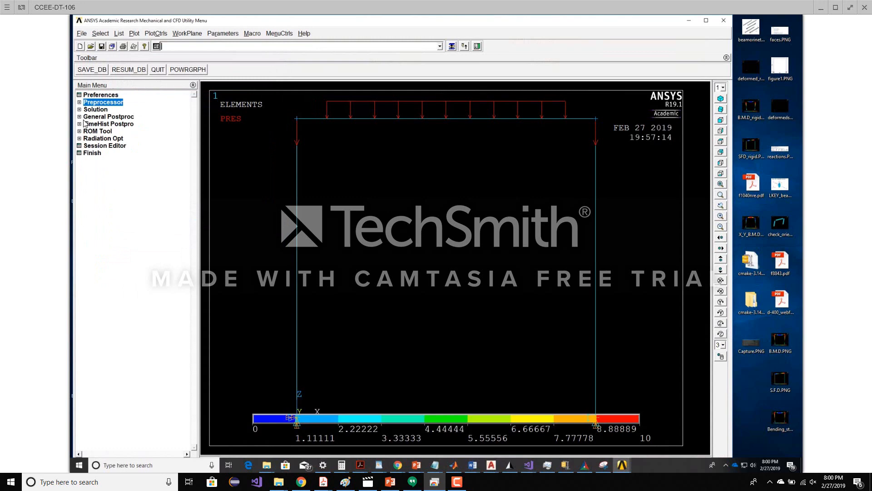
pyautogui.click(113, 160)
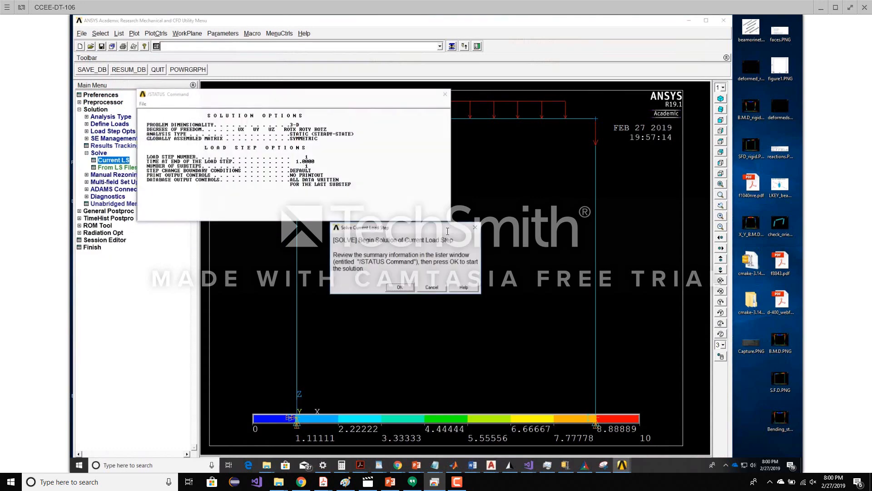
pyautogui.click(400, 287)
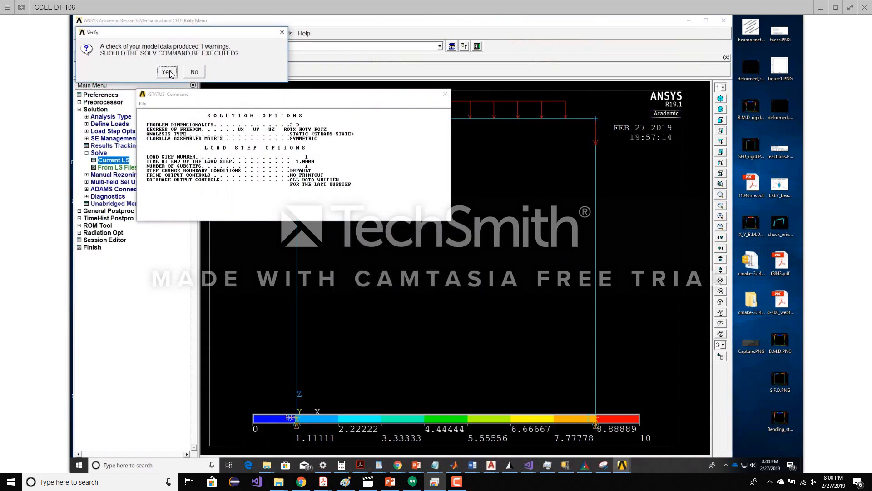
pyautogui.click(166, 72)
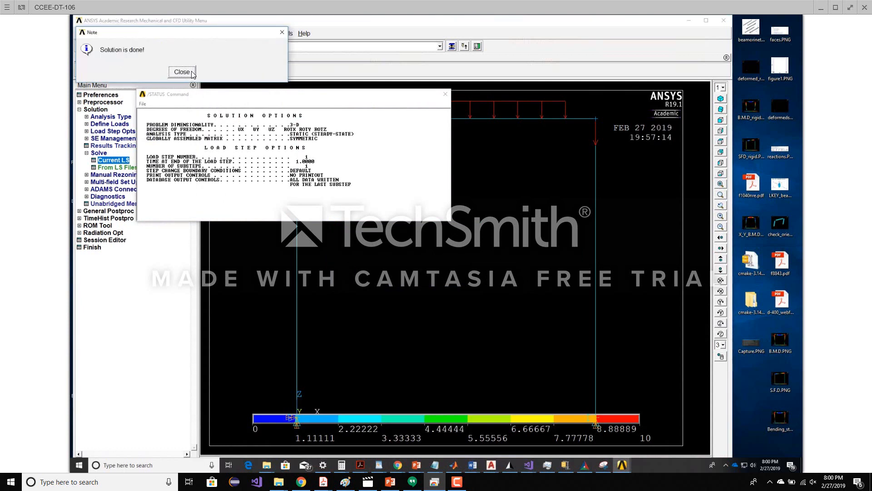
pyautogui.click(182, 71)
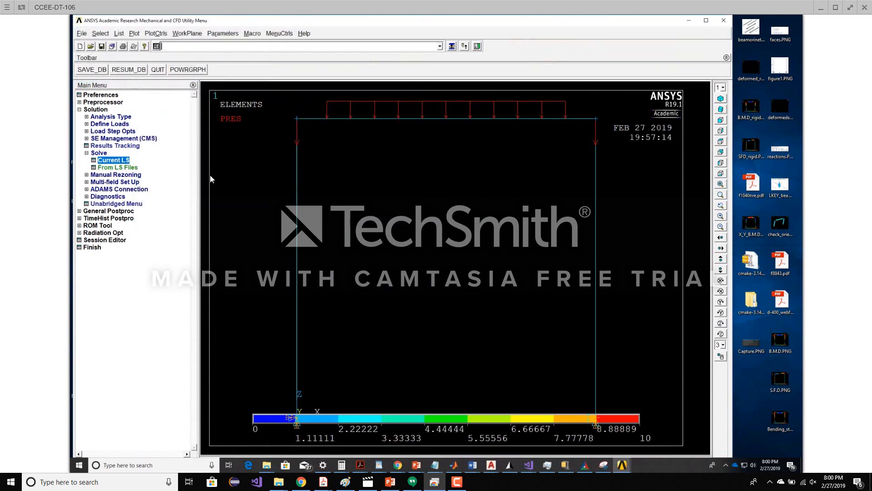
pyautogui.click(80, 109)
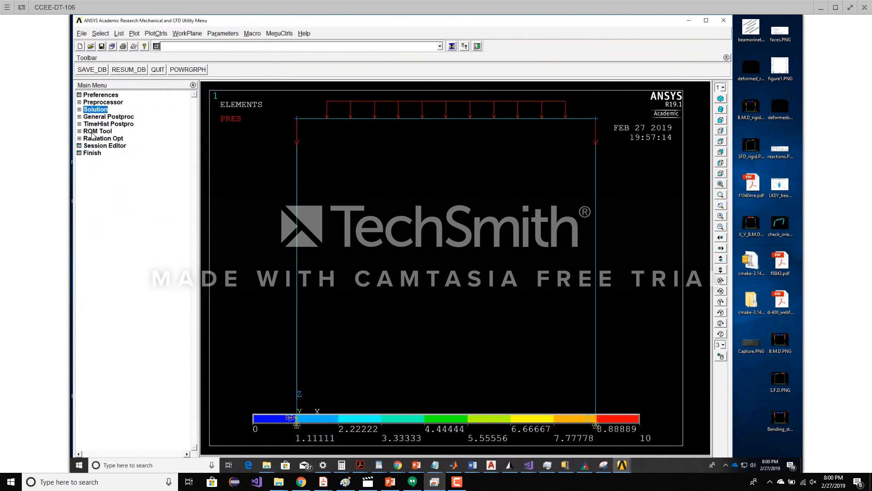
# Reach the Deformed Shape plot dialog under General Postproc > Plot Results
pyautogui.click(106, 117)
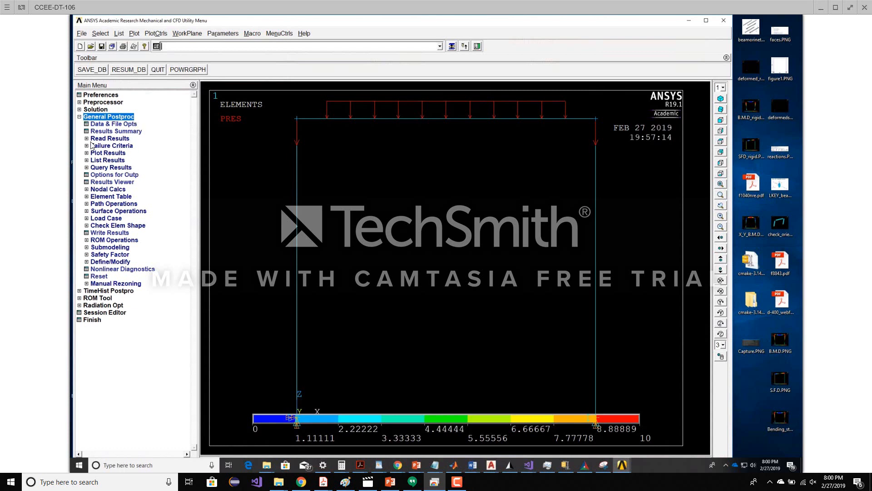
pyautogui.click(107, 153)
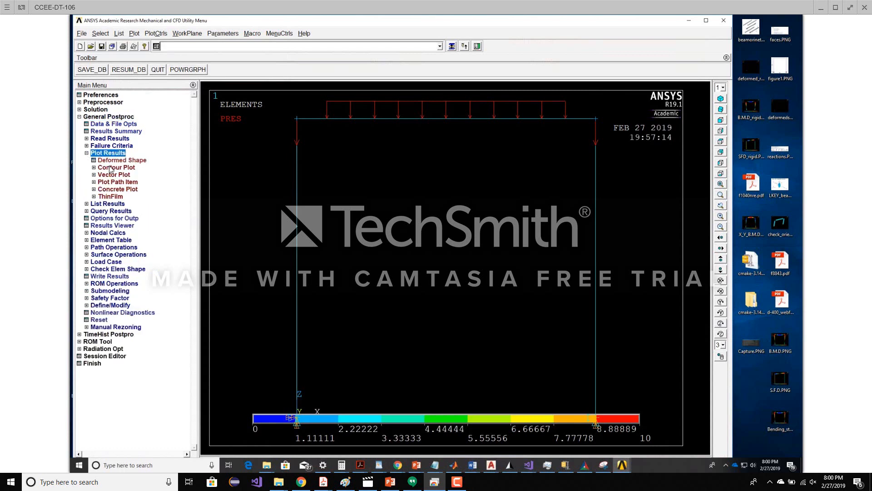
pyautogui.click(122, 160)
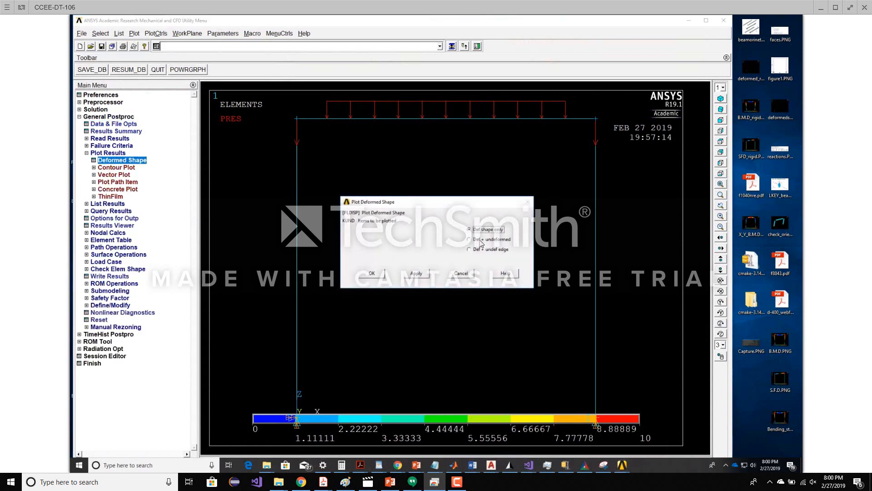
# Plot the Def + undeformed shape (max displacement .590E-04) and move to the Element Table functions
pyautogui.click(371, 273)
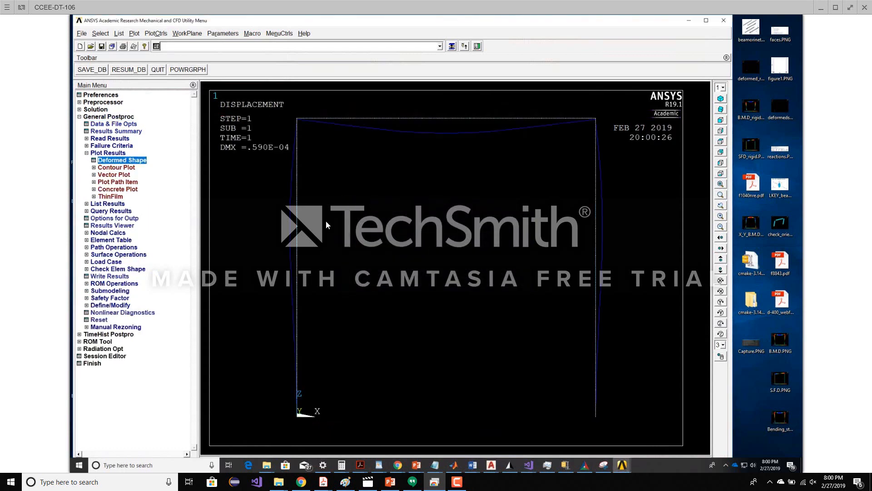
pyautogui.moveTo(244, 145)
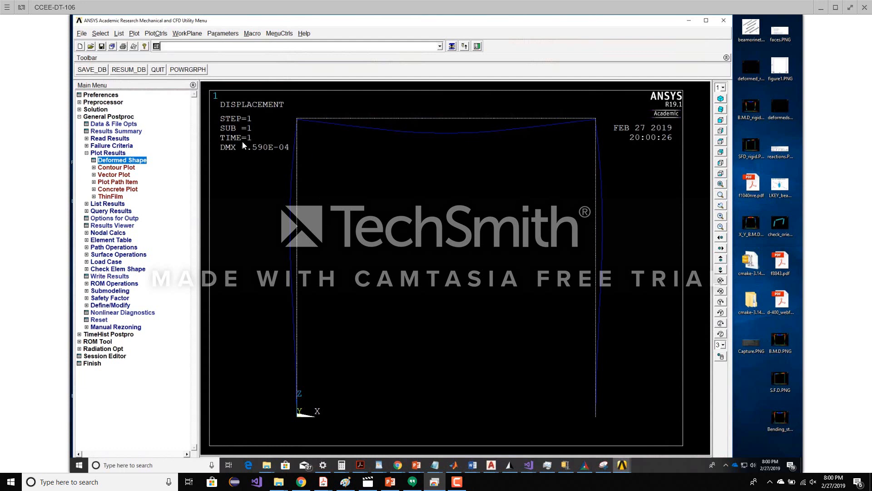
pyautogui.moveTo(287, 171)
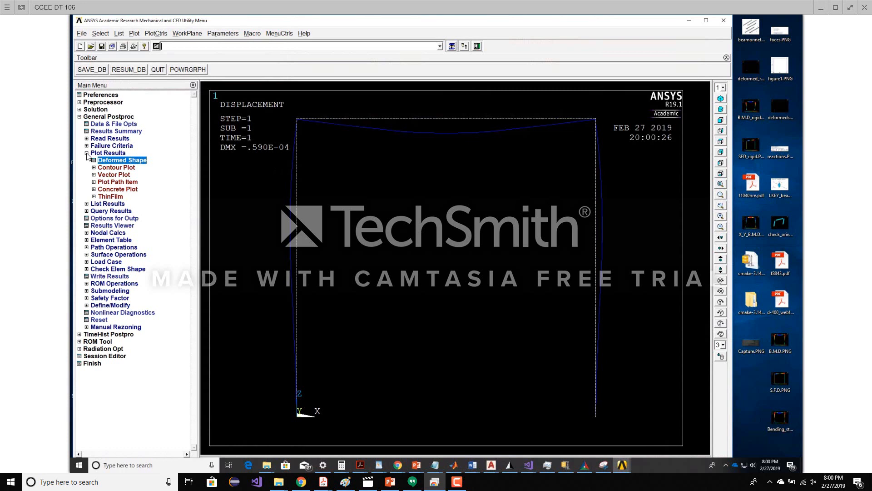
pyautogui.click(87, 153)
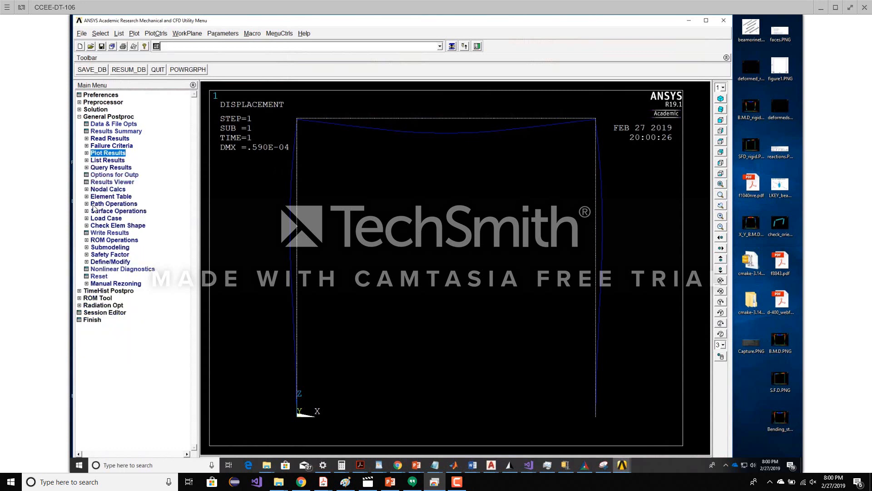
pyautogui.click(111, 197)
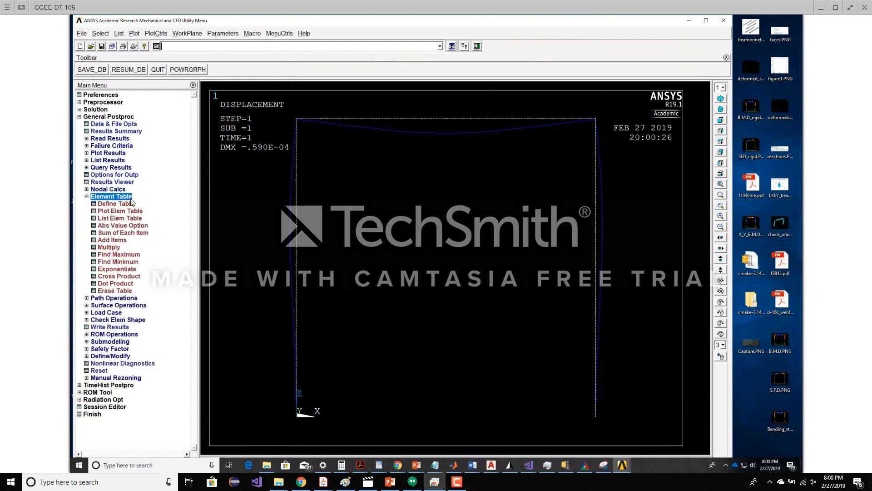
# Bring up the empty Element Table Data dialog and request its help page
pyautogui.click(112, 203)
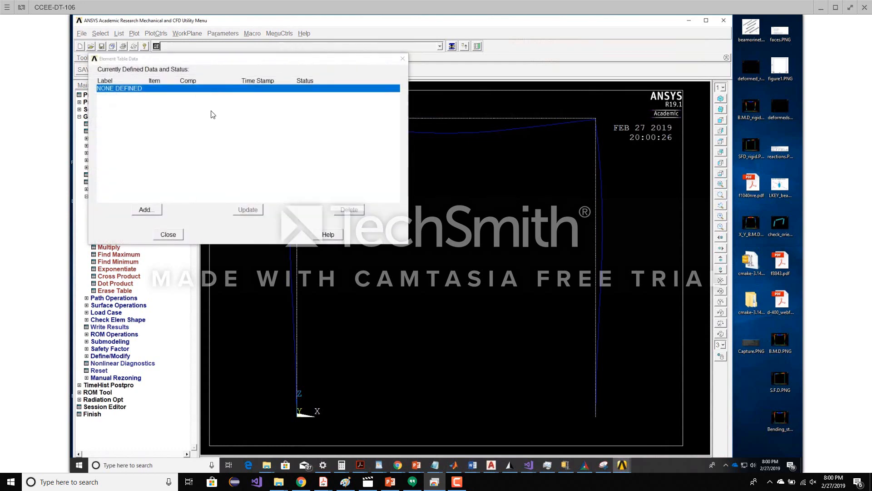
pyautogui.moveTo(329, 237)
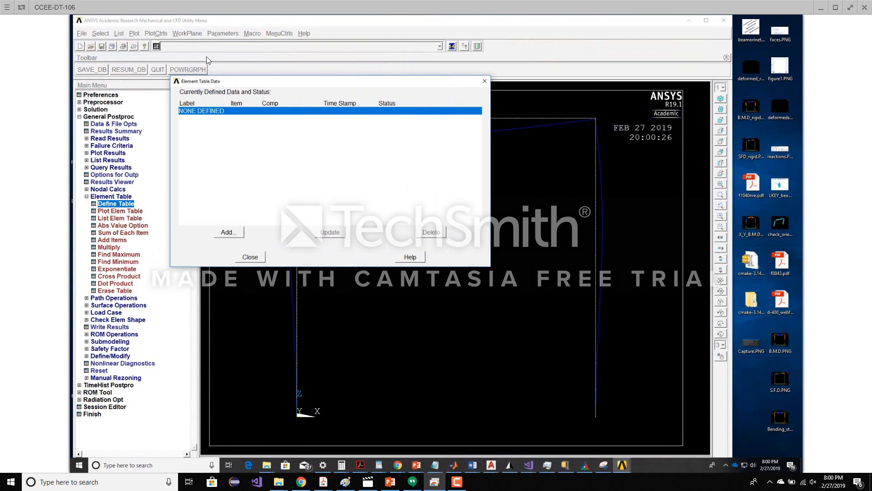
pyautogui.moveTo(450, 183)
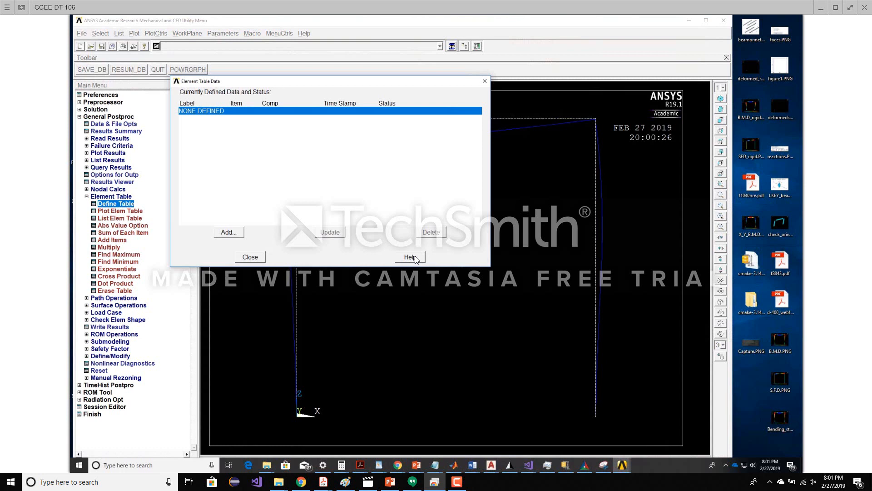
pyautogui.moveTo(422, 257)
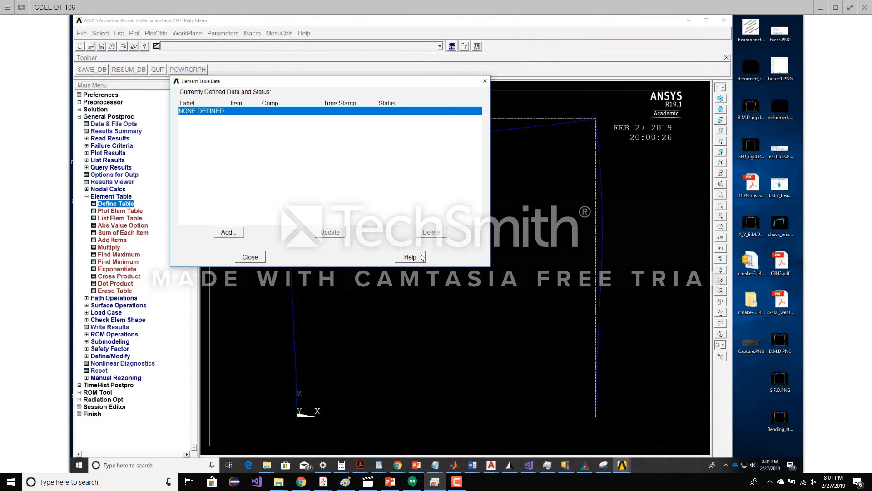
pyautogui.moveTo(422, 260)
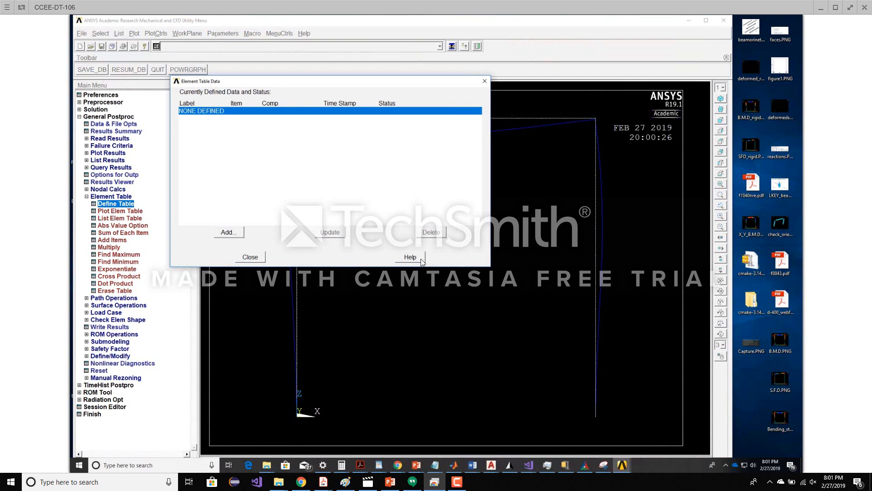
pyautogui.moveTo(414, 258)
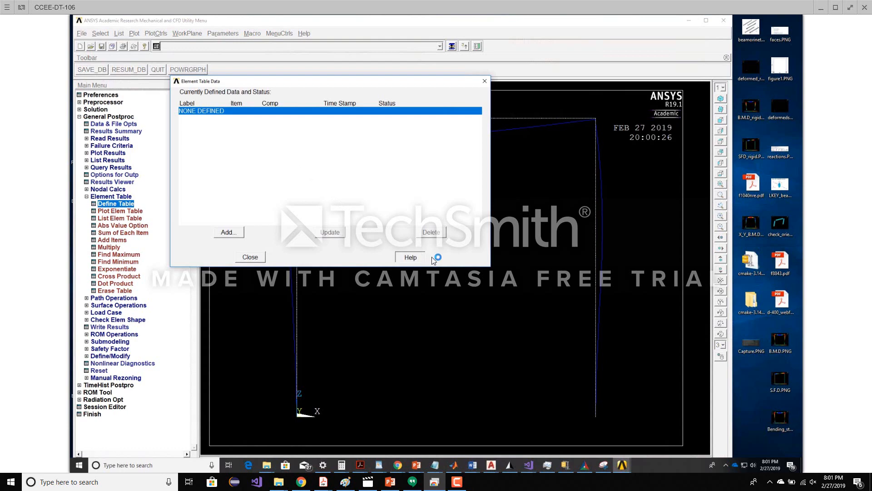
pyautogui.click(410, 257)
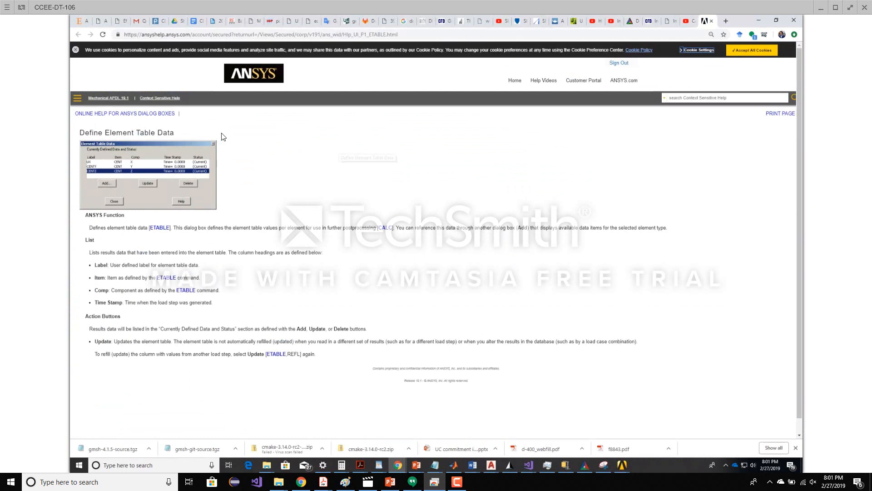
pyautogui.moveTo(117, 105)
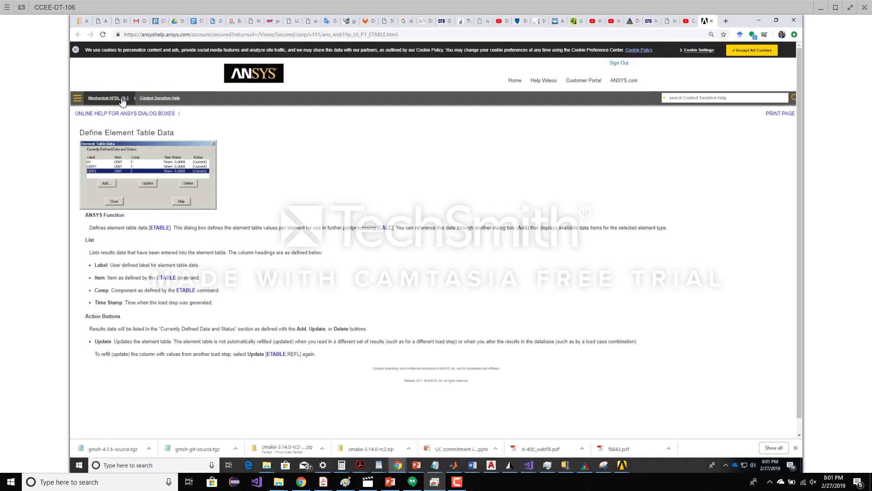
# Search the help for beam188 and scroll to Table 188.2 Item and Sequence Numbers
pyautogui.click(108, 98)
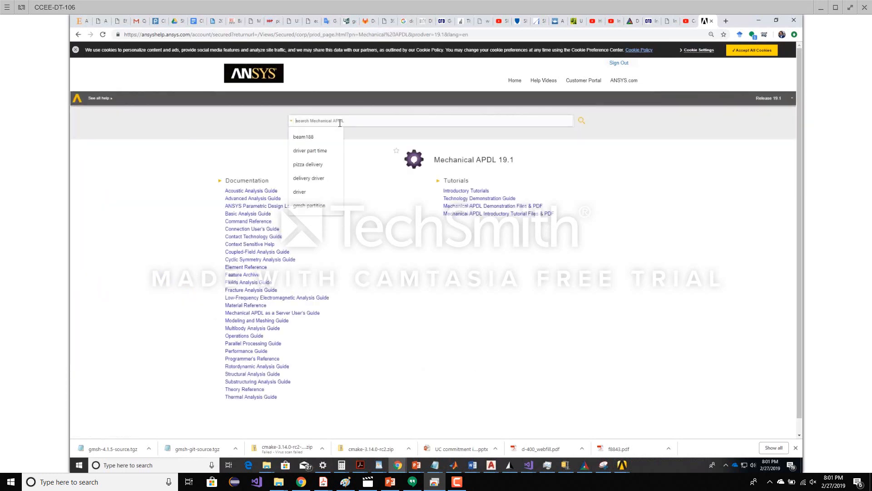
pyautogui.click(303, 136)
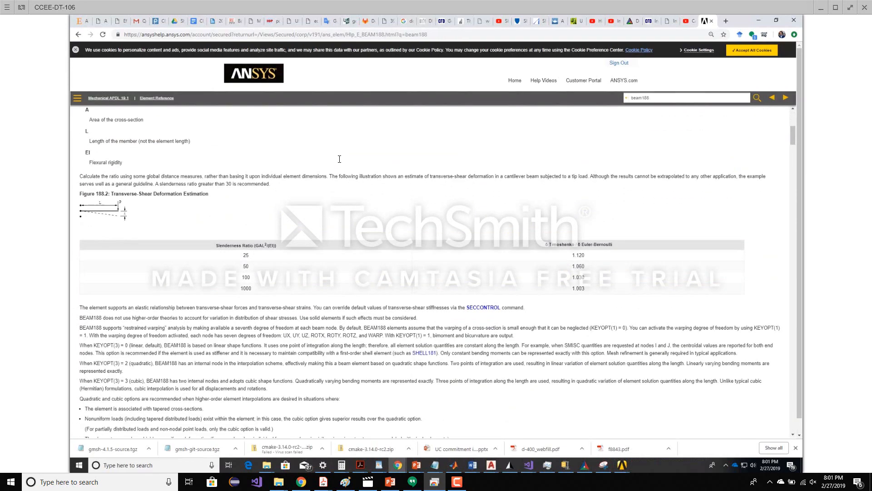
pyautogui.scroll(-3)
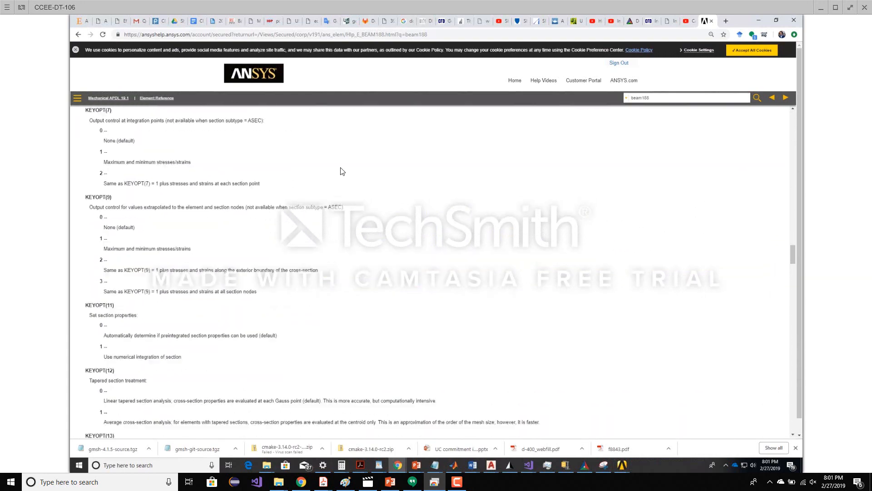
pyautogui.scroll(-3)
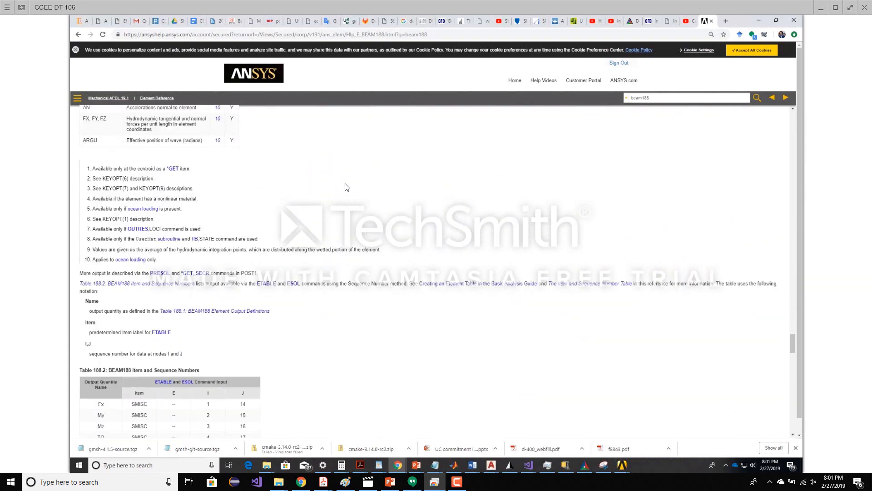
pyautogui.scroll(-3)
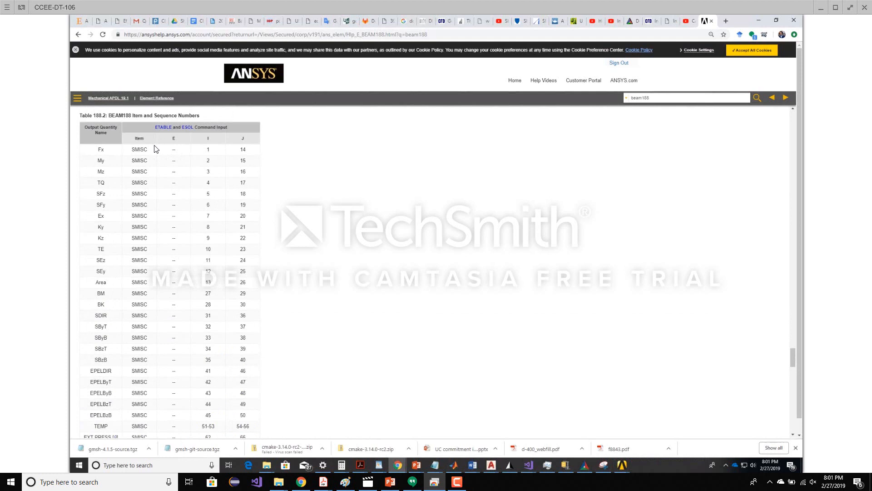
pyautogui.moveTo(116, 163)
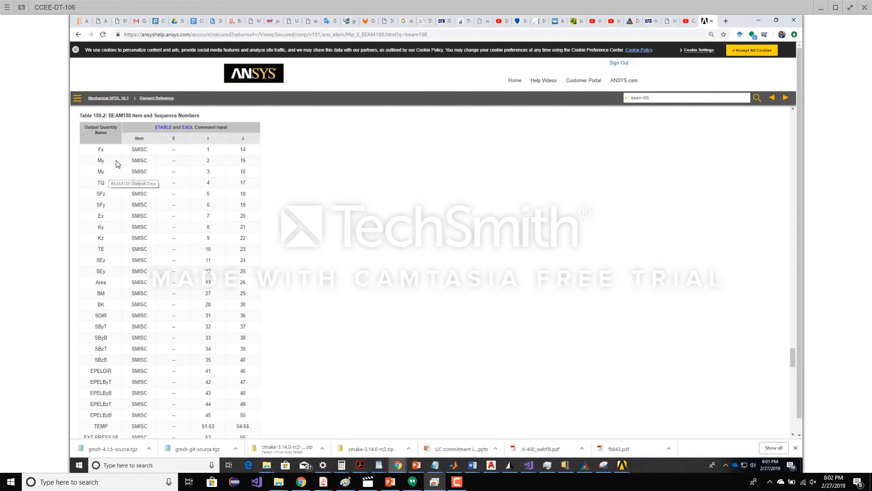
pyautogui.moveTo(207, 165)
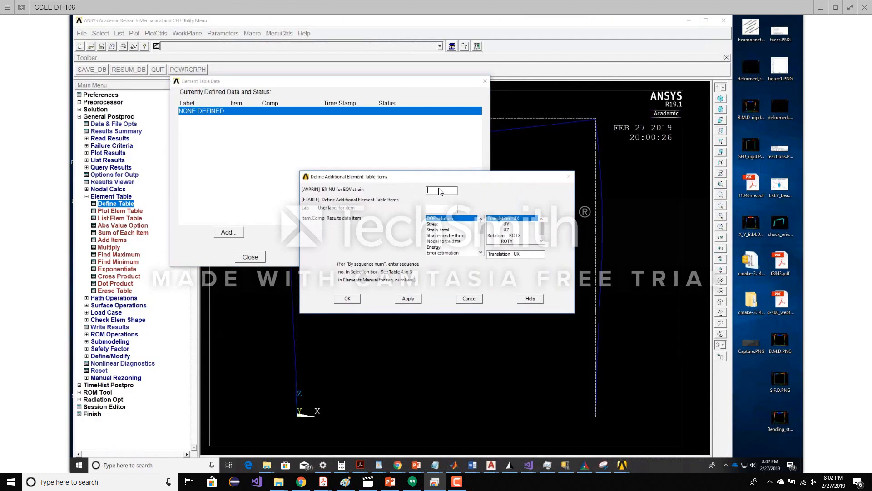
# Define element table item MYZI by sequence number SMISC,2
pyautogui.write('M')
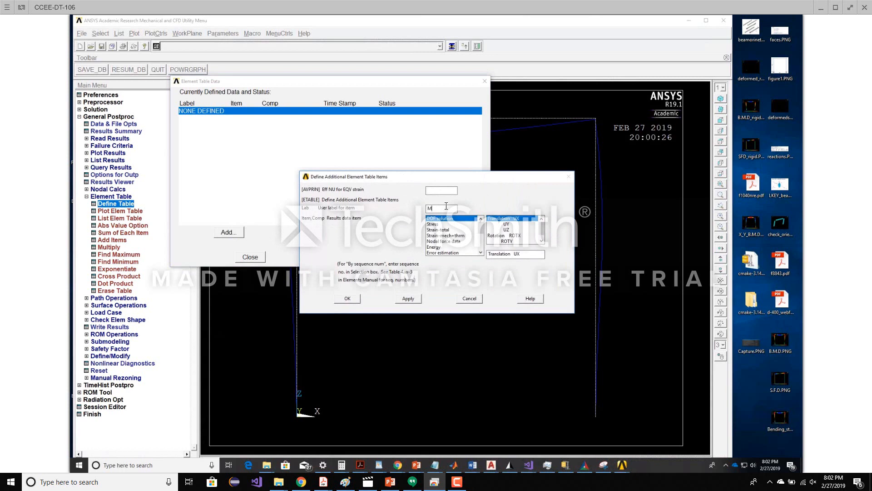
pyautogui.write('Yz')
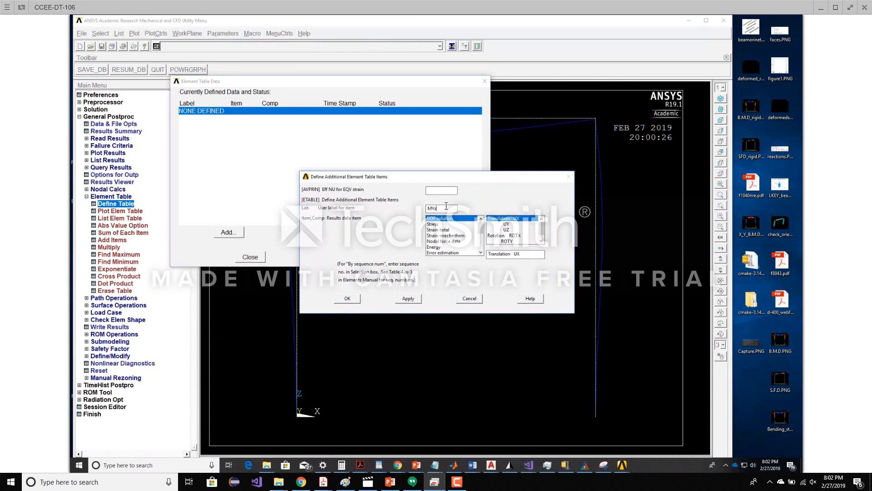
pyautogui.moveTo(482, 232)
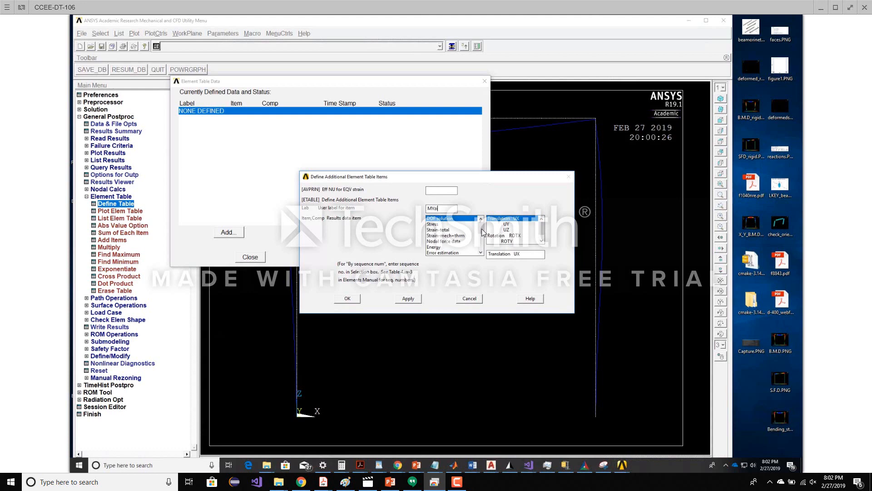
pyautogui.click(444, 252)
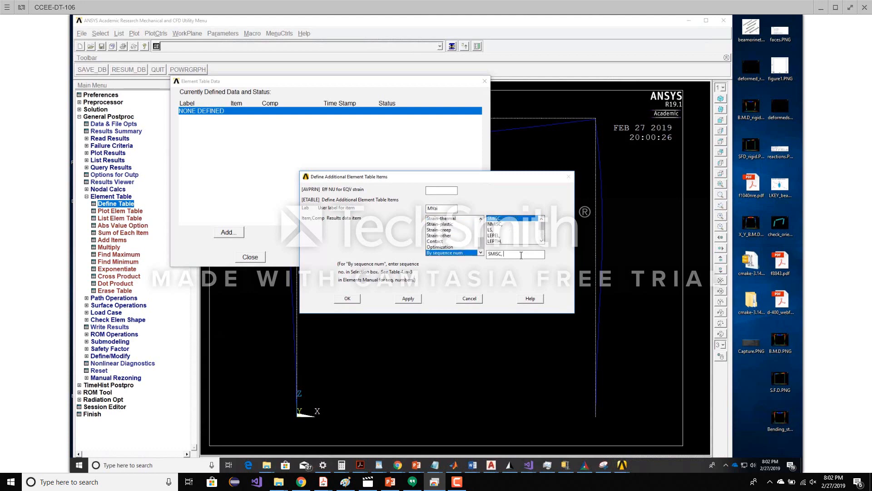
pyautogui.click(347, 298)
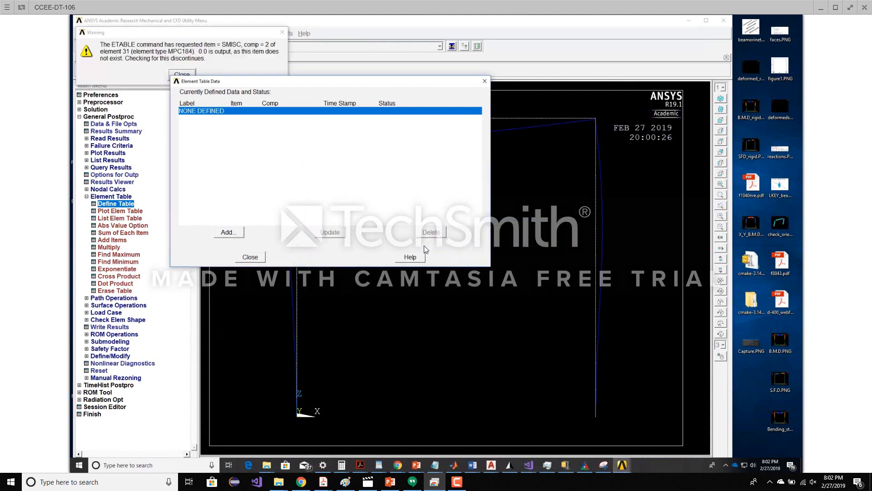
# Add element table item MYJ as SMISC,15 and dismiss the element table list
pyautogui.click(229, 232)
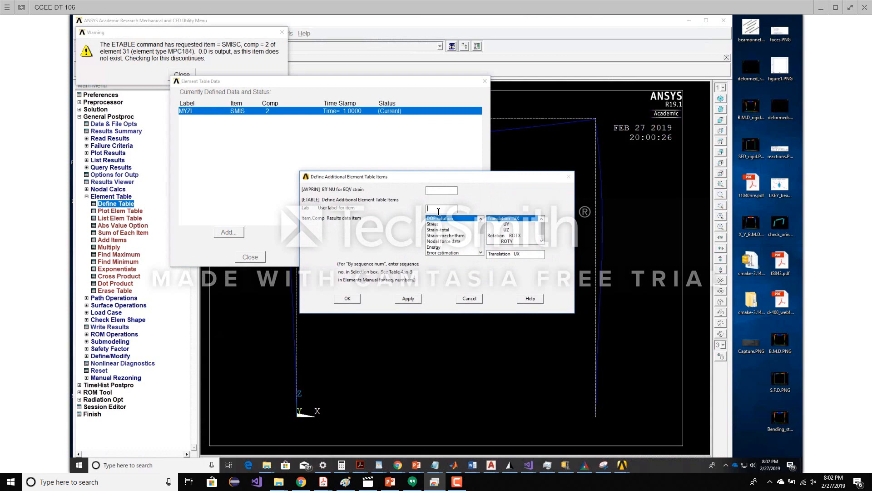
pyautogui.write('MY')
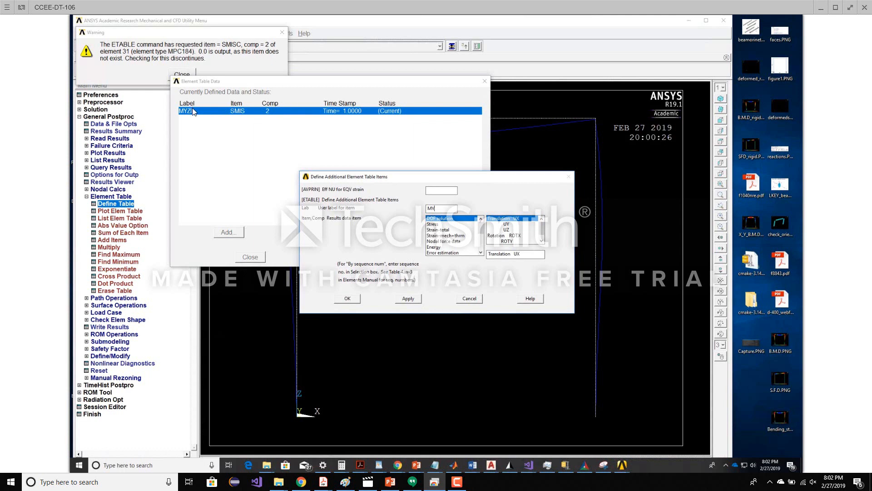
pyautogui.moveTo(188, 114)
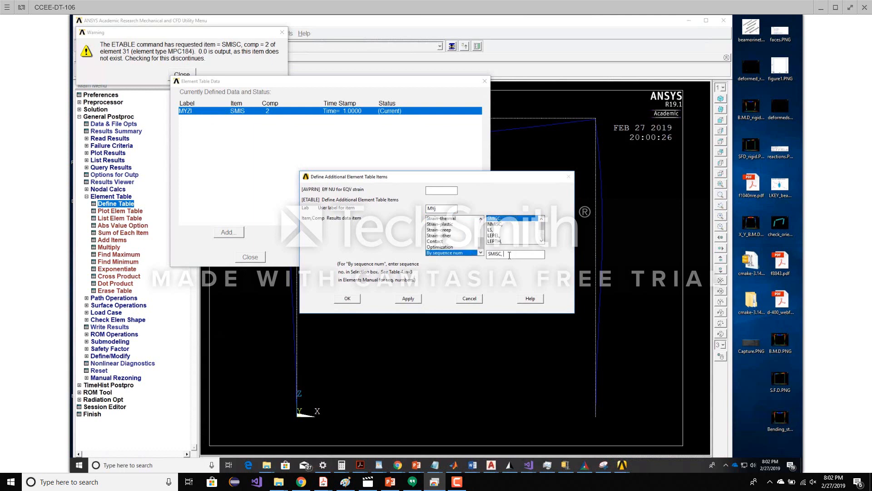
pyautogui.write('15')
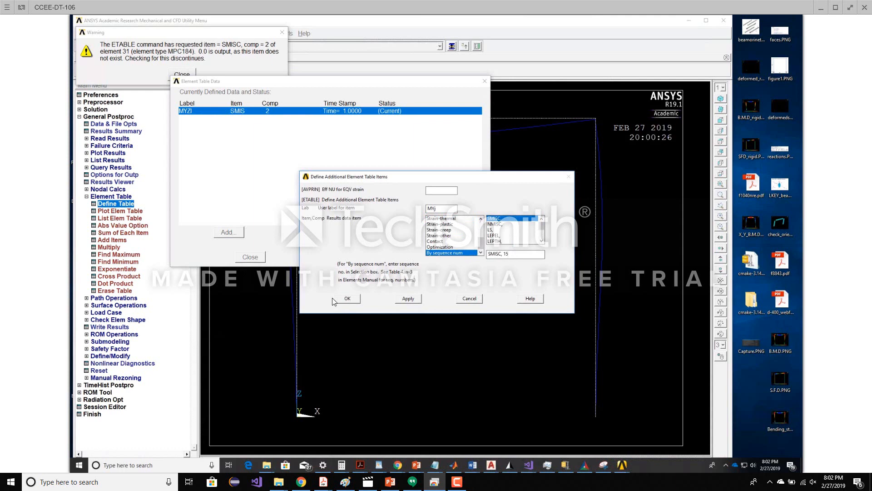
pyautogui.click(347, 298)
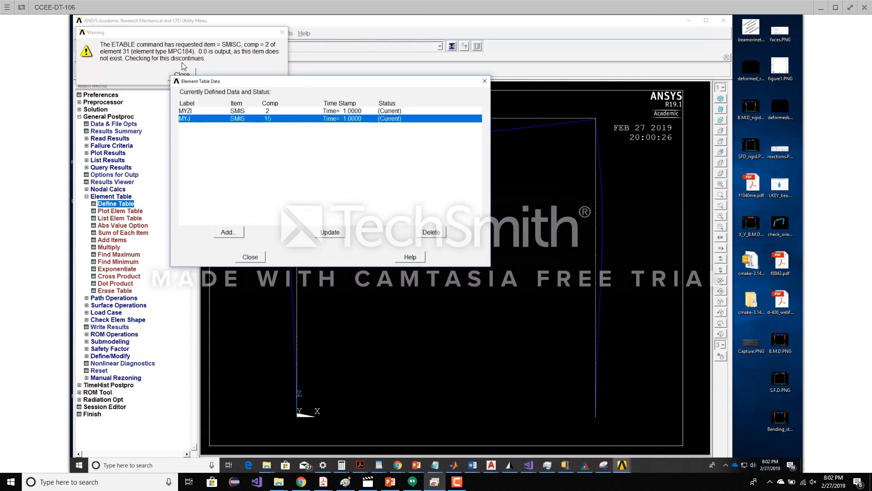
pyautogui.moveTo(235, 85)
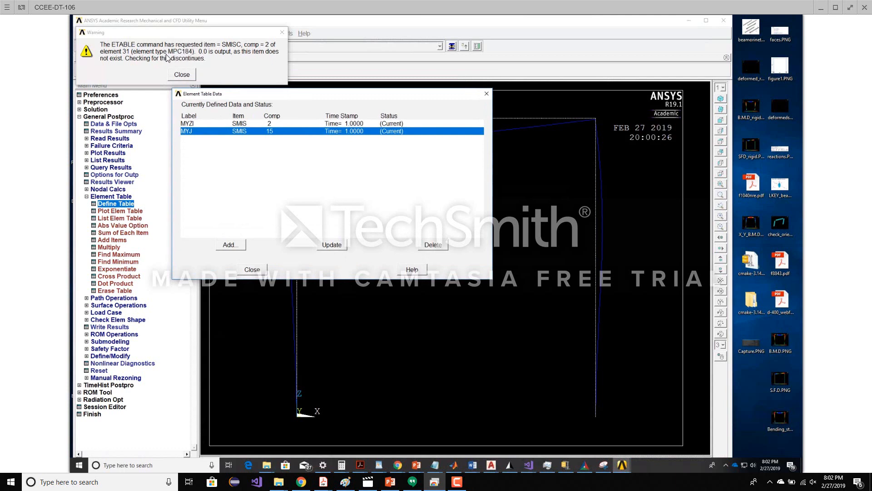
pyautogui.moveTo(182, 55)
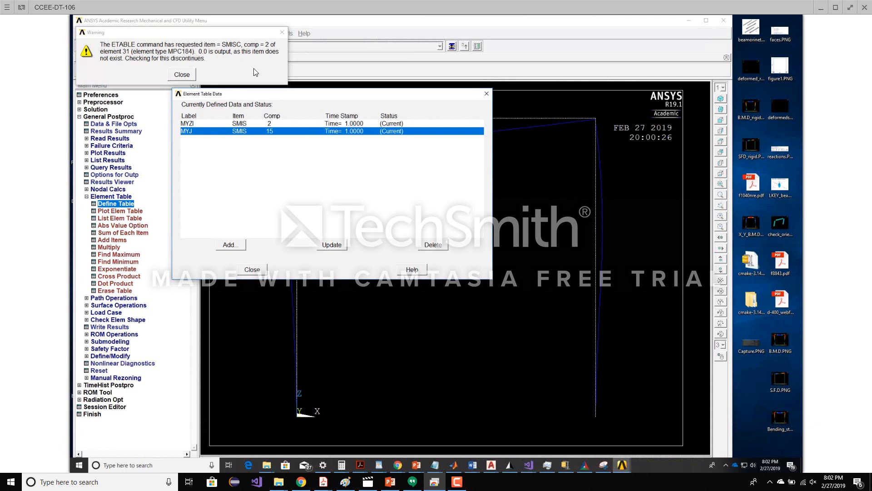
pyautogui.moveTo(197, 134)
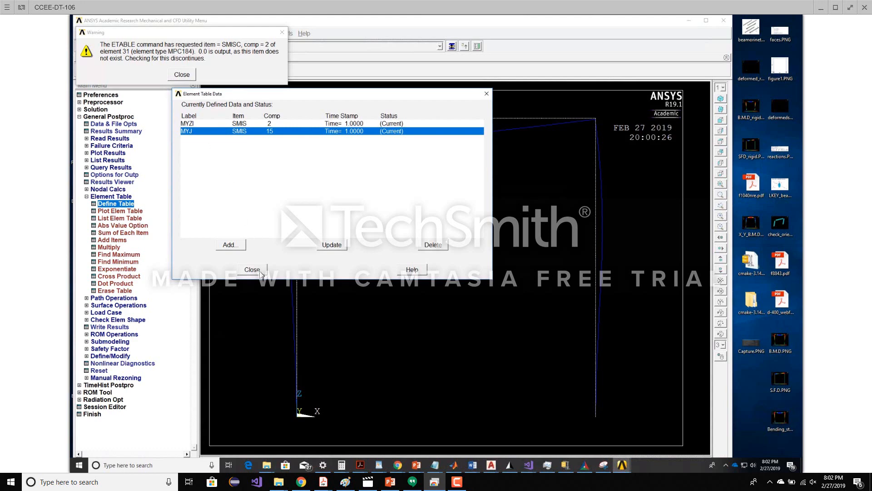
pyautogui.click(252, 269)
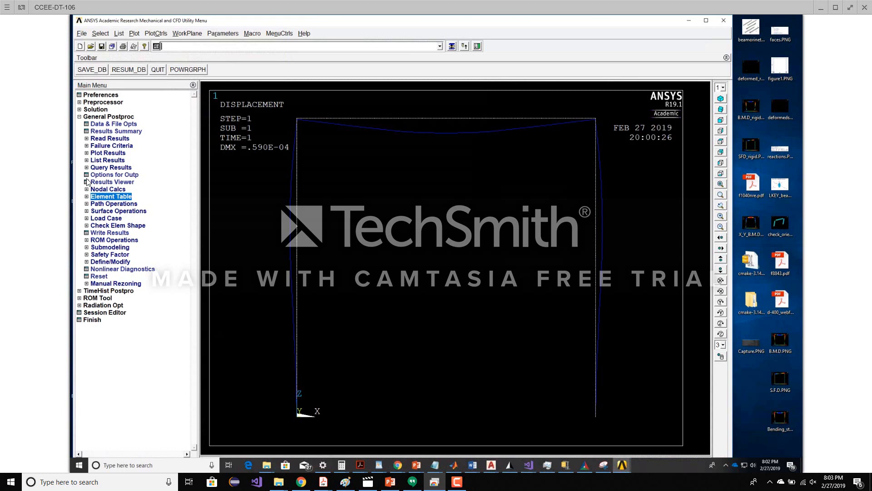
# Plot a Line Elem Res contour of MYZI and MYJ, giving bending moments from -55.99 to 58.83
pyautogui.click(107, 153)
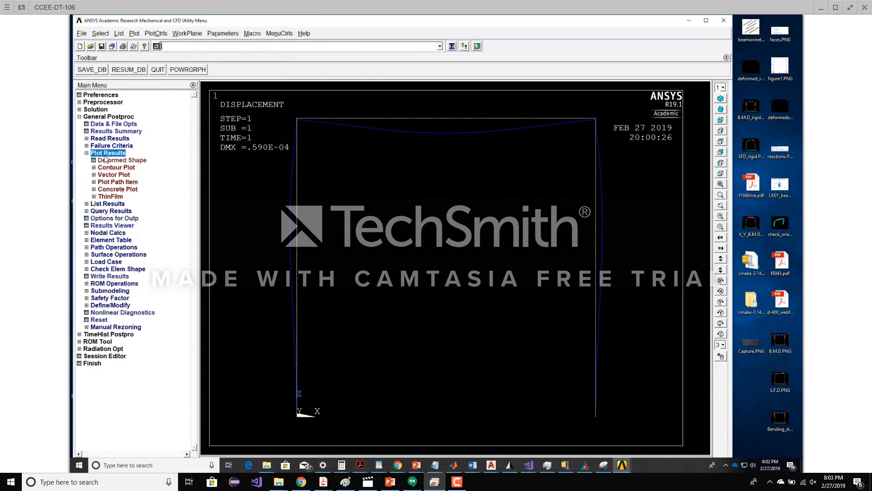
pyautogui.click(116, 167)
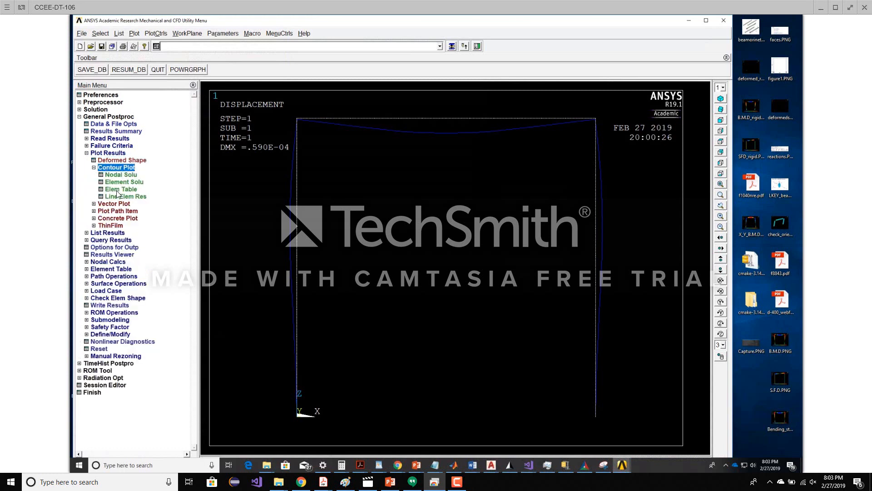
pyautogui.click(126, 196)
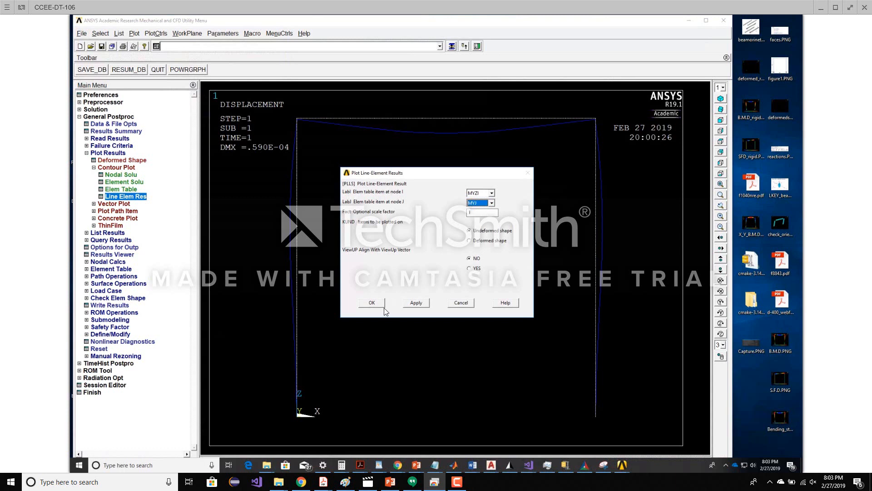
pyautogui.click(371, 302)
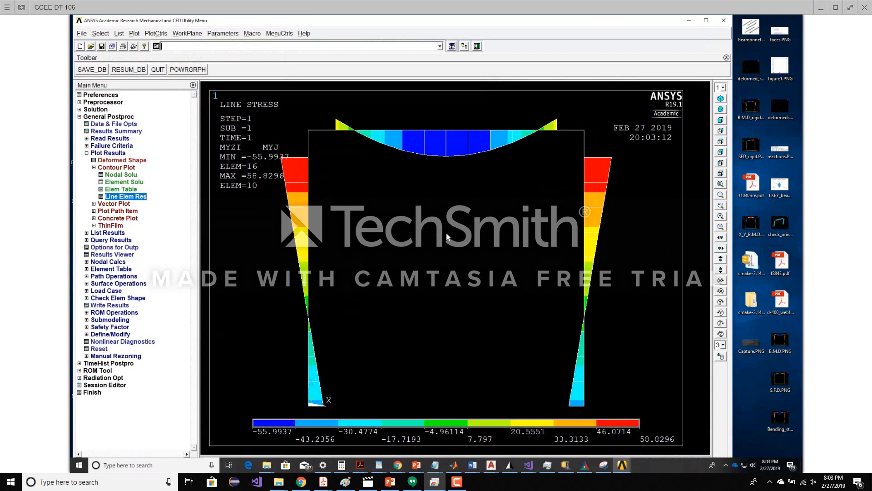
pyautogui.moveTo(490, 276)
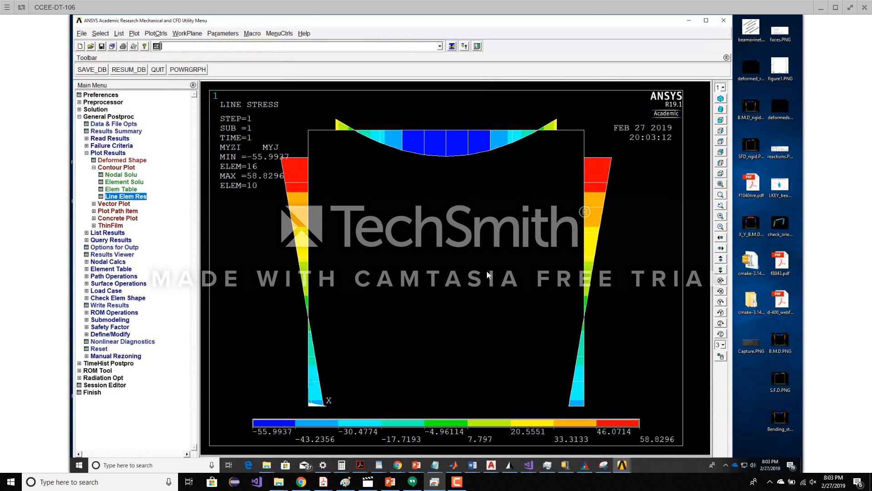
pyautogui.moveTo(483, 314)
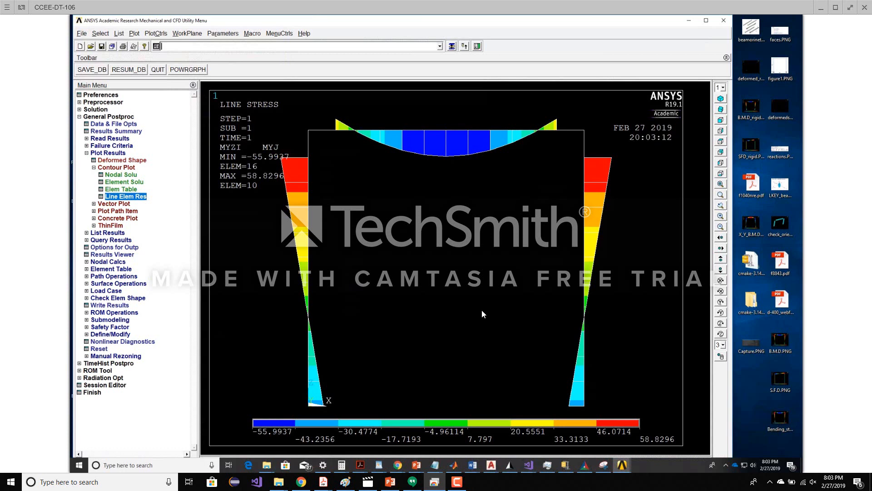
pyautogui.moveTo(526, 323)
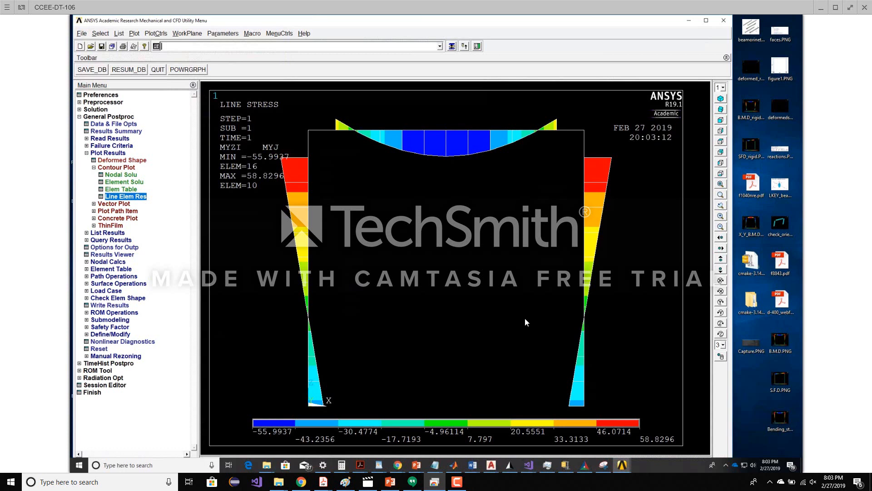